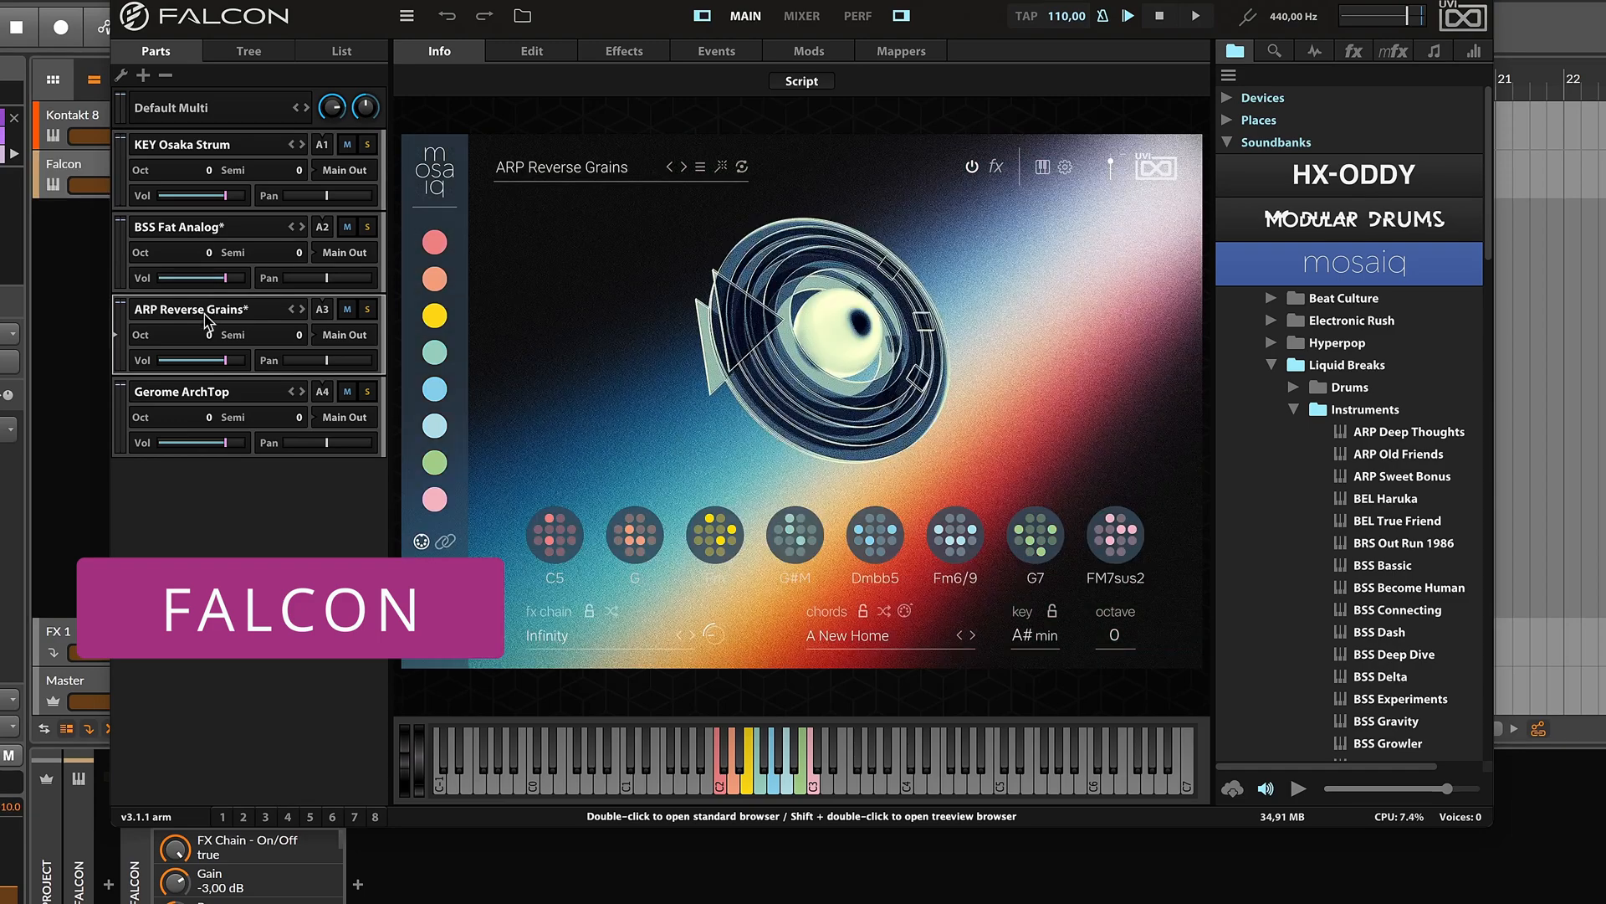
Search the Bitwig device browser for Kontakt to insert Kontakt 8 on a new track.
click(182, 390)
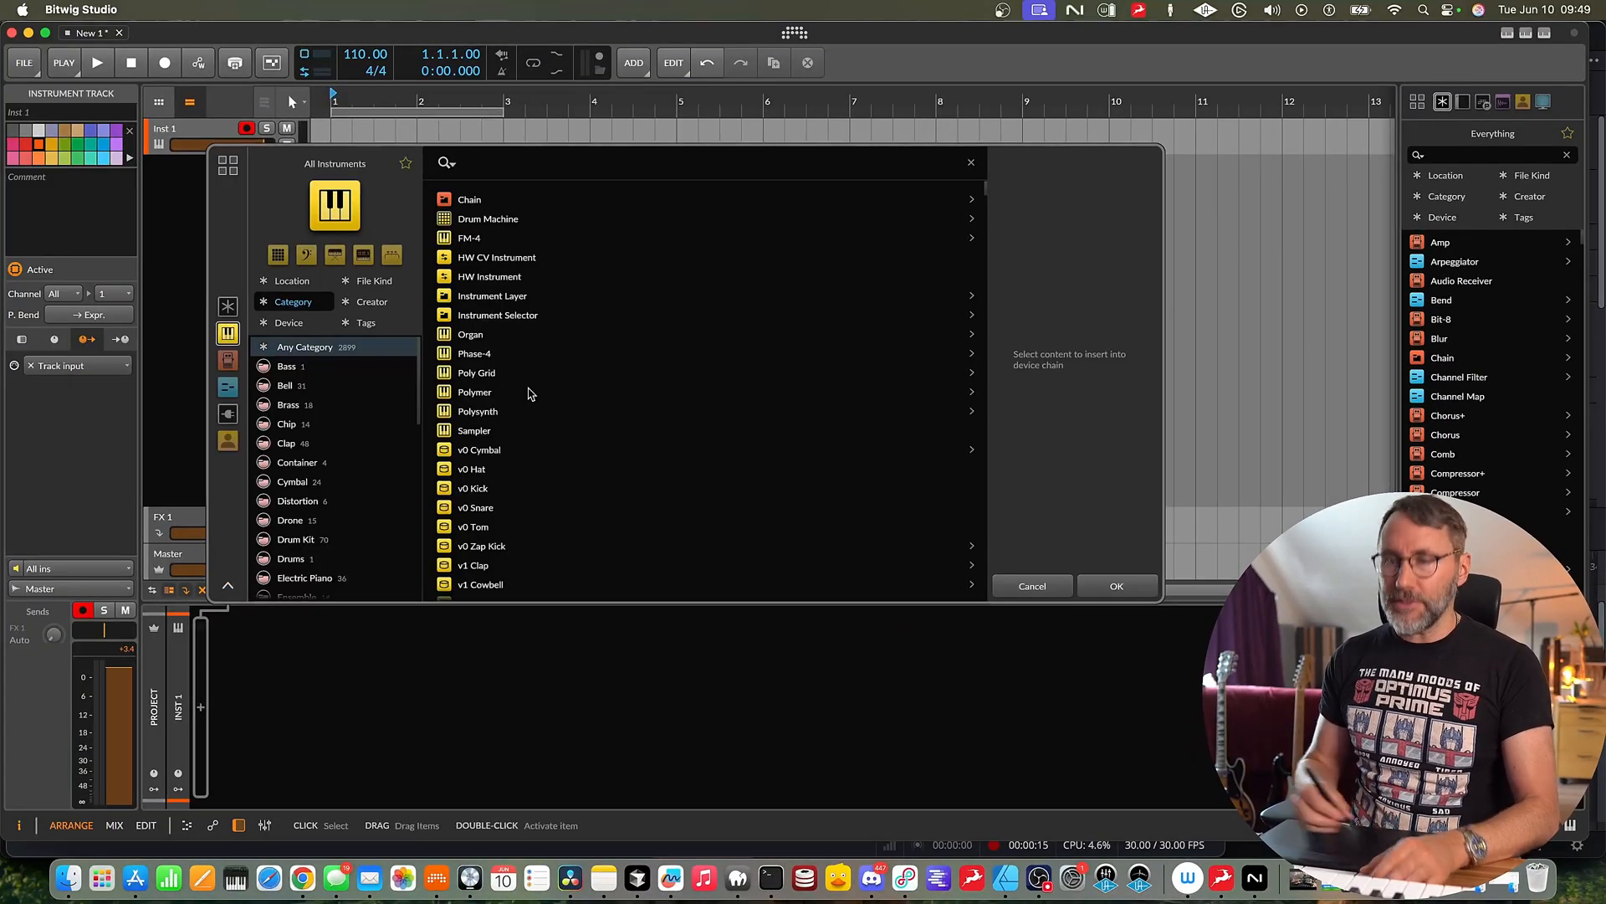
text(kontak)
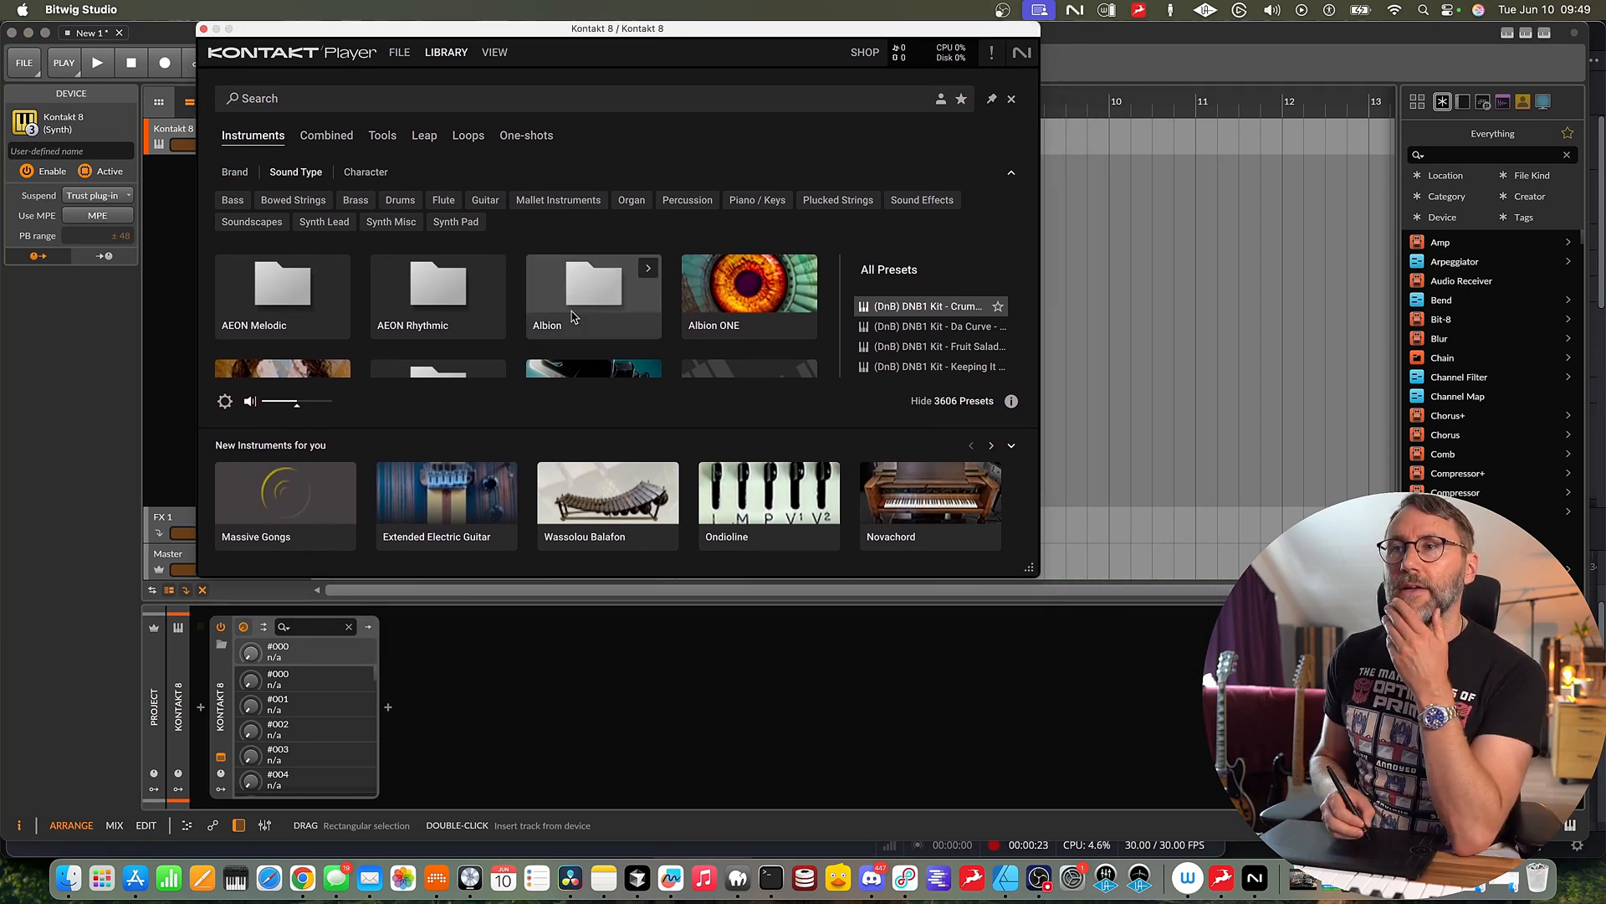
mouse_move(1005, 592)
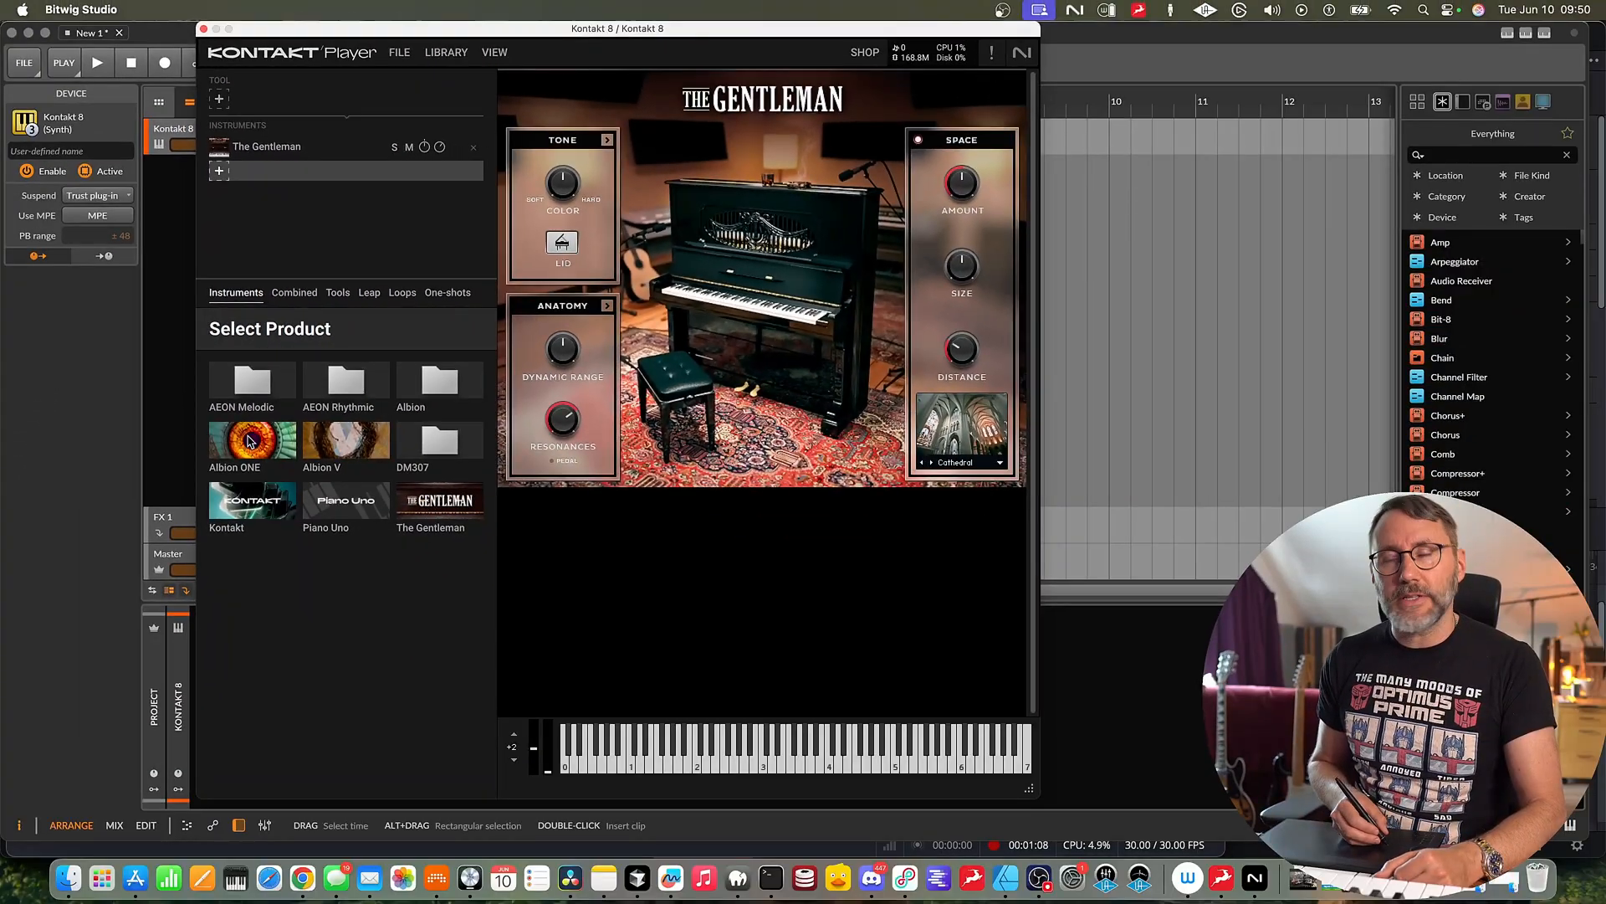
Load Albion ONE's Strings - Short Pizzicato from Individual Techniques as the second instrument.
click(234, 440)
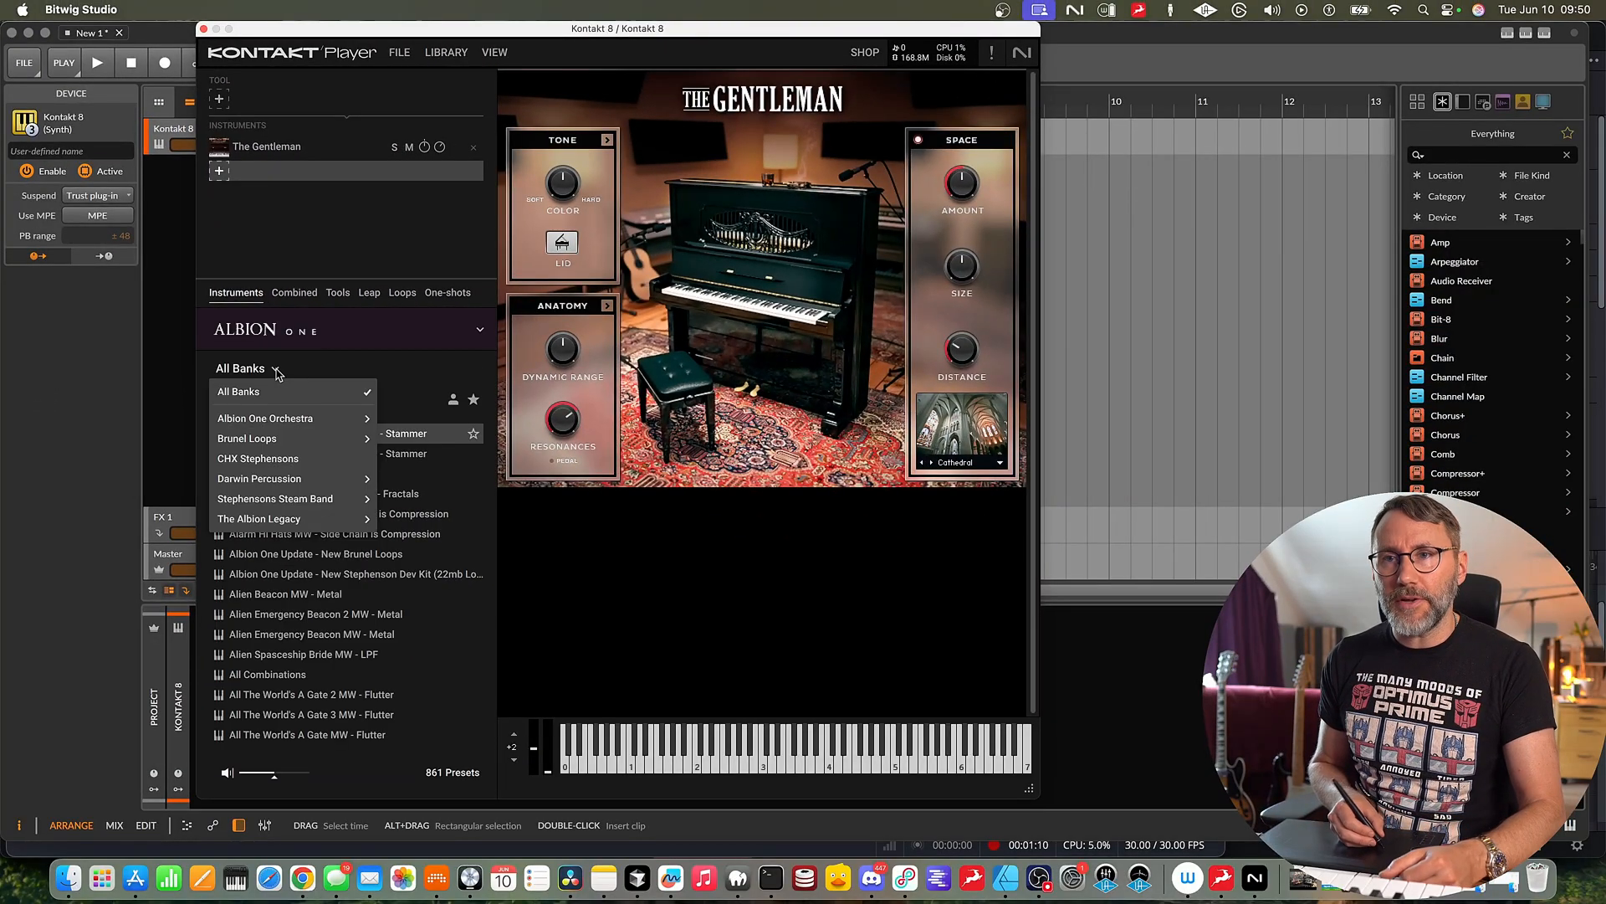
mouse_move(264, 418)
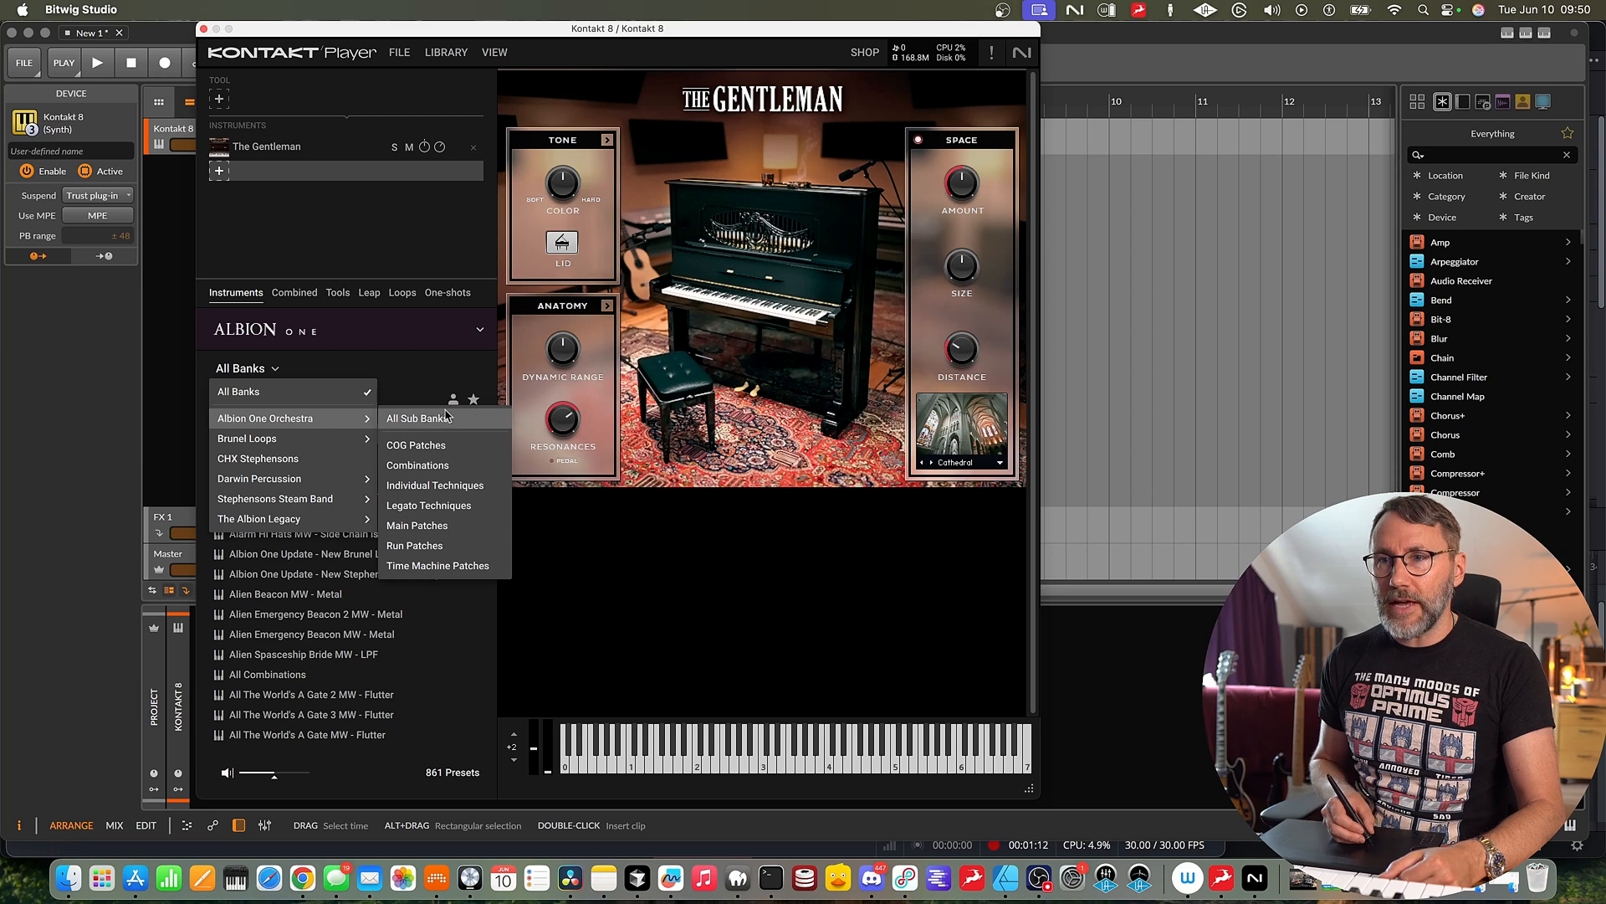
click(435, 485)
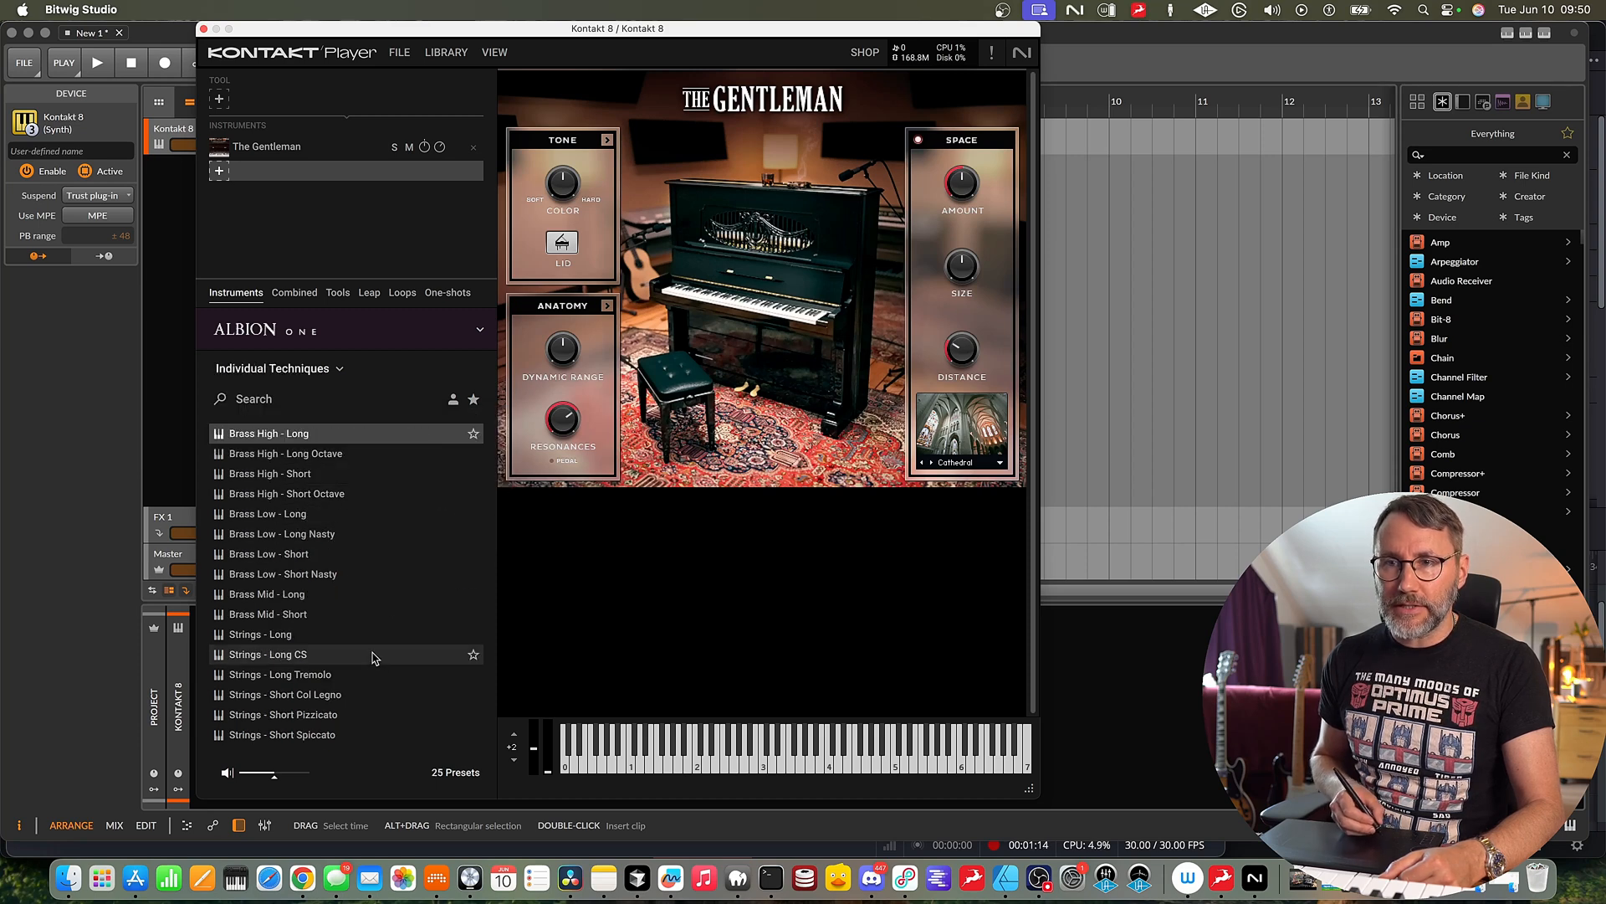
mouse_move(307, 714)
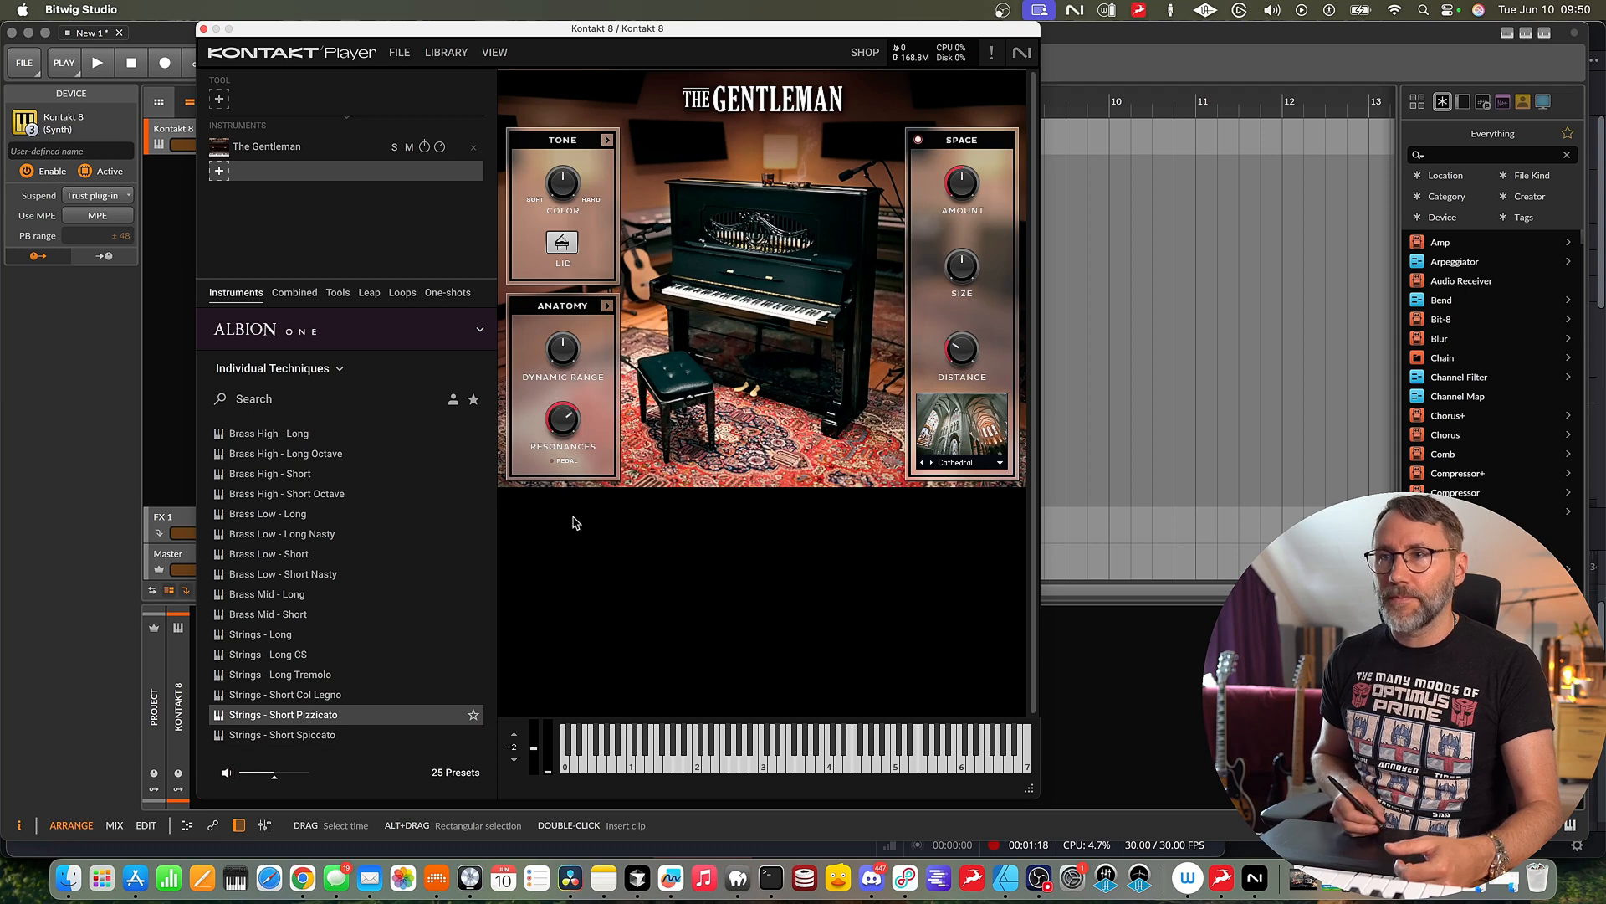
double_click(285, 715)
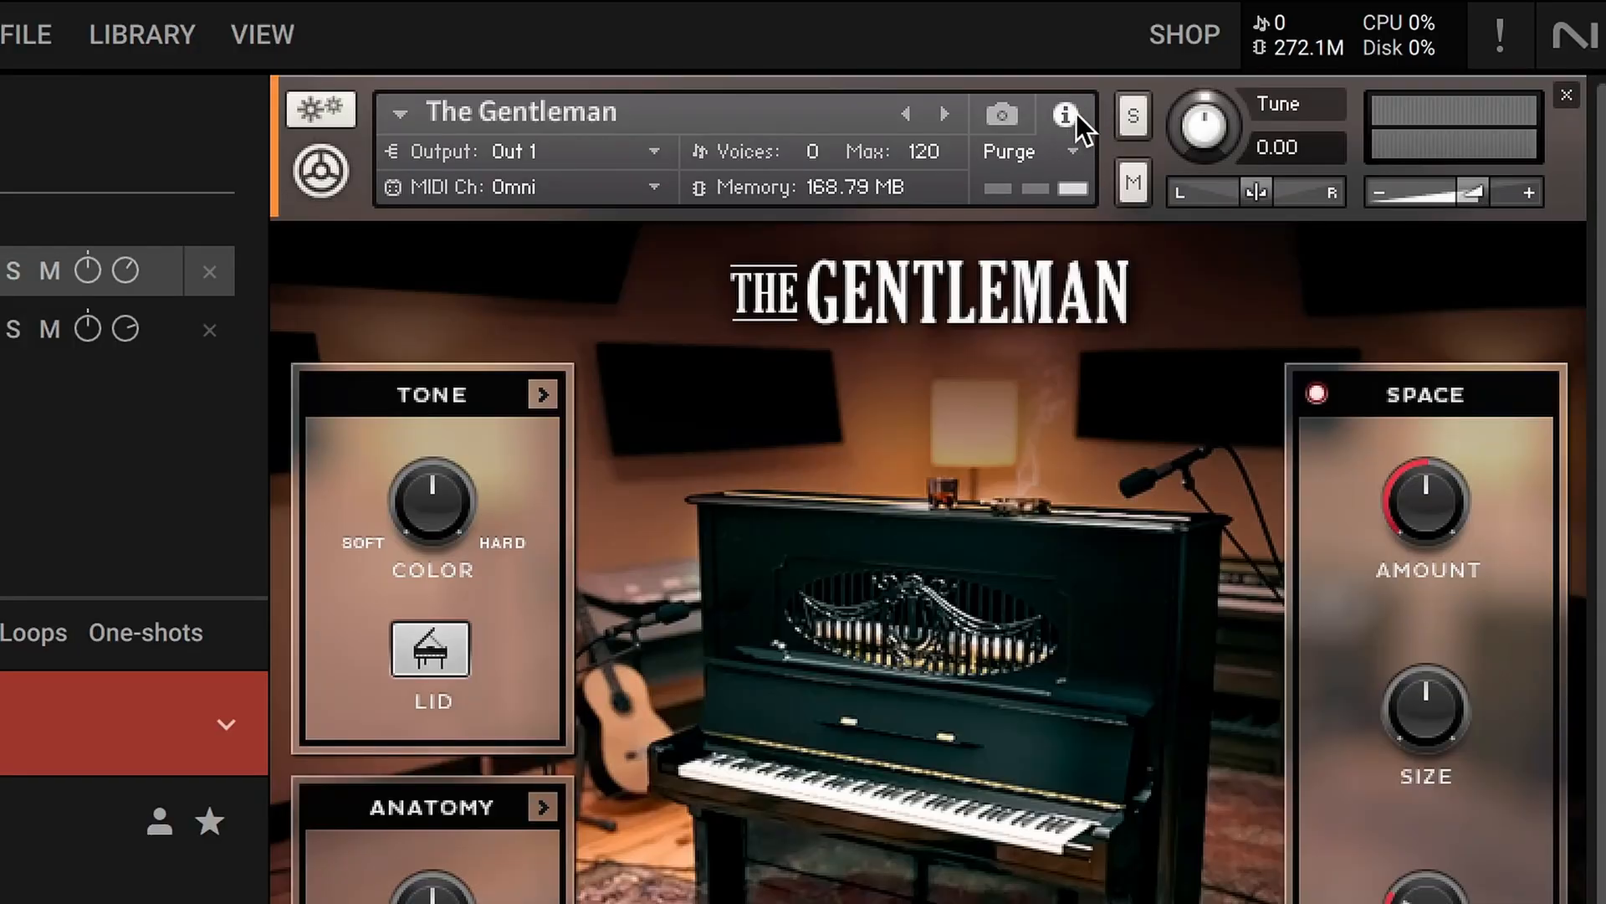
mouse_move(848, 176)
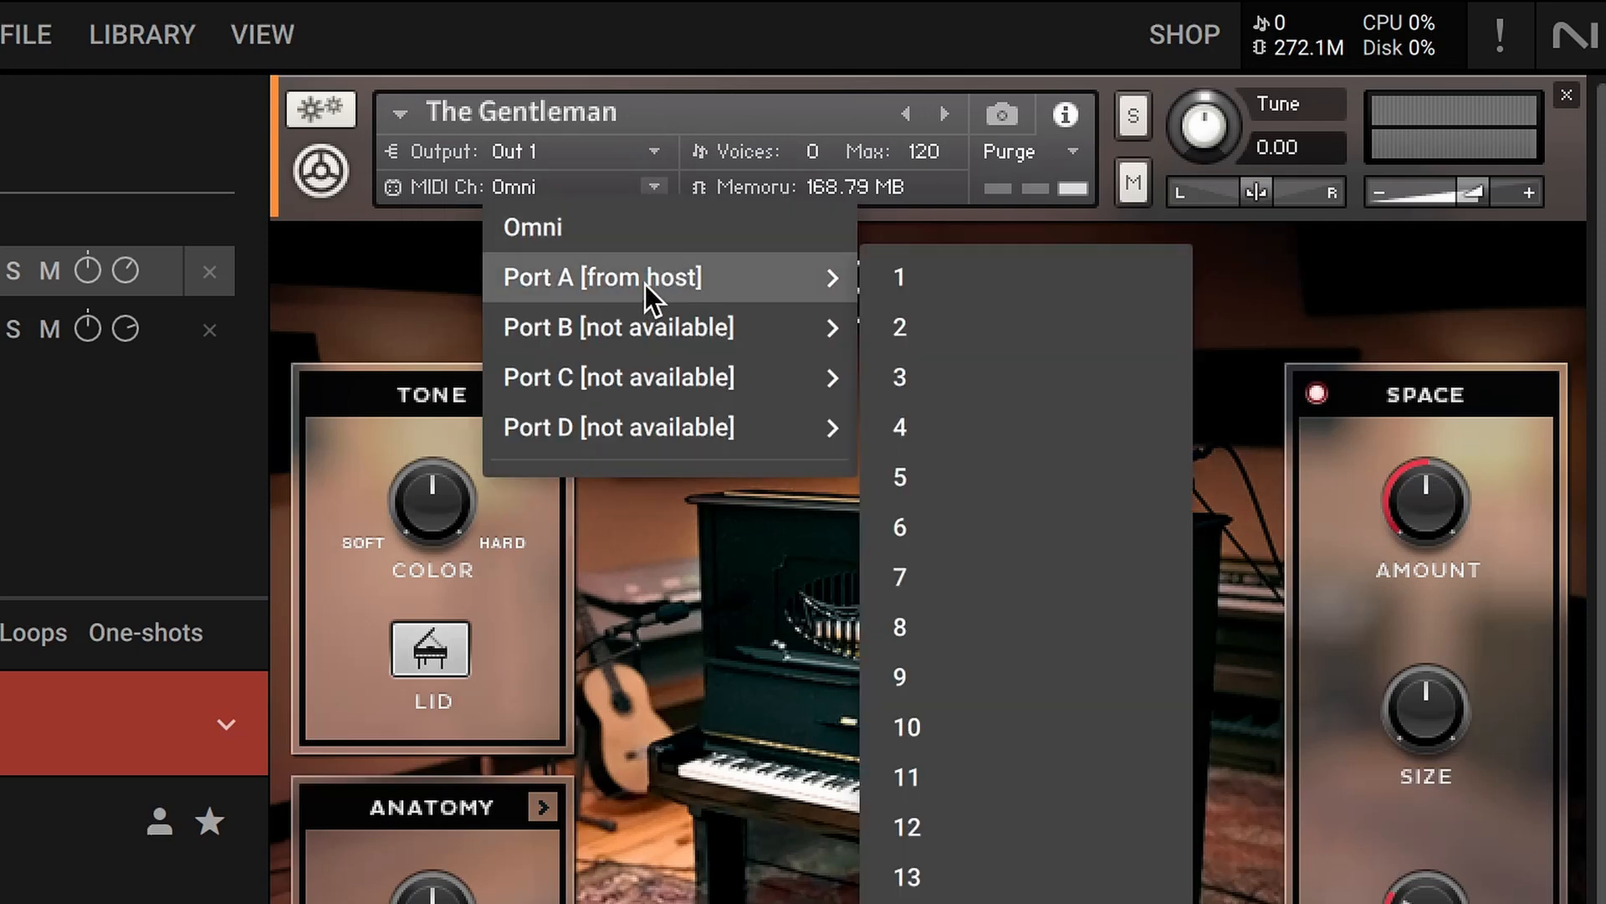
Assign The Gentleman to MIDI channel 1 and the pizzicato strings to channel 2.
click(897, 276)
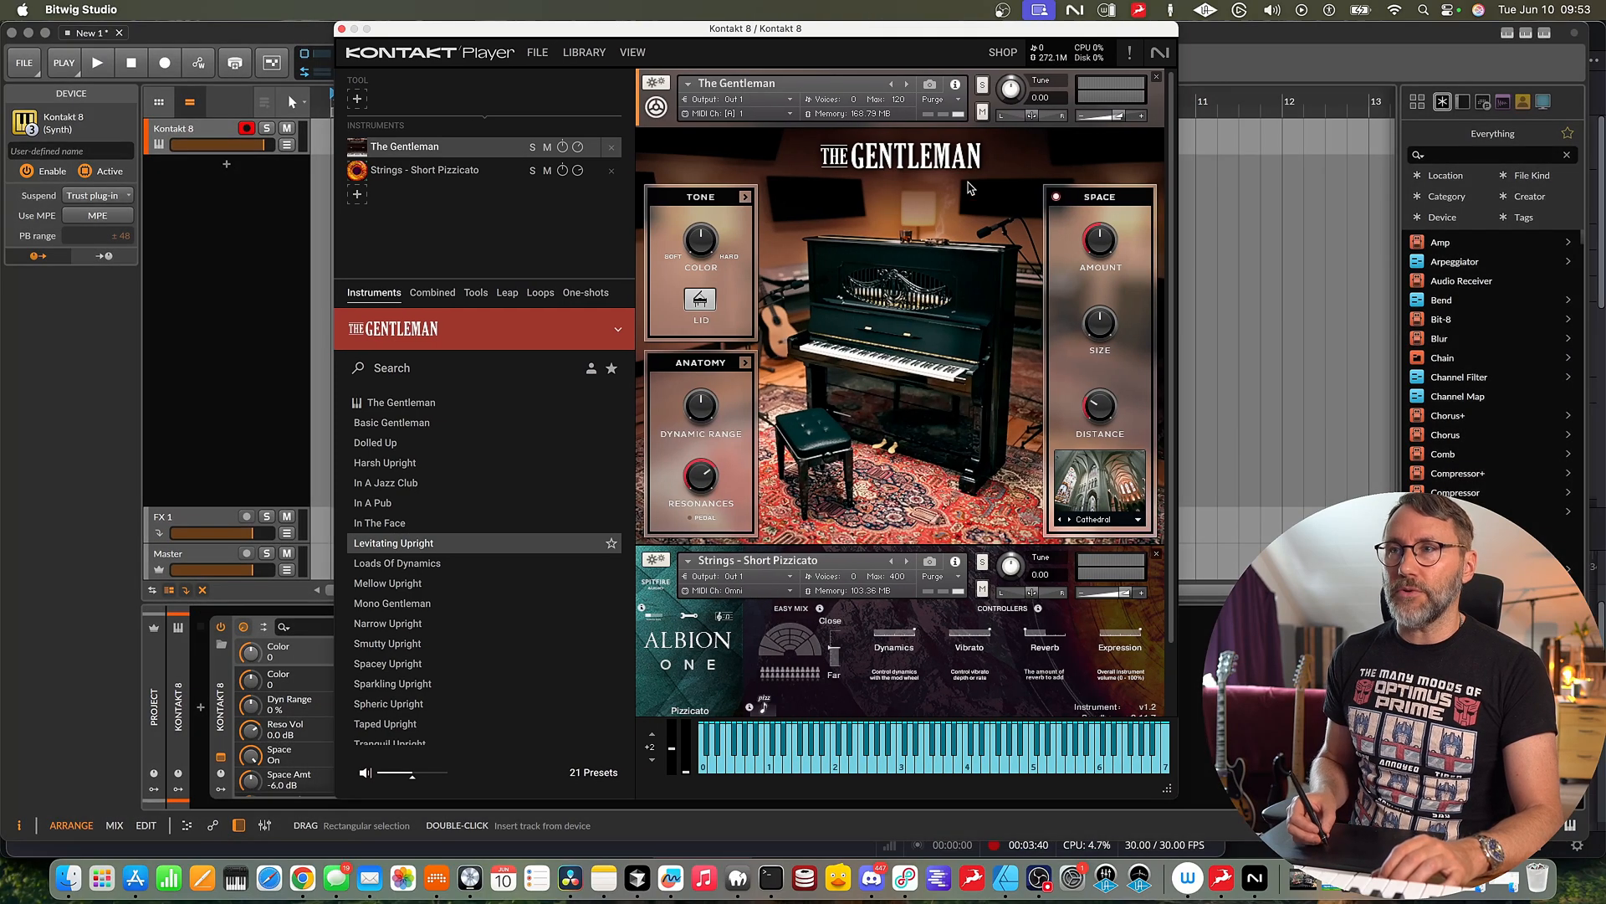
mouse_move(1177, 231)
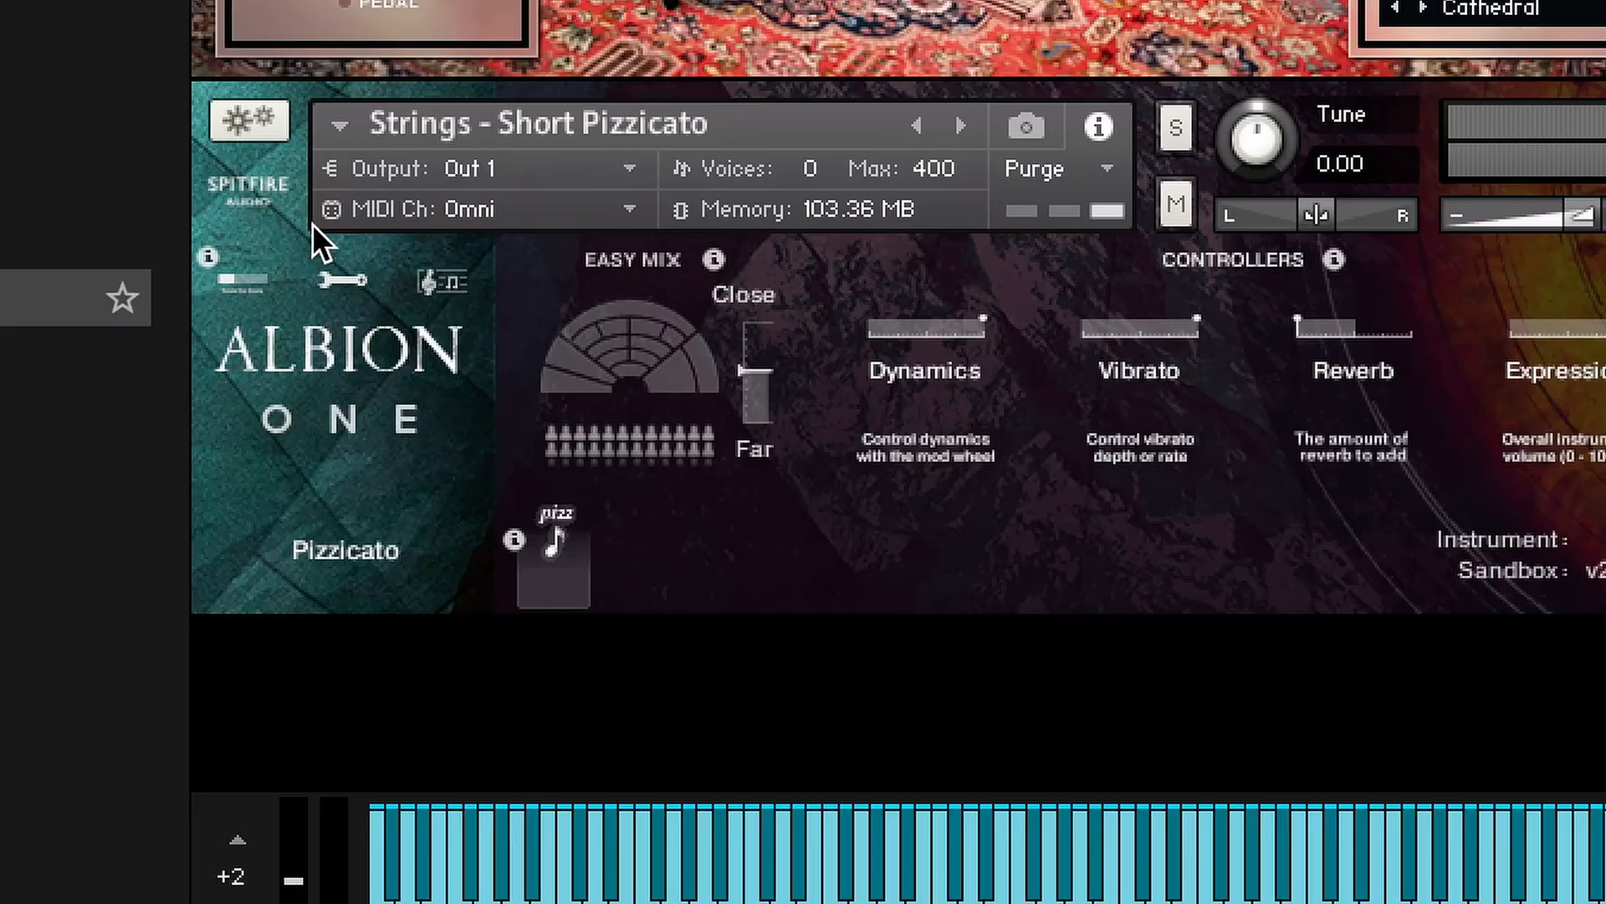
click(629, 207)
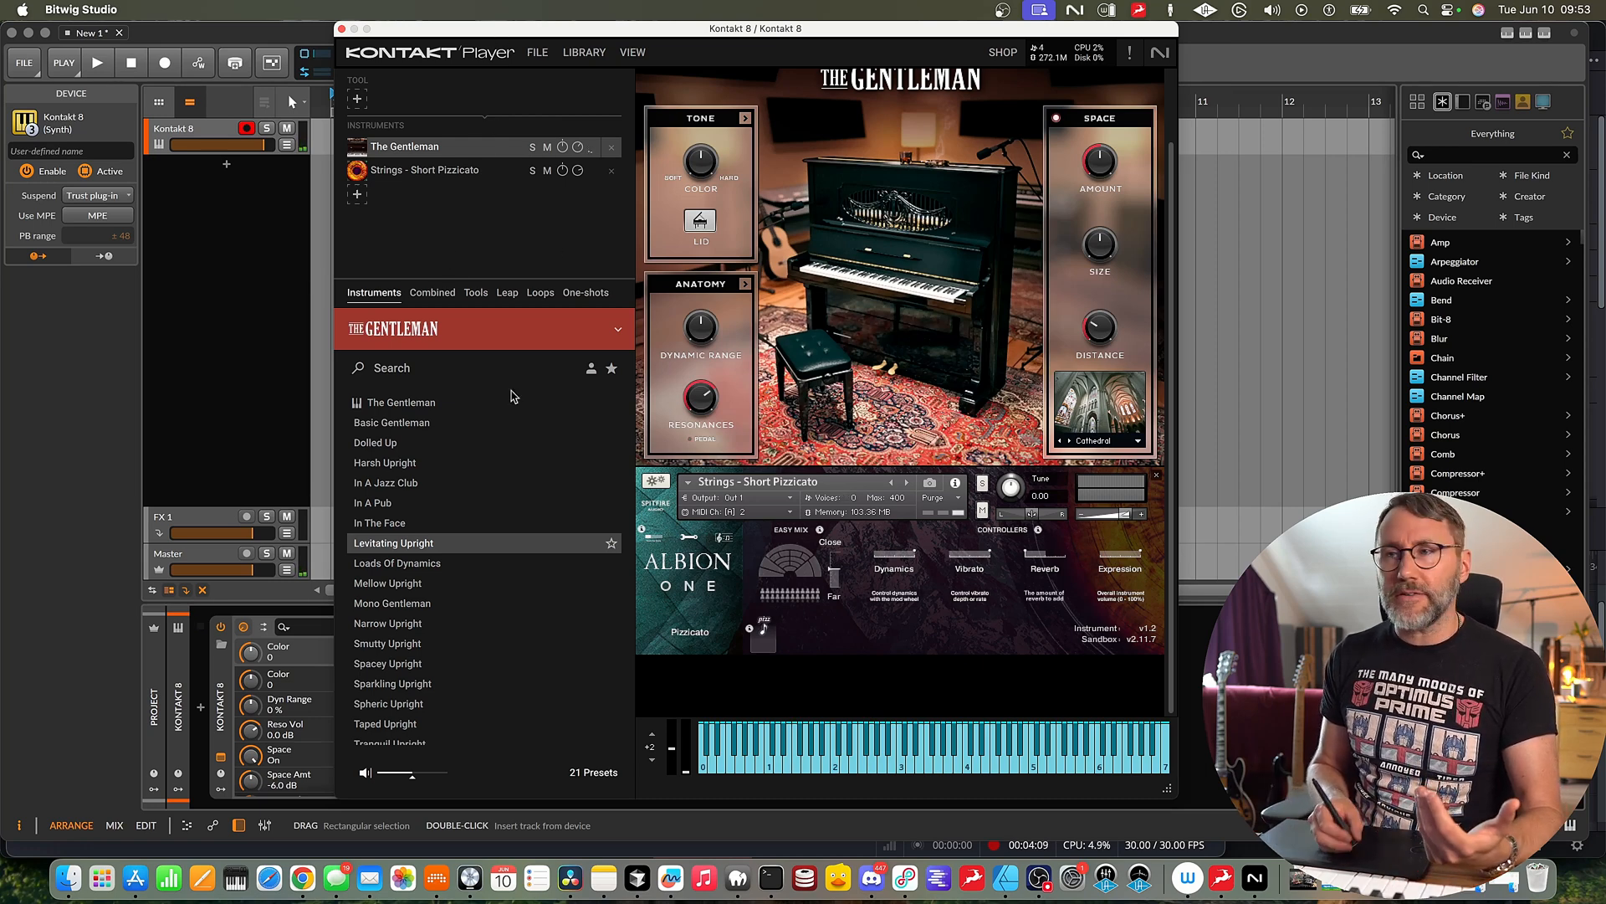
mouse_move(875, 574)
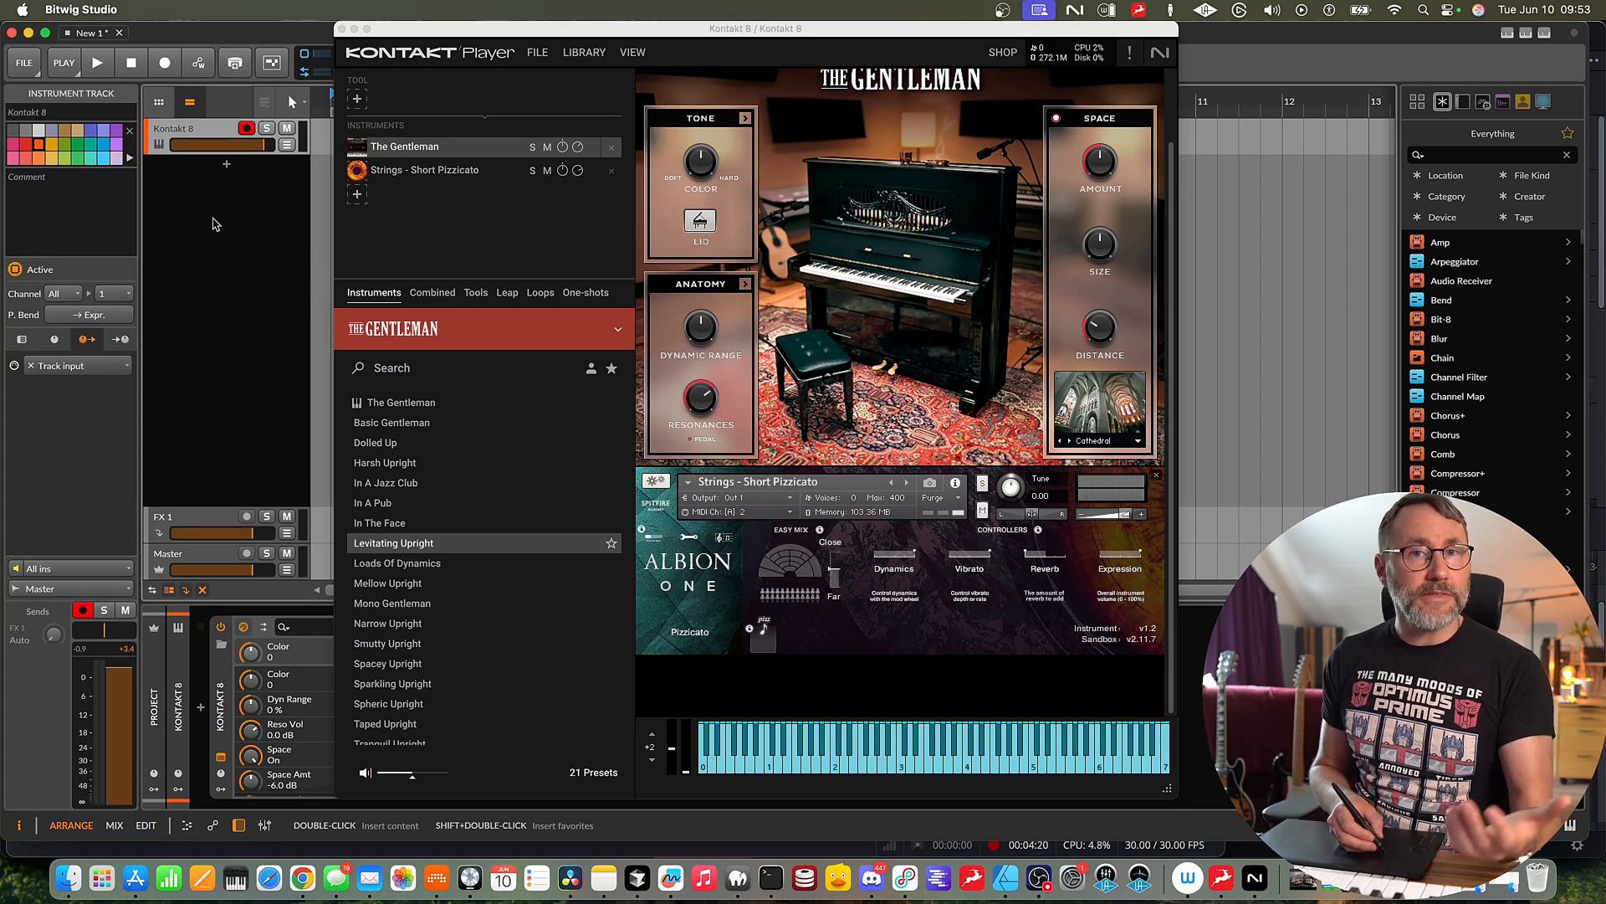
Add instrument track Inst 2 routed via Notes to Tracks to Kontakt 8 on channel 2.
right_click(216, 223)
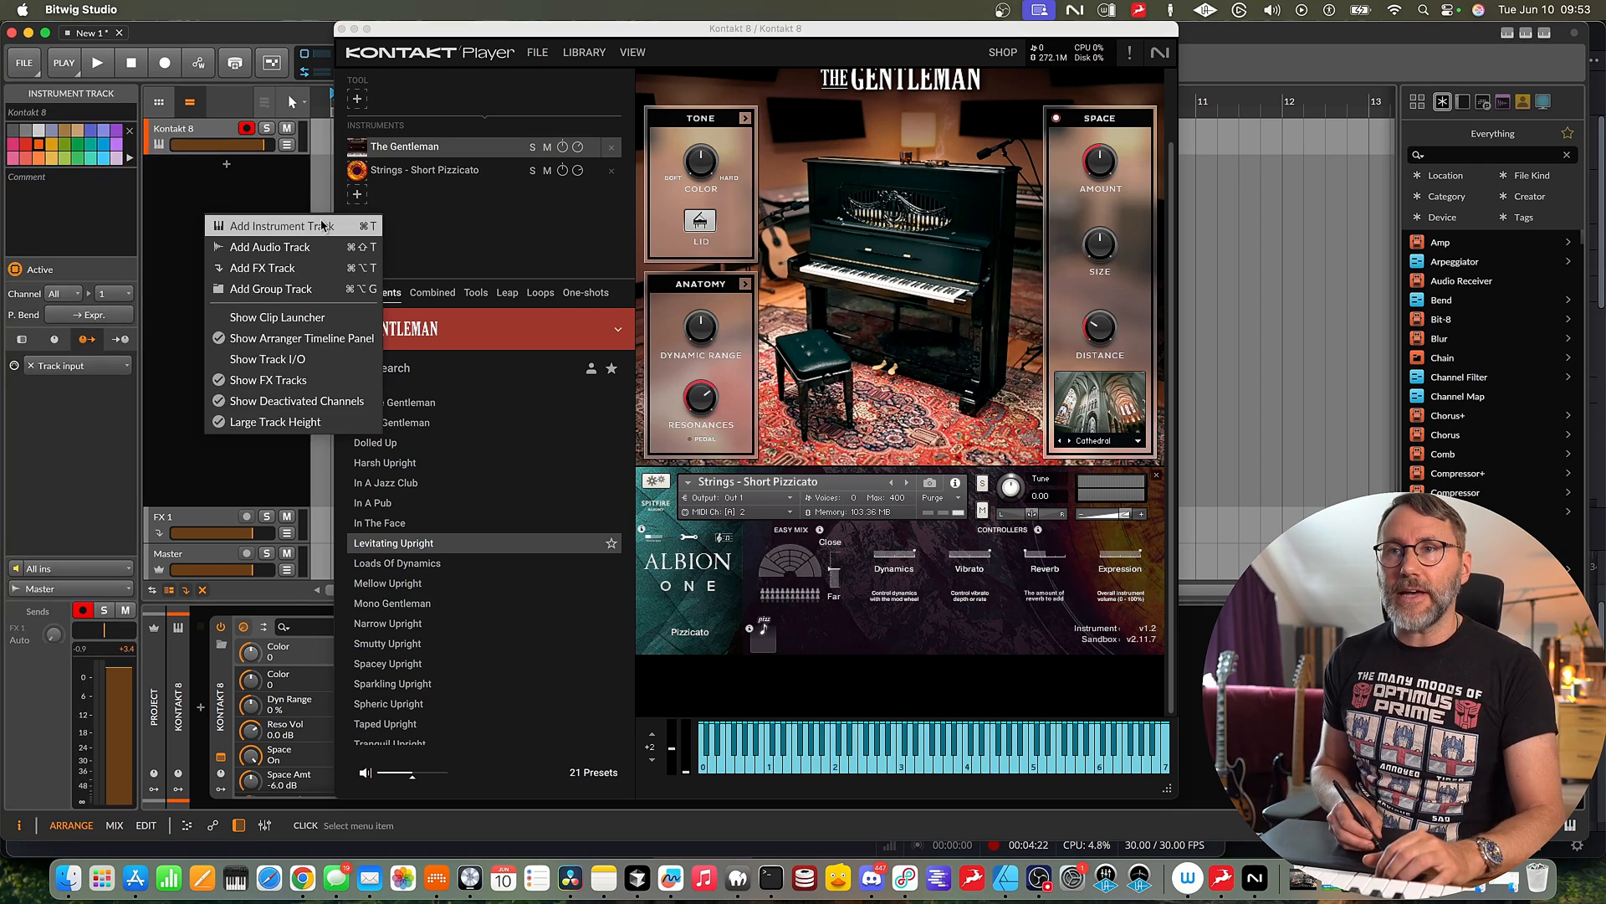
click(284, 226)
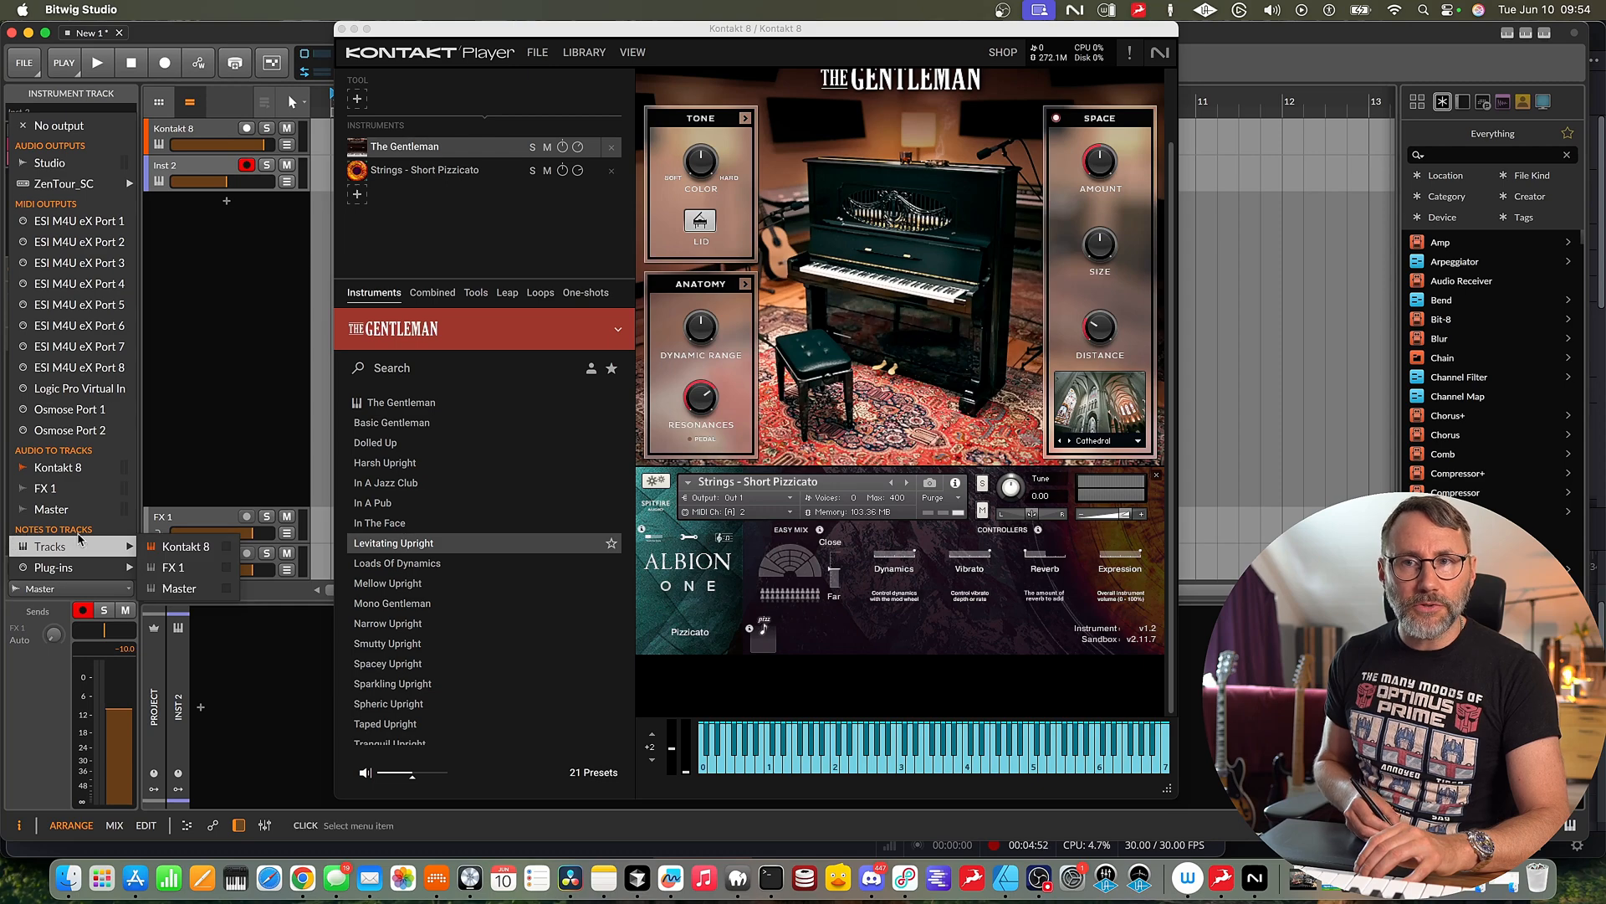
click(187, 545)
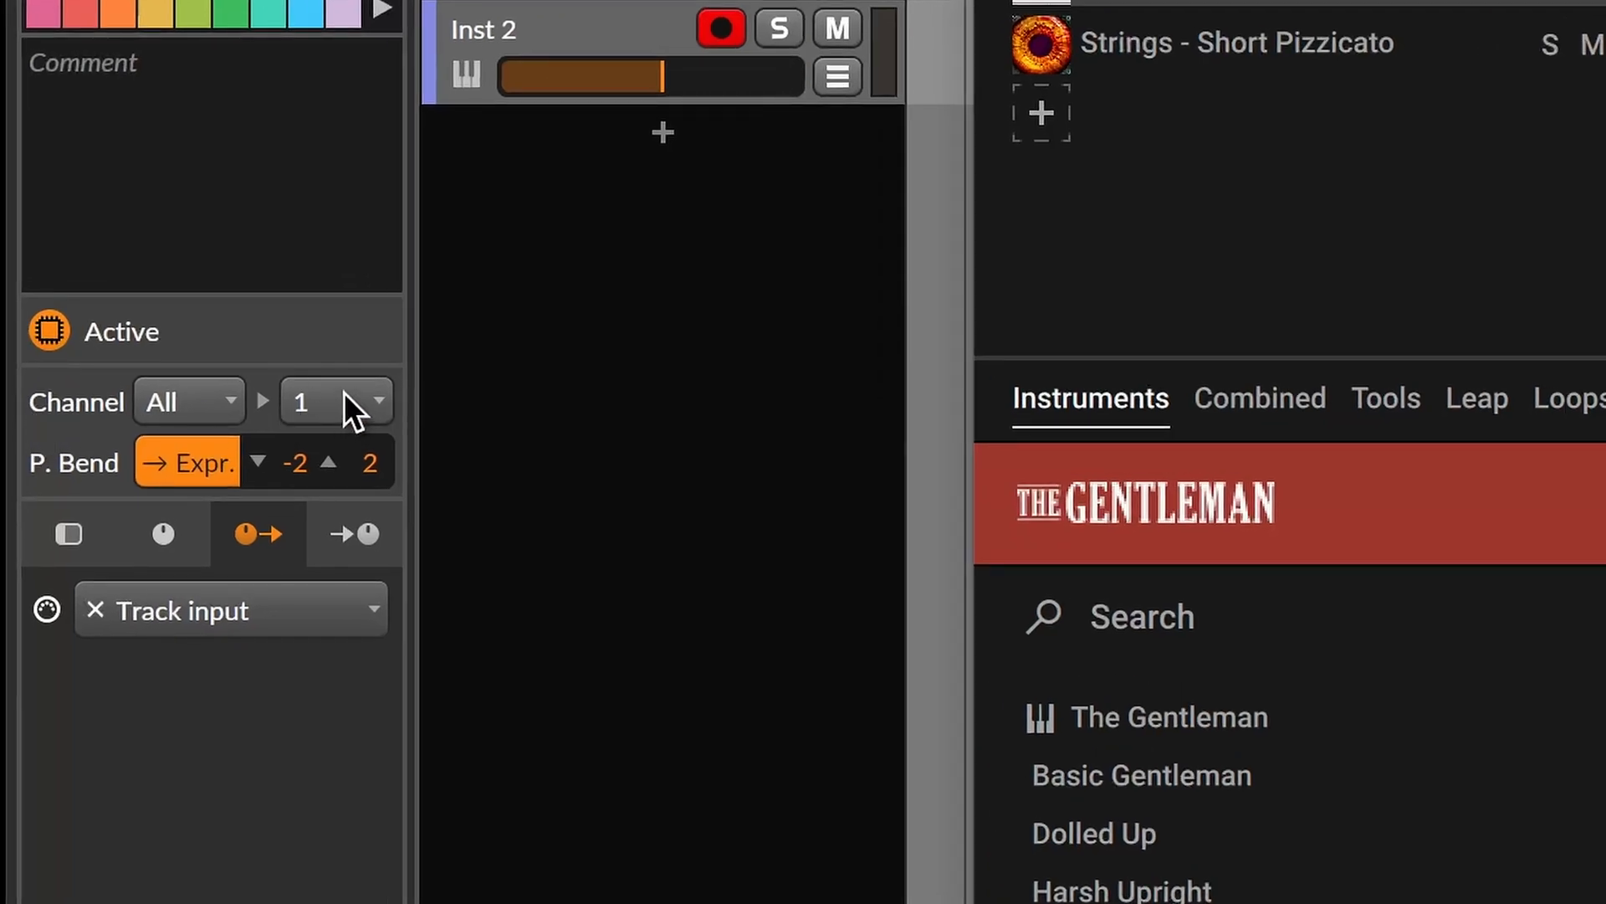
click(377, 402)
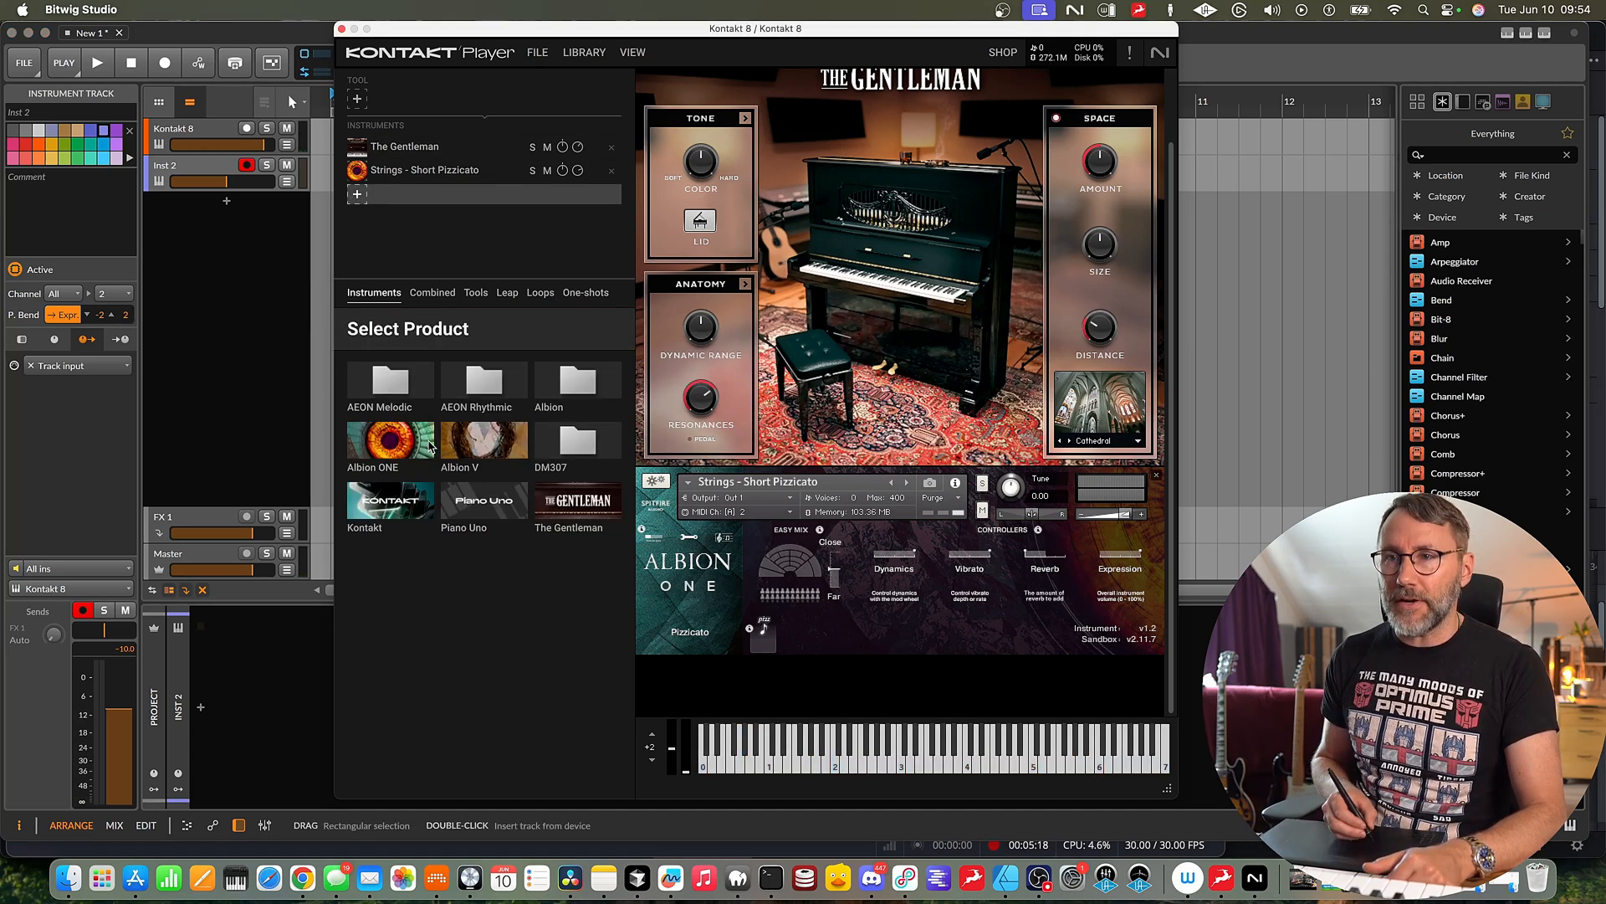
Load Albion ONE's Brass Mid - Long from Individual Techniques as the third instrument.
click(388, 447)
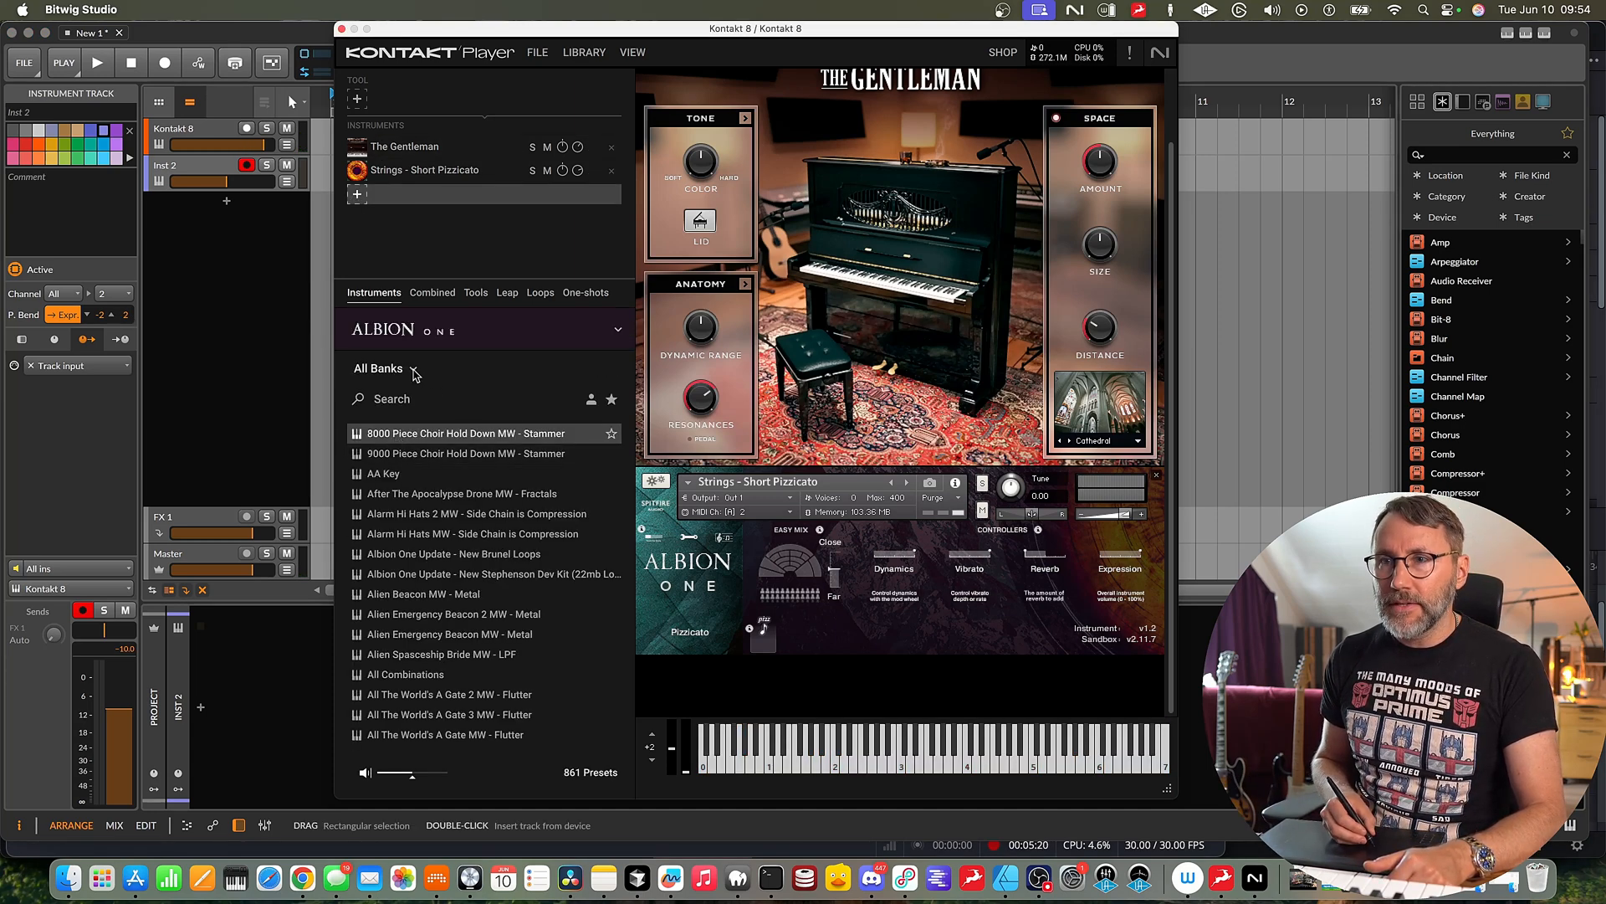
click(381, 368)
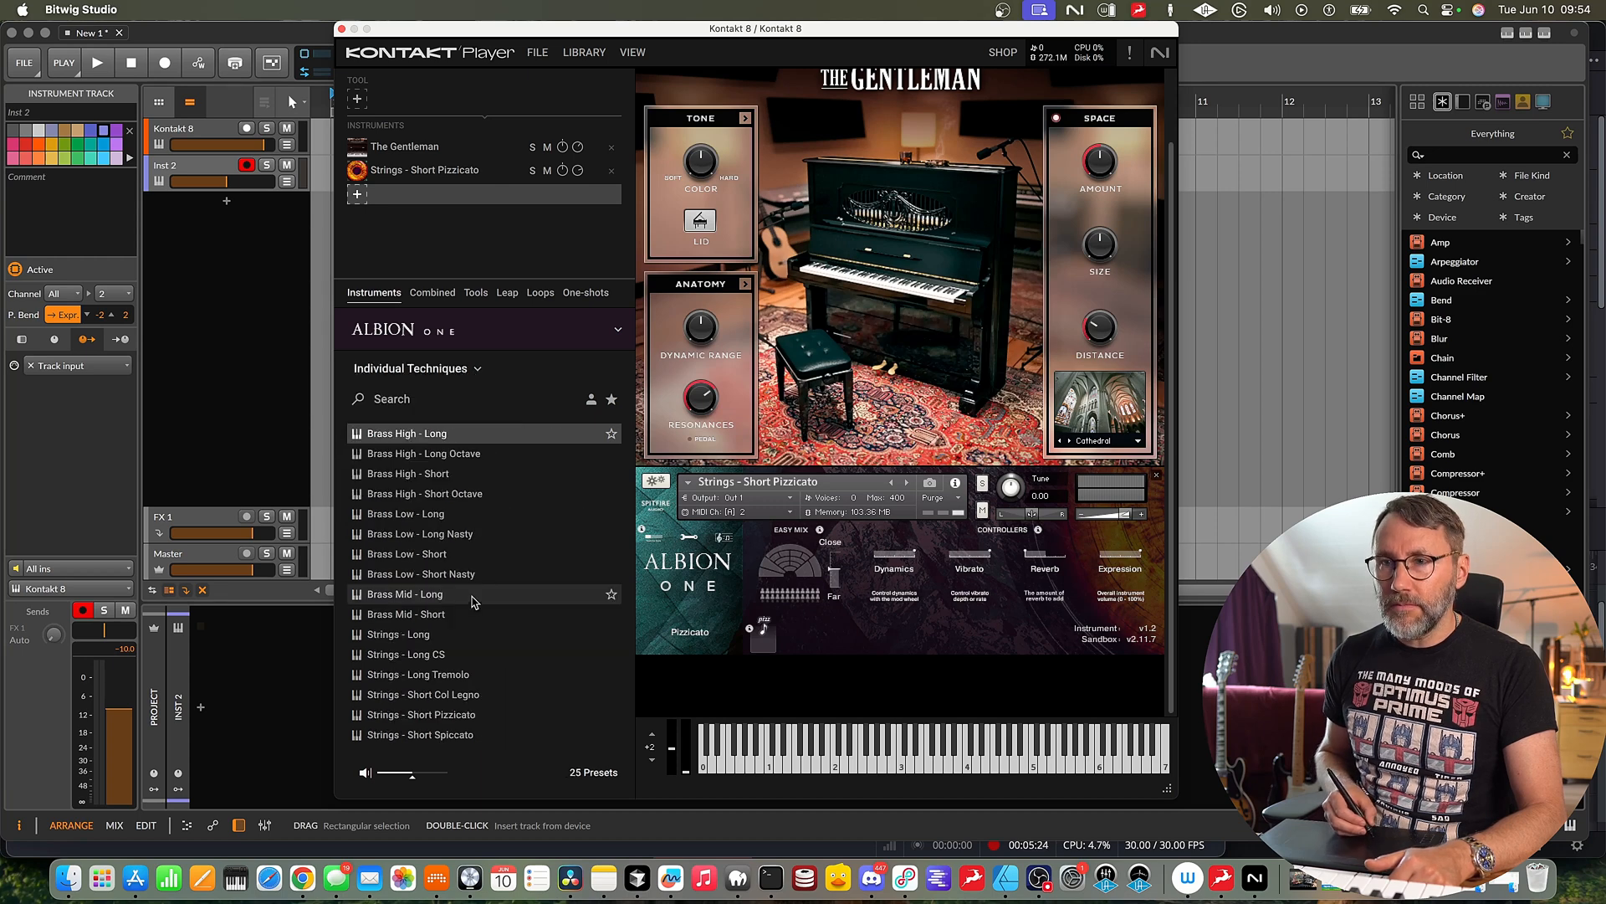
double_click(404, 594)
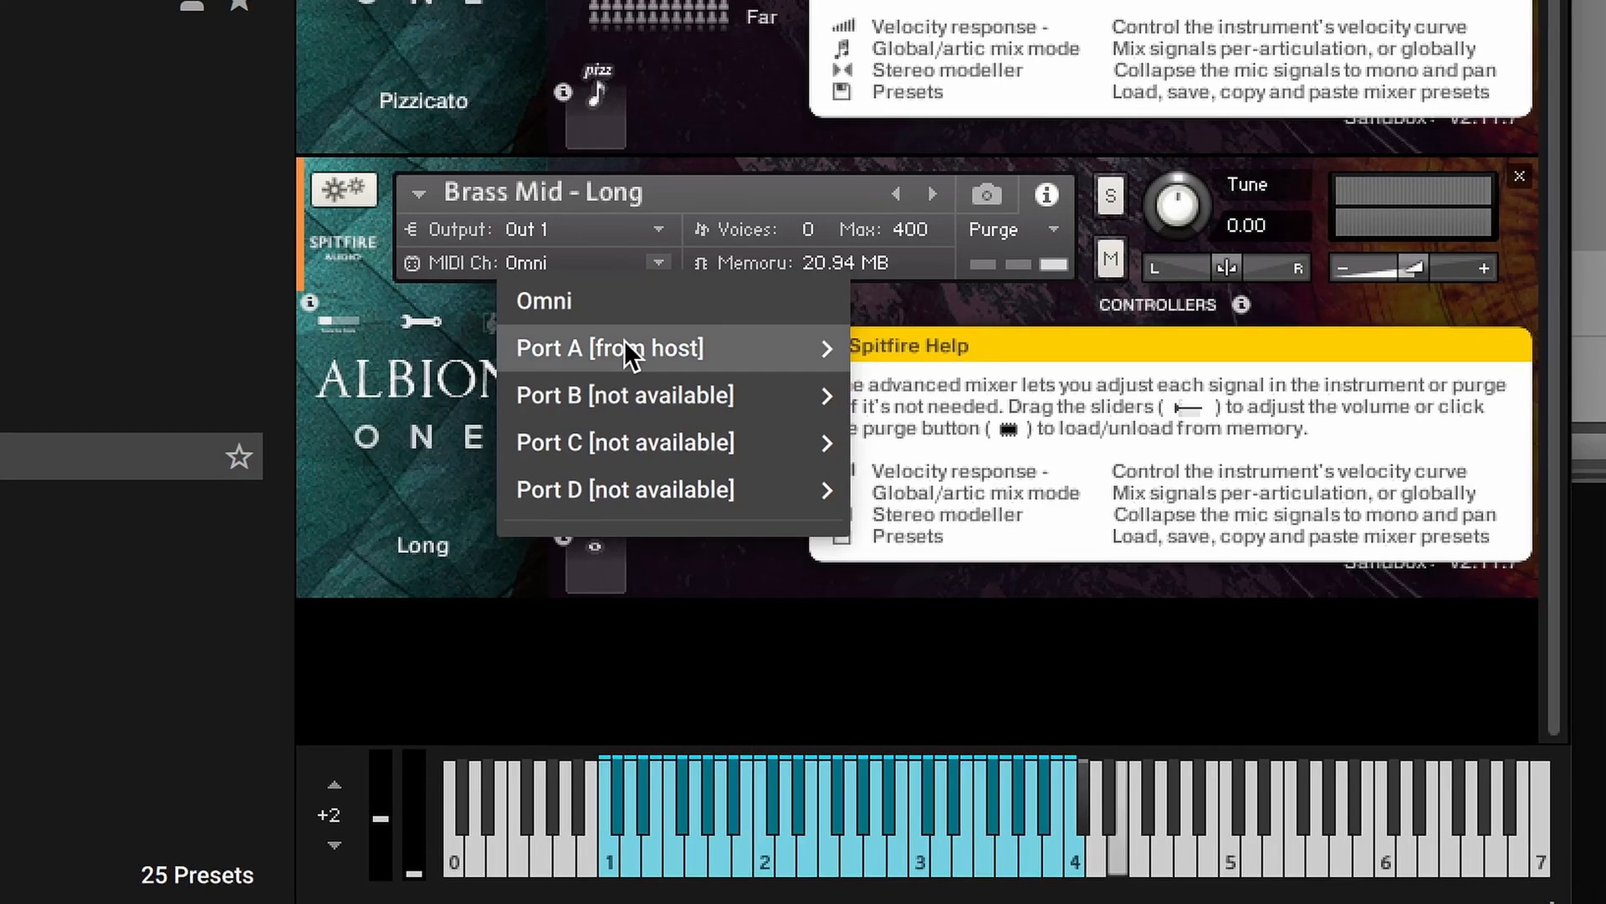
mouse_move(606, 343)
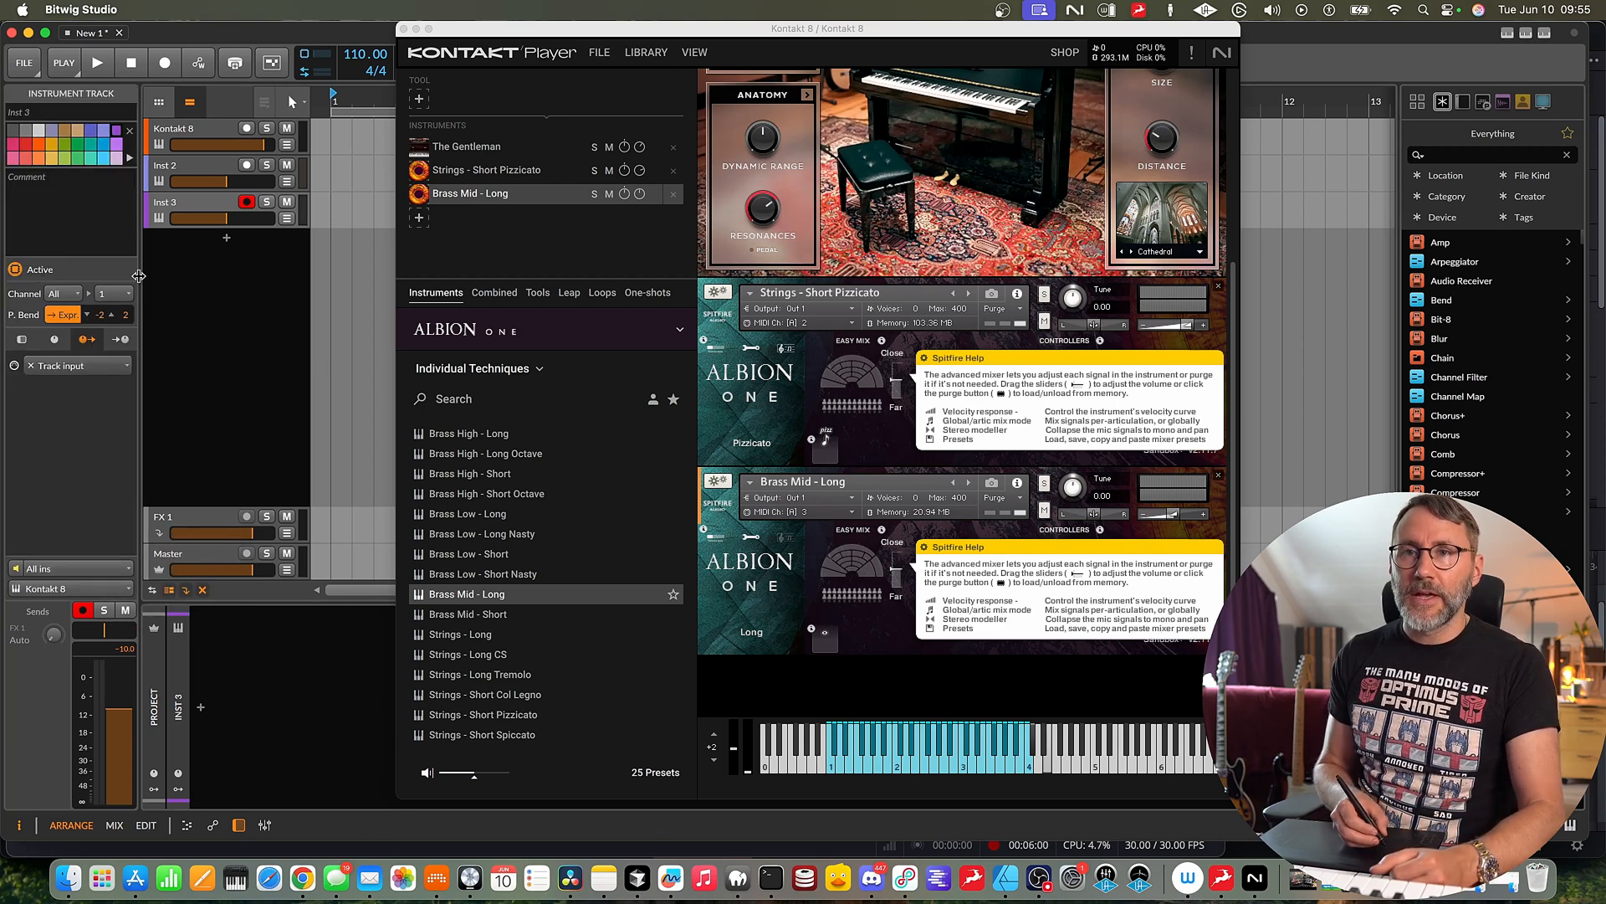
Set the third instrument track to send its notes on MIDI channel 3.
click(110, 293)
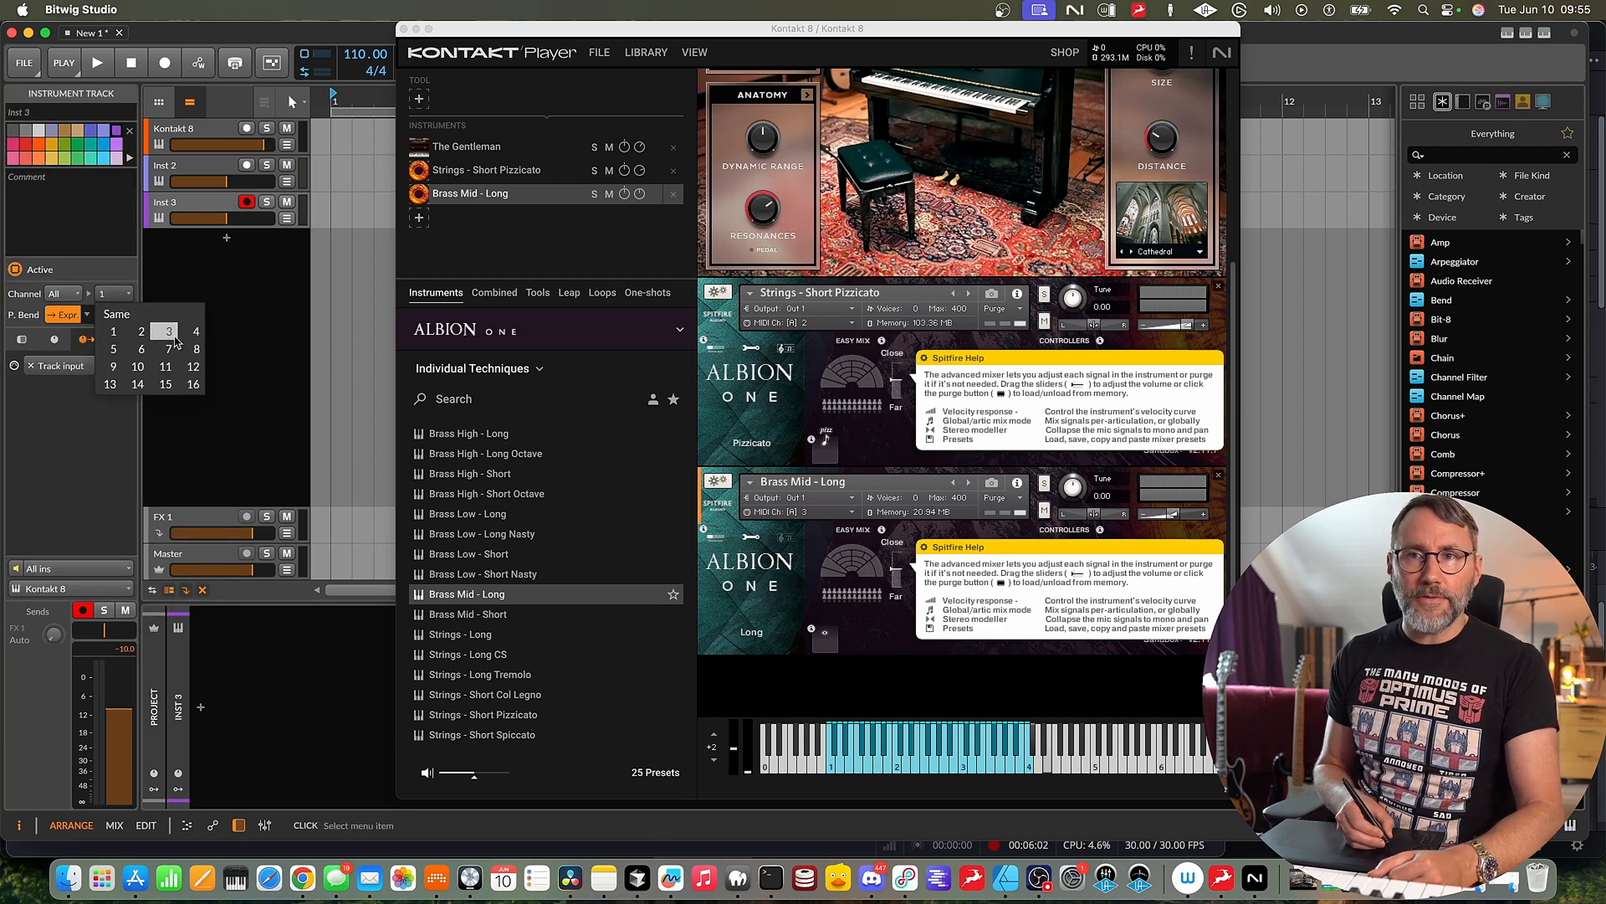
click(166, 329)
text(Brass)
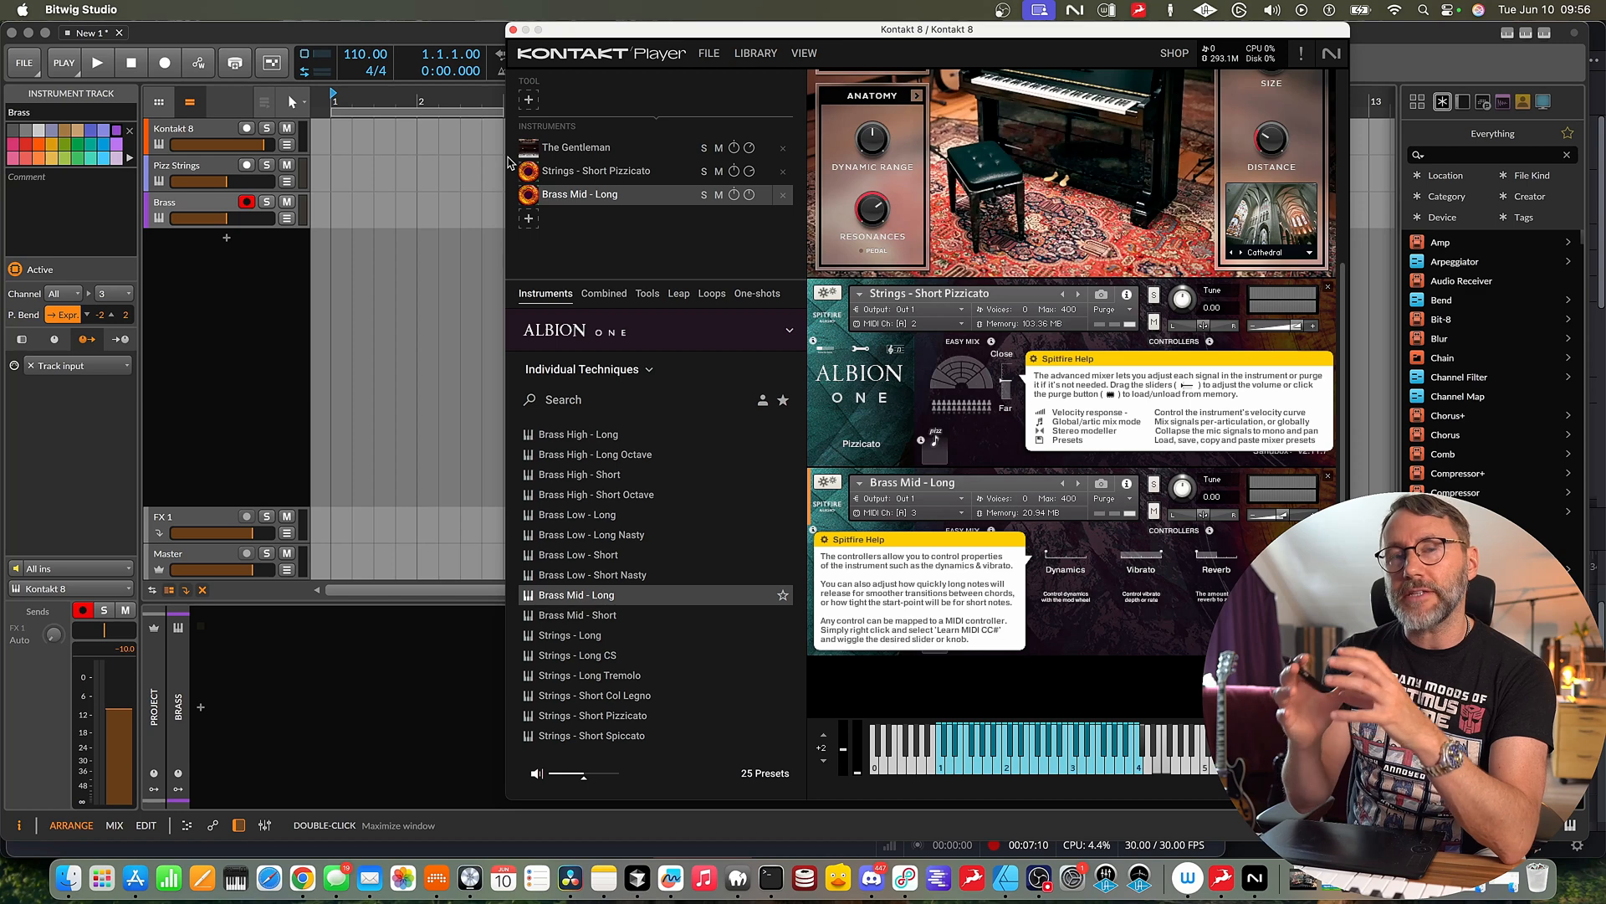
mouse_move(694, 263)
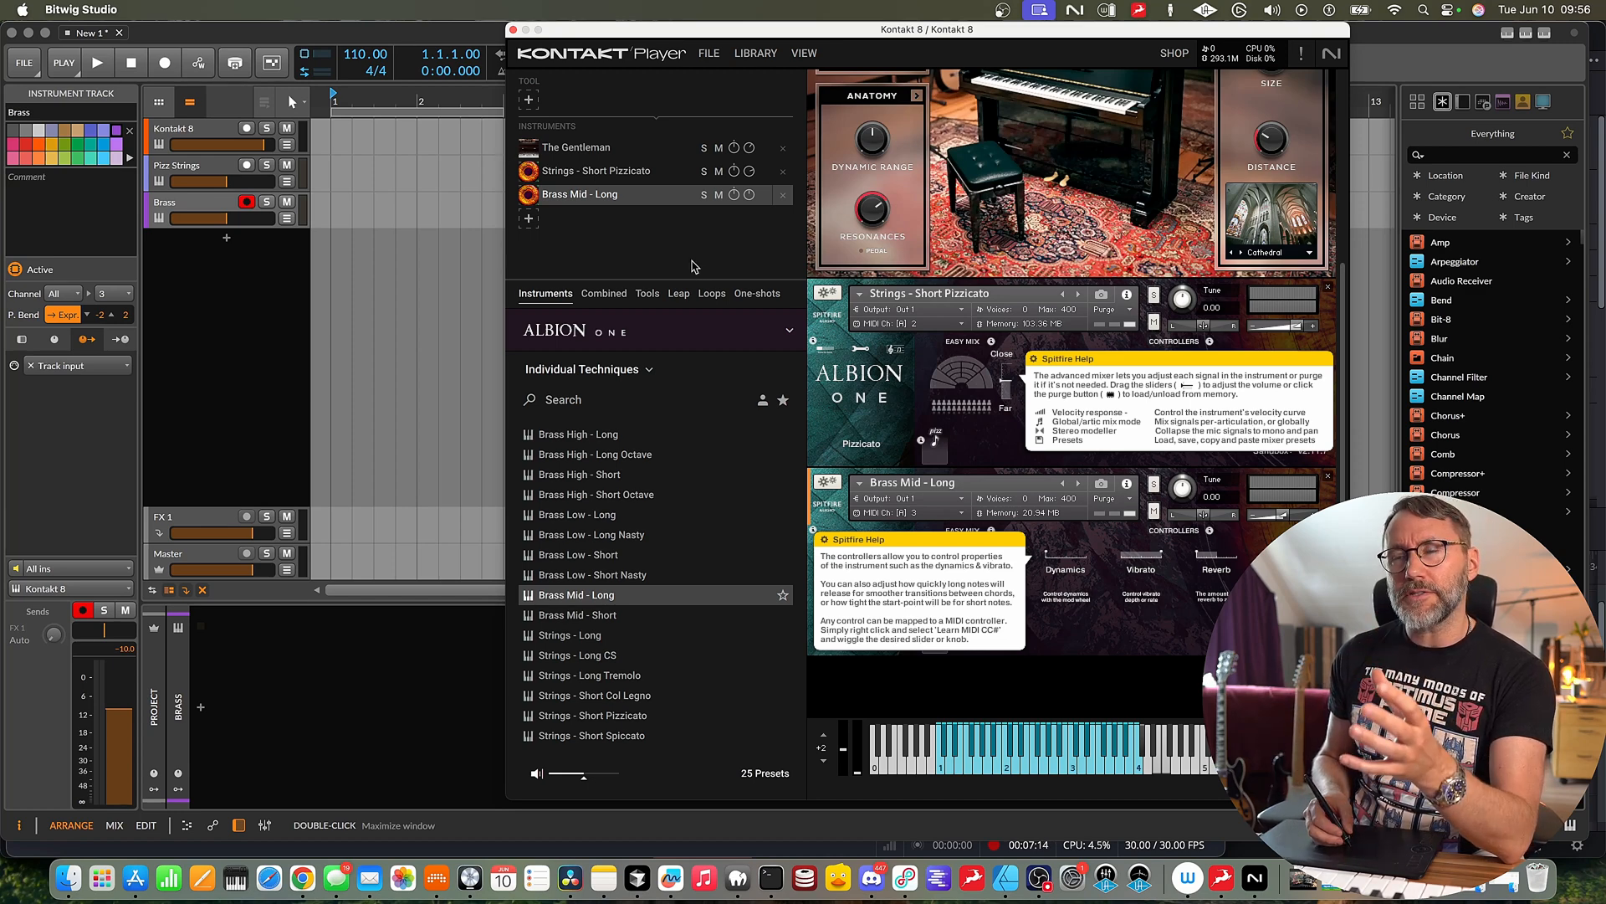
mouse_move(696, 259)
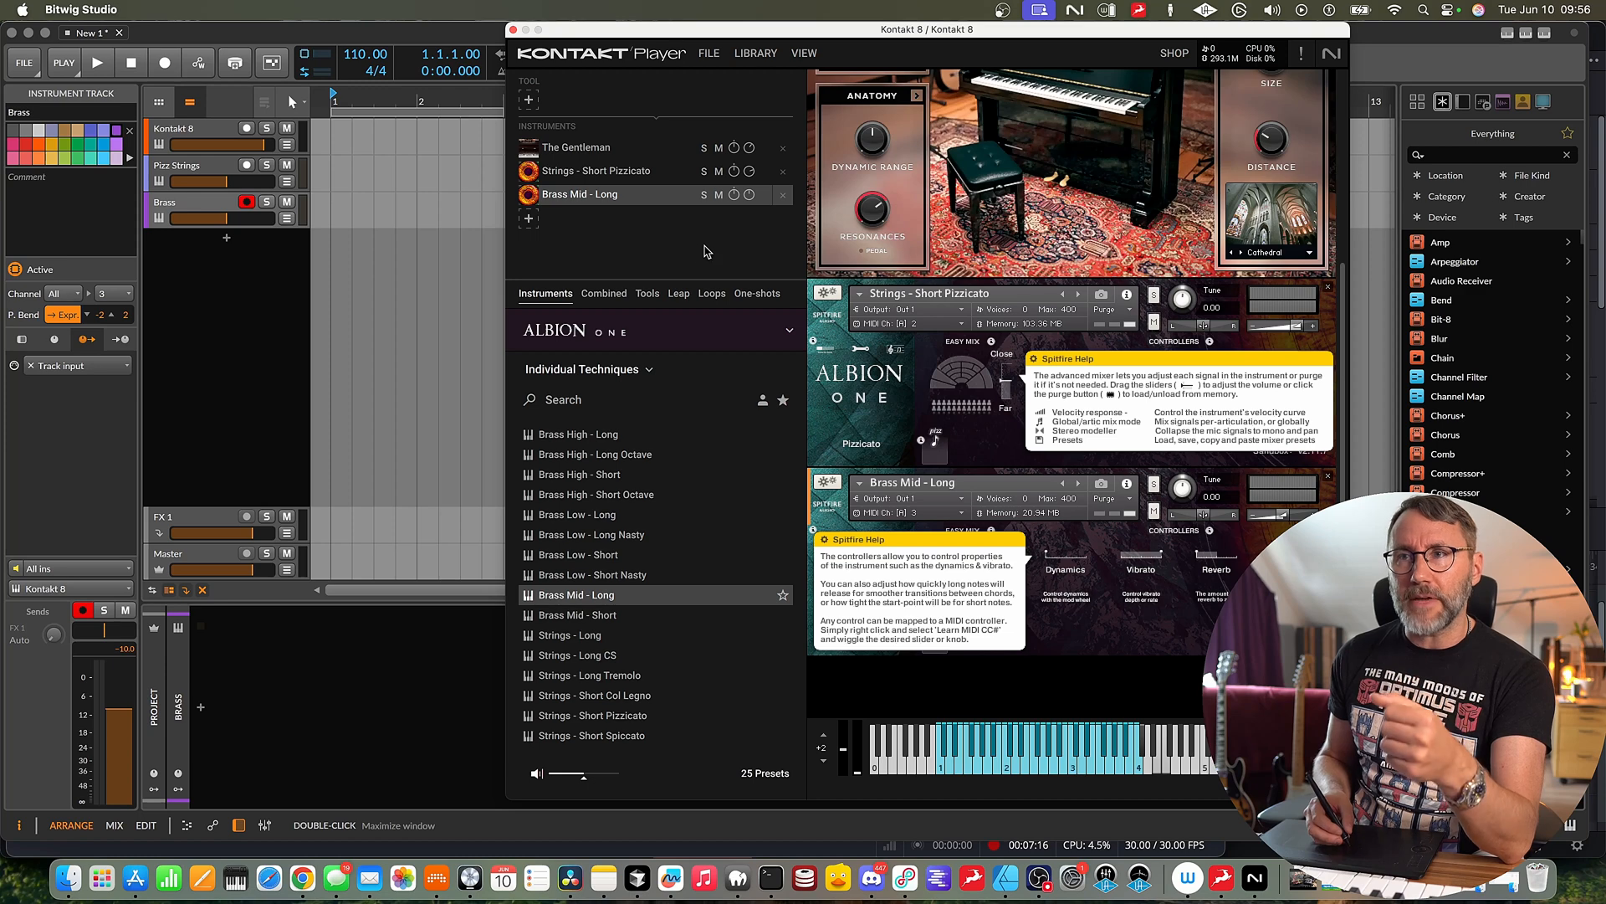
Select the Kontakt 8 track header to show its device and remote controls.
click(190, 134)
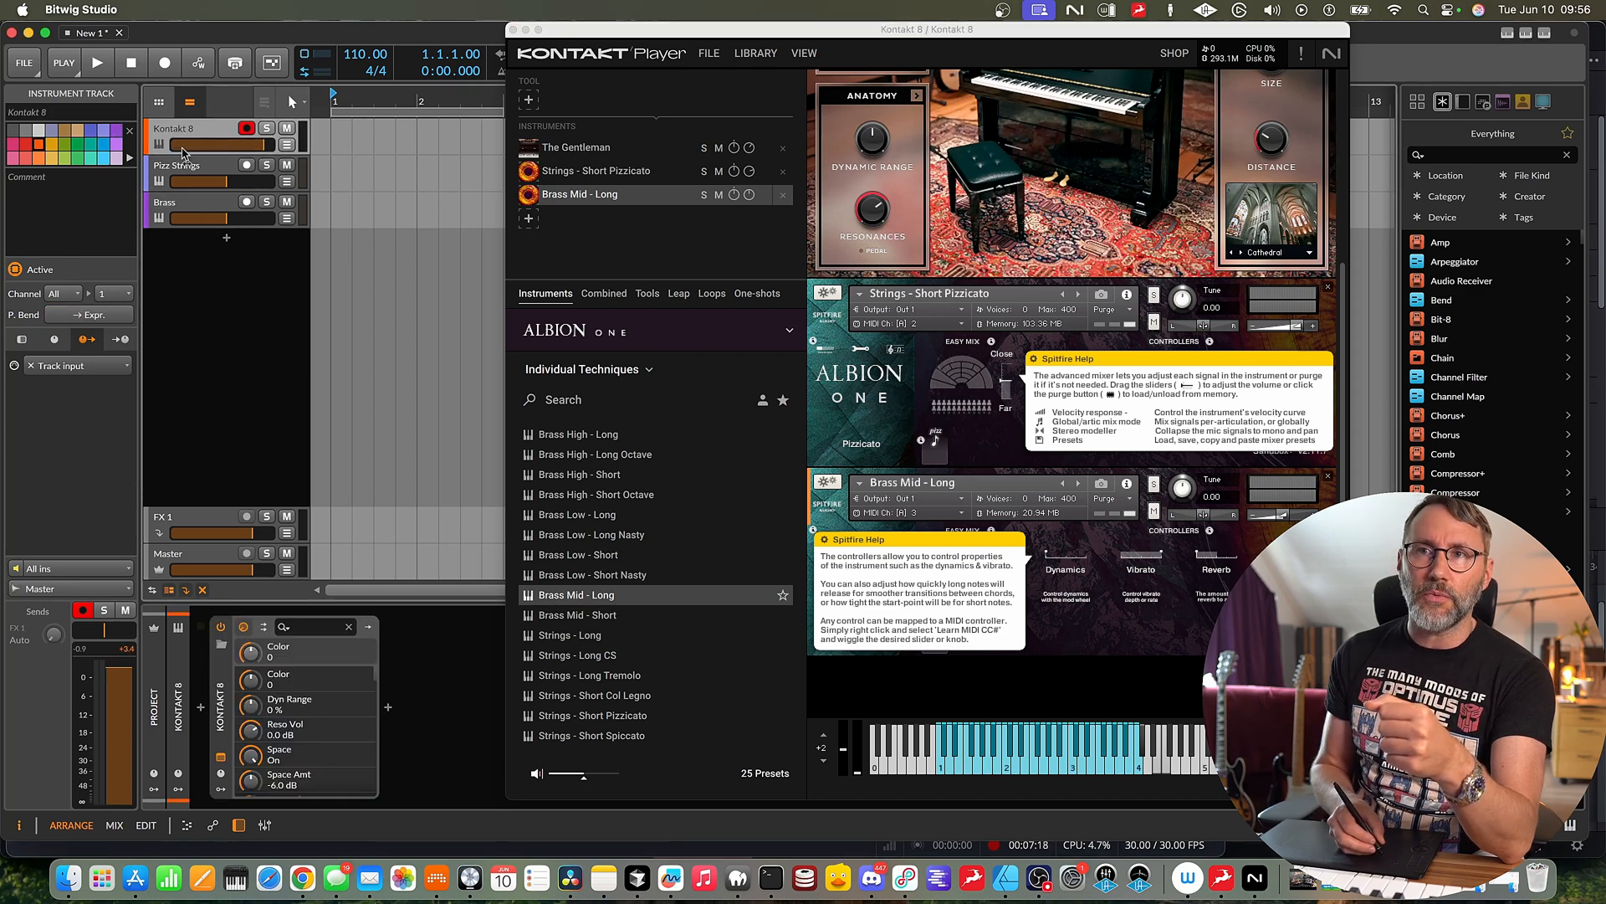
mouse_move(225, 139)
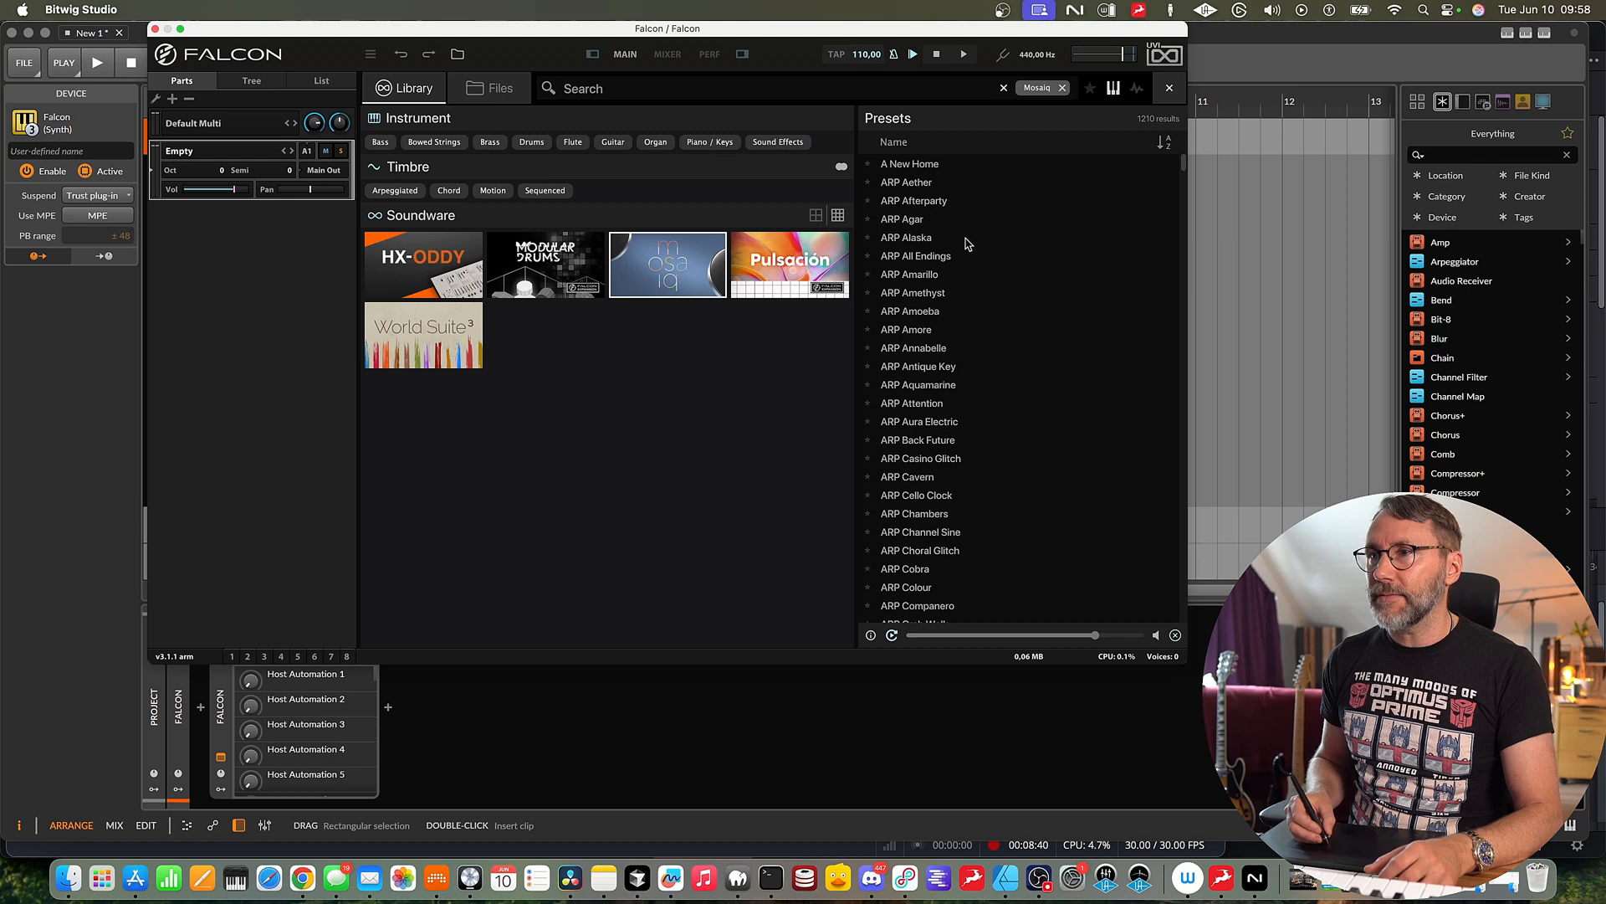
Audition a Mosaiq arpeggio preset, then load ARP Drops into Falcon's first part.
click(910, 272)
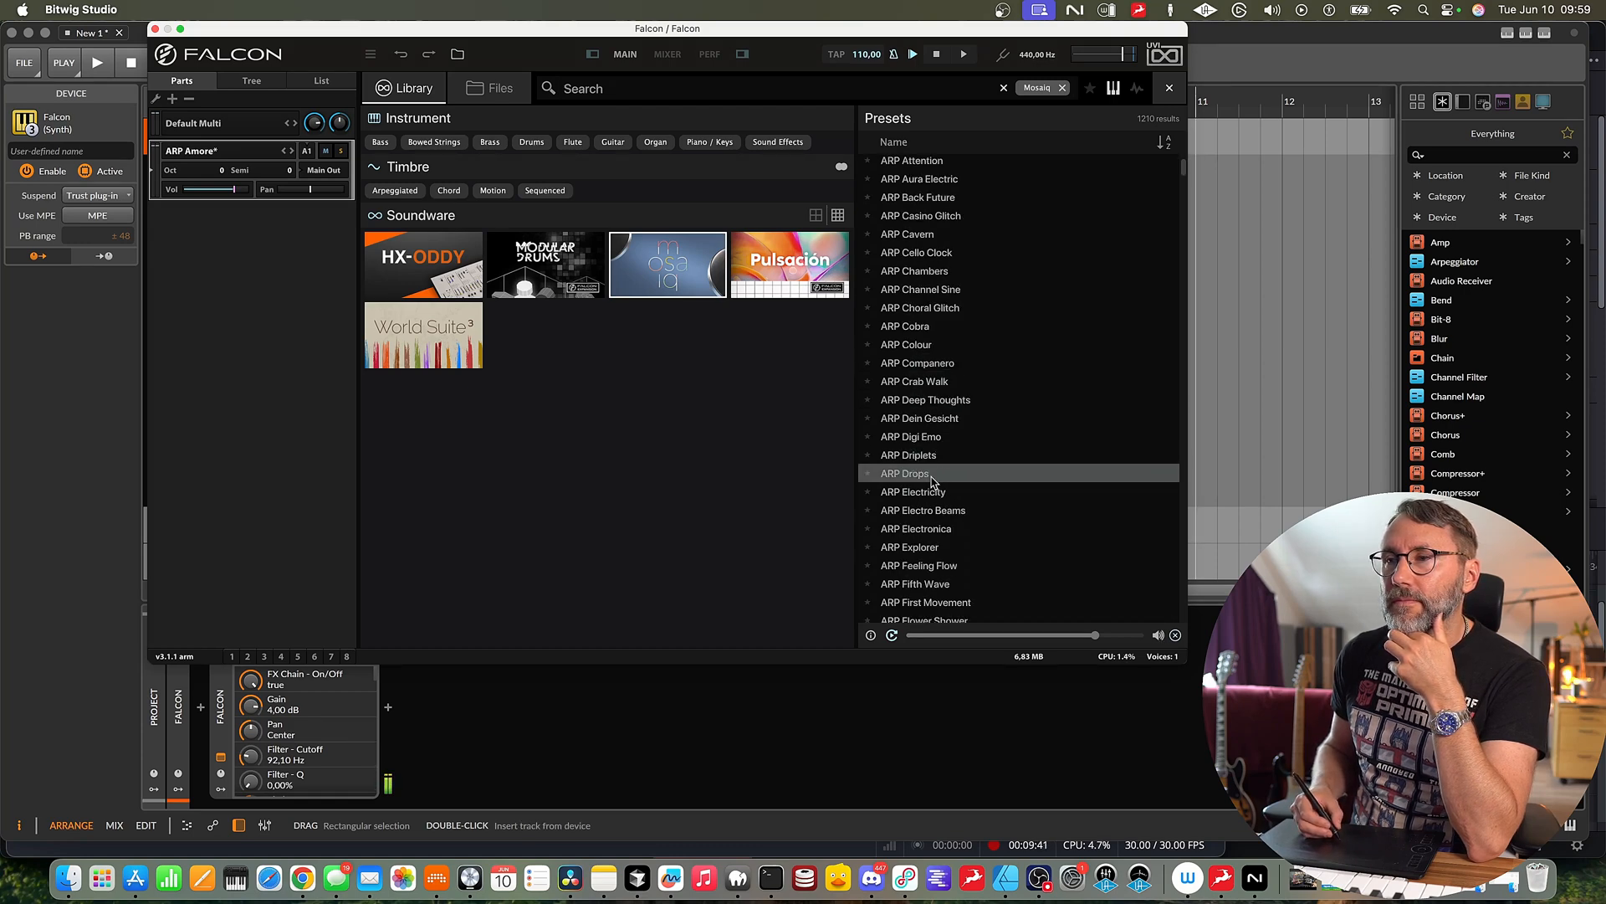
mouse_move(922, 482)
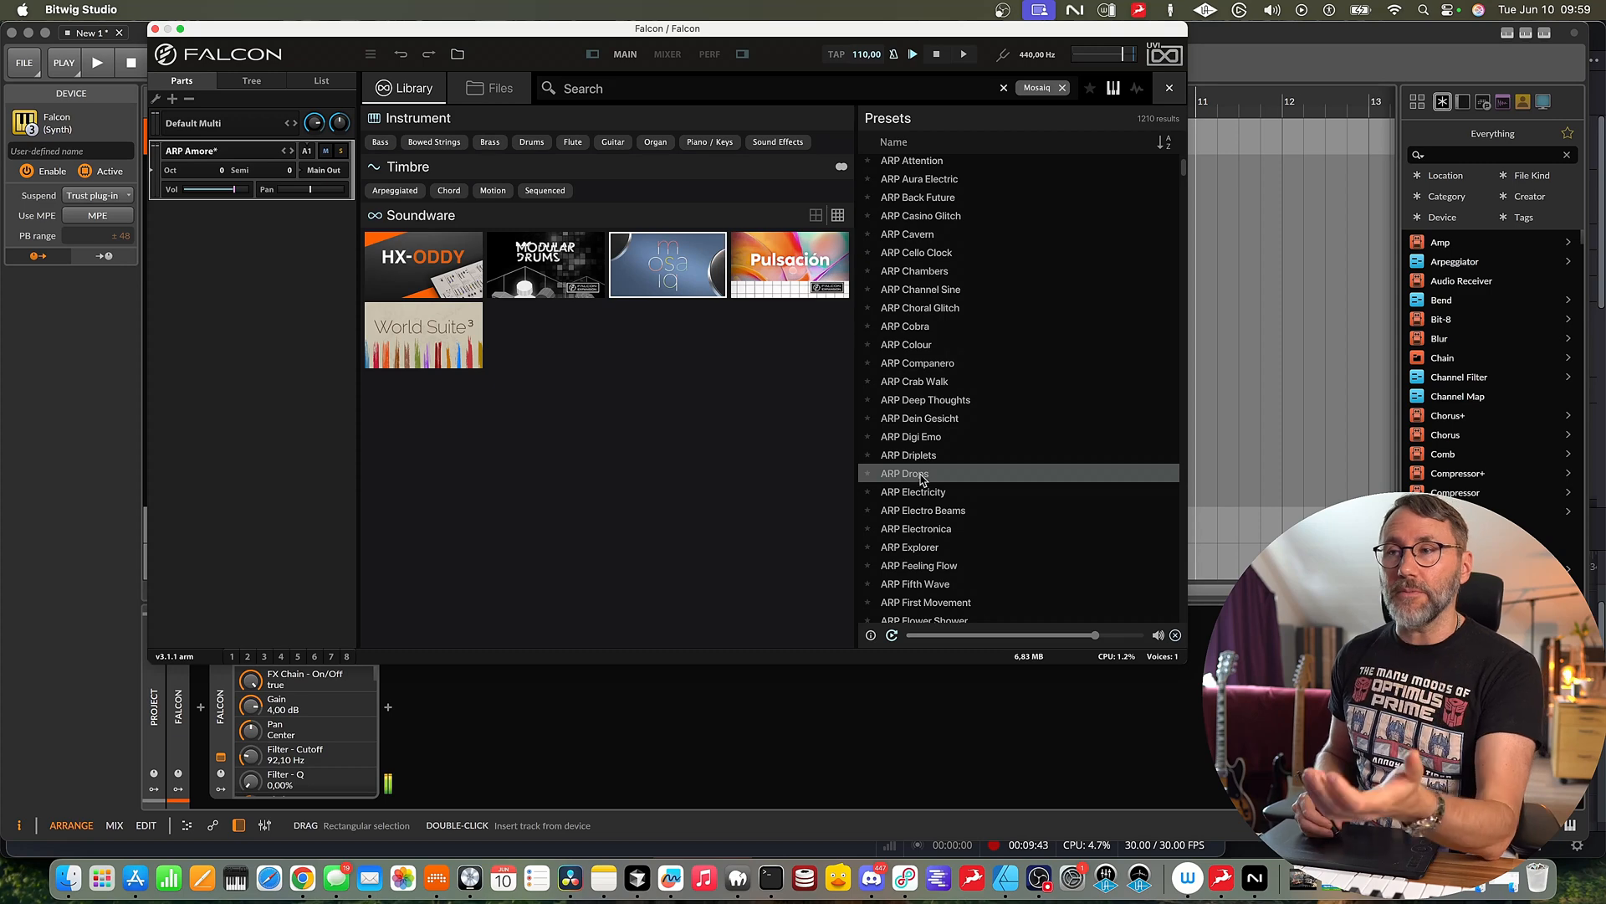
double_click(902, 472)
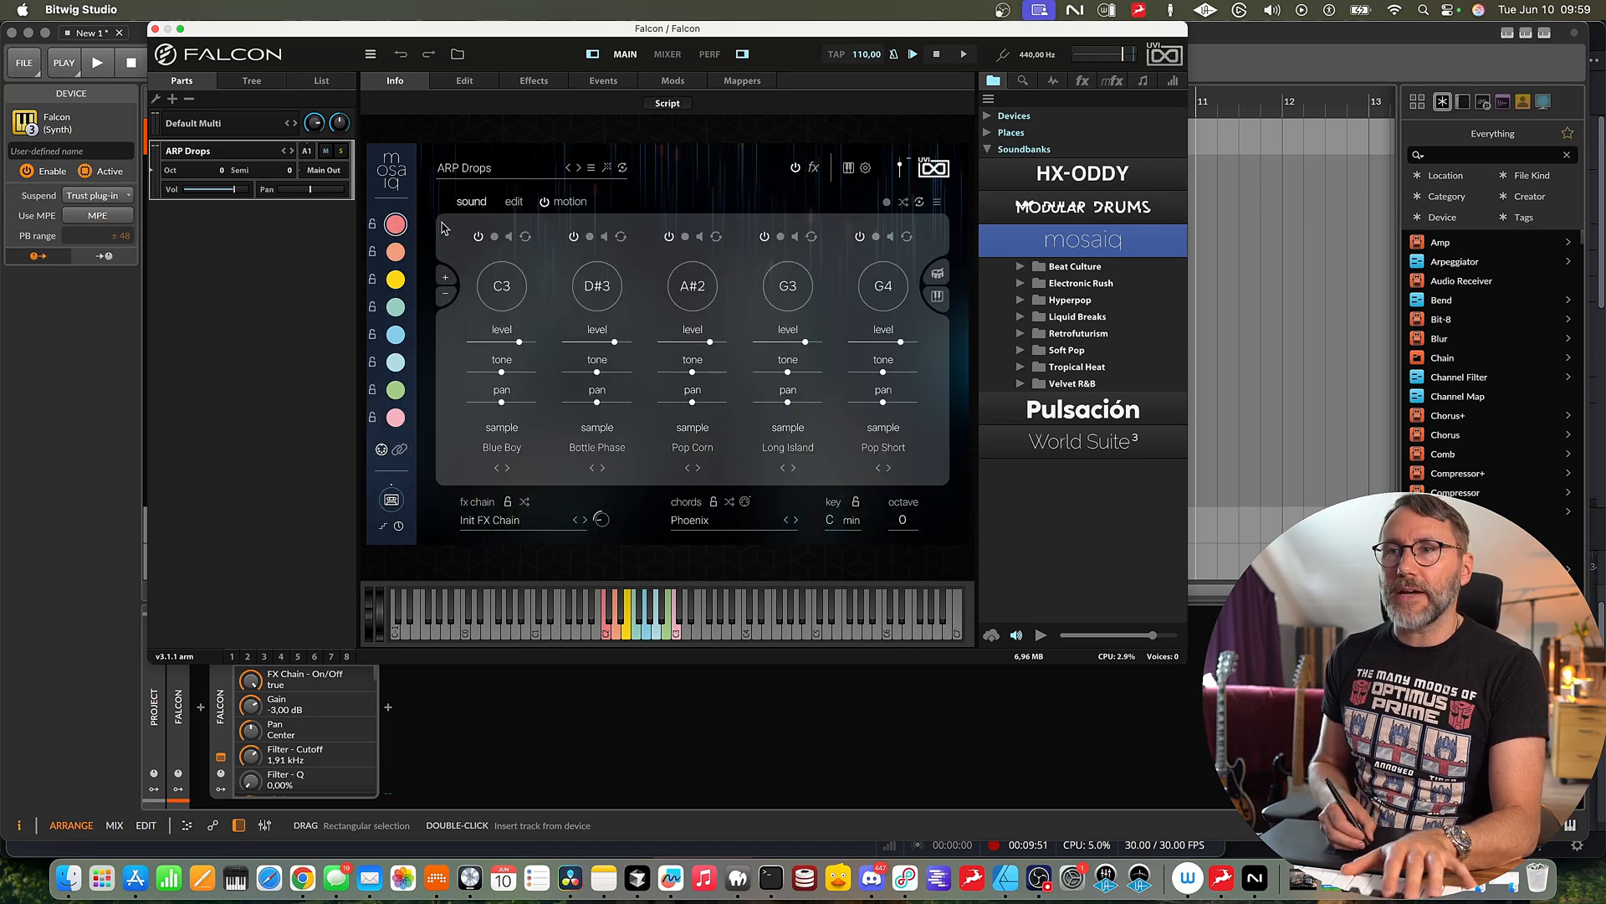
click(936, 298)
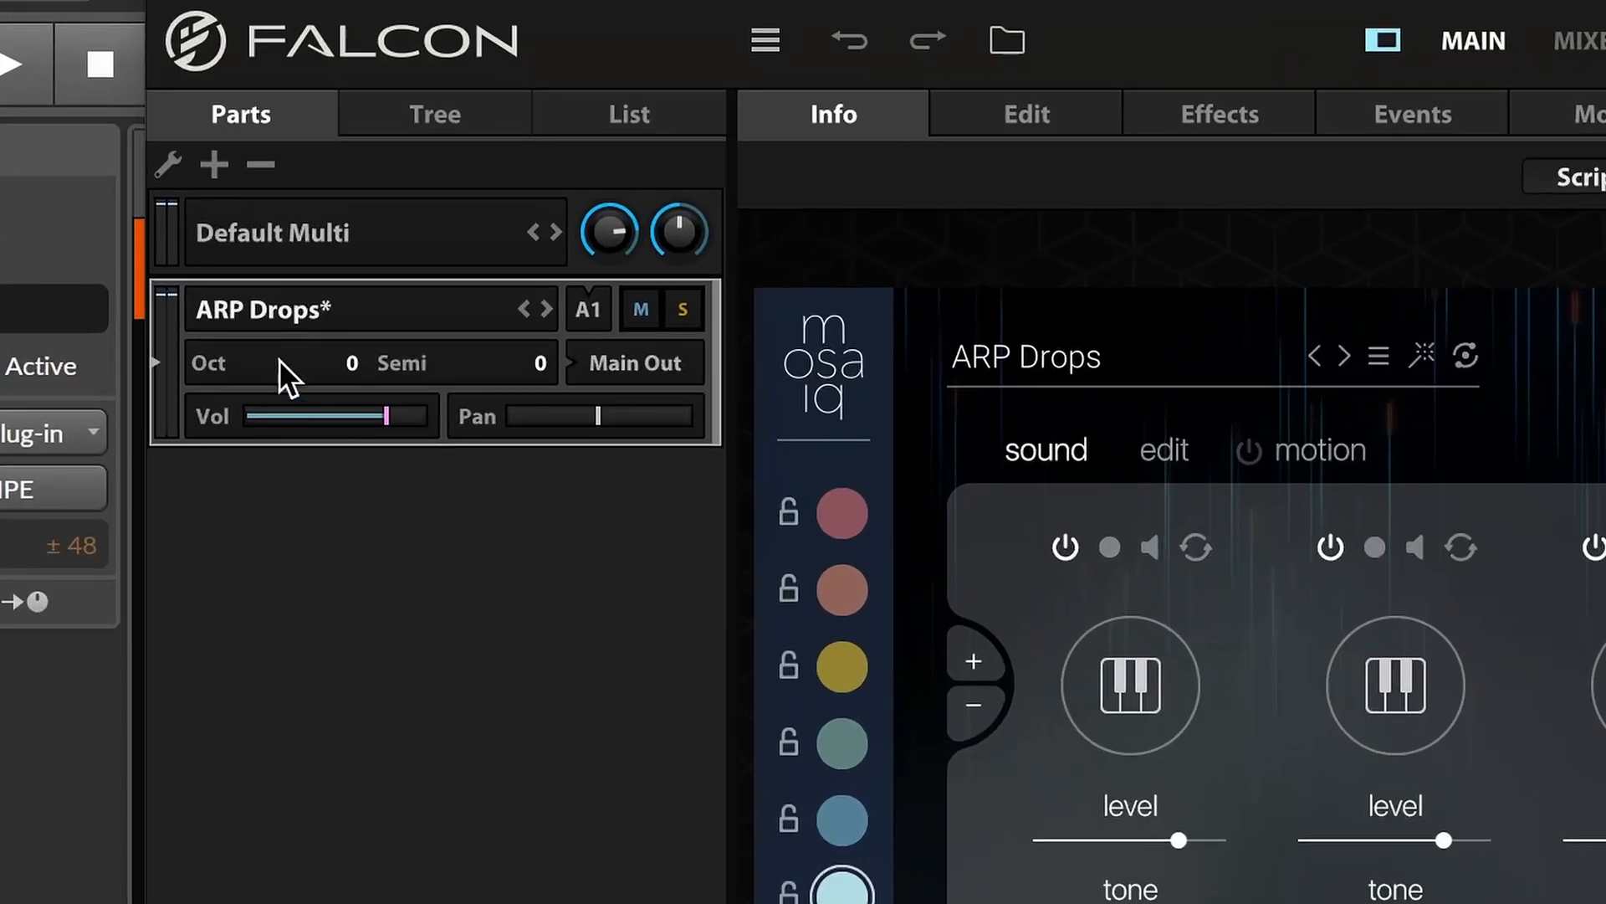
mouse_move(216, 174)
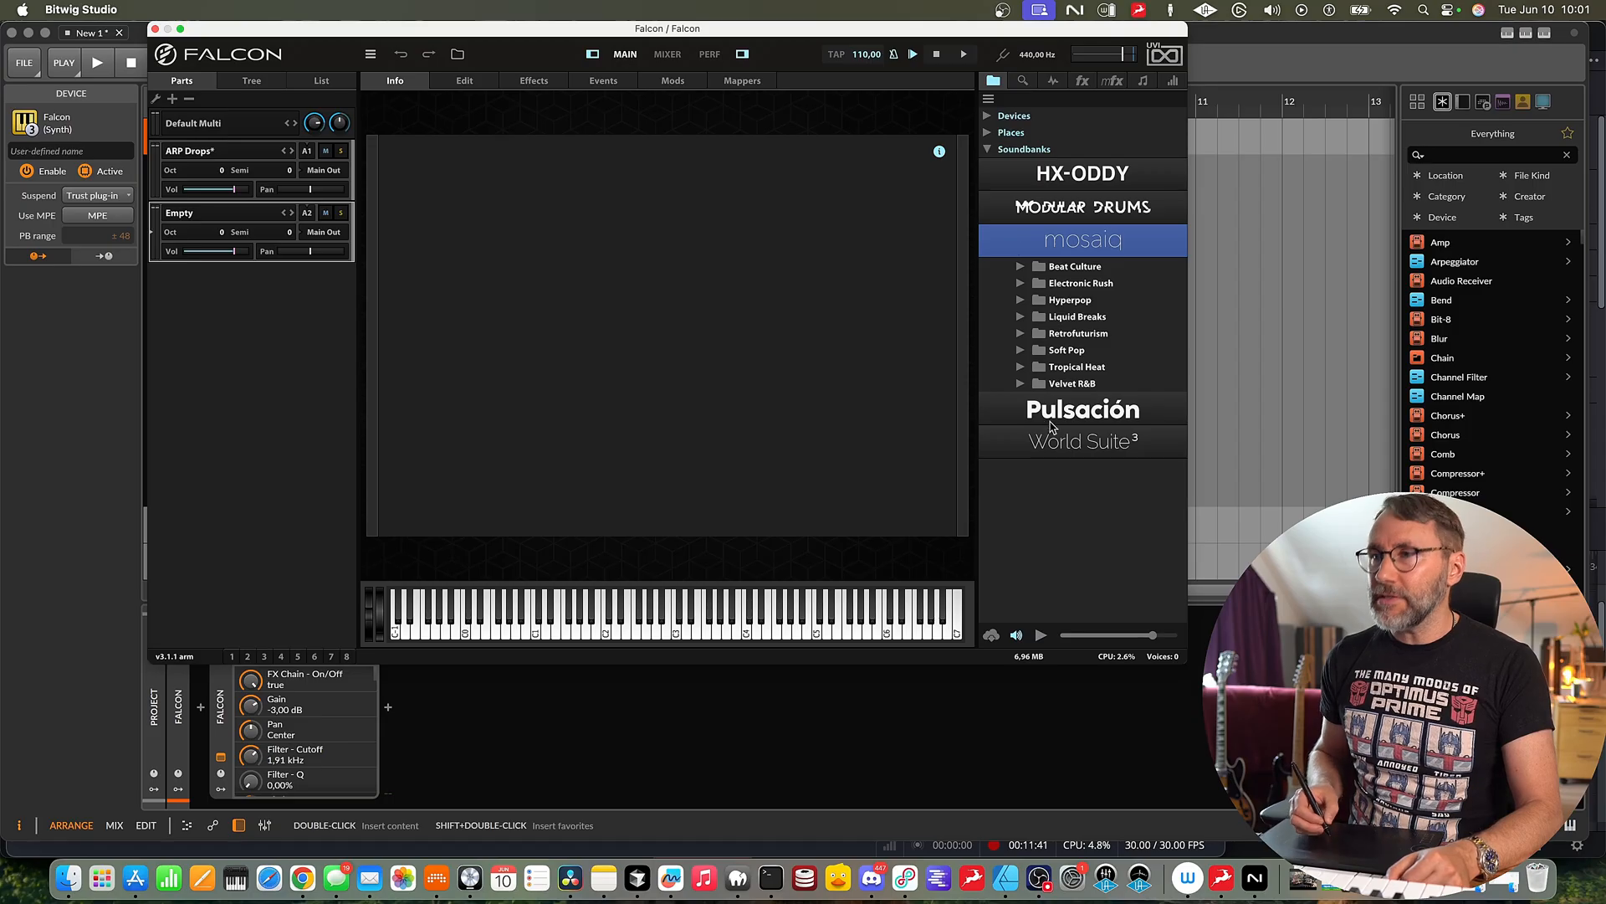
Load BS Repente from Pulsación's Cobra bank into Falcon's second part.
click(1081, 408)
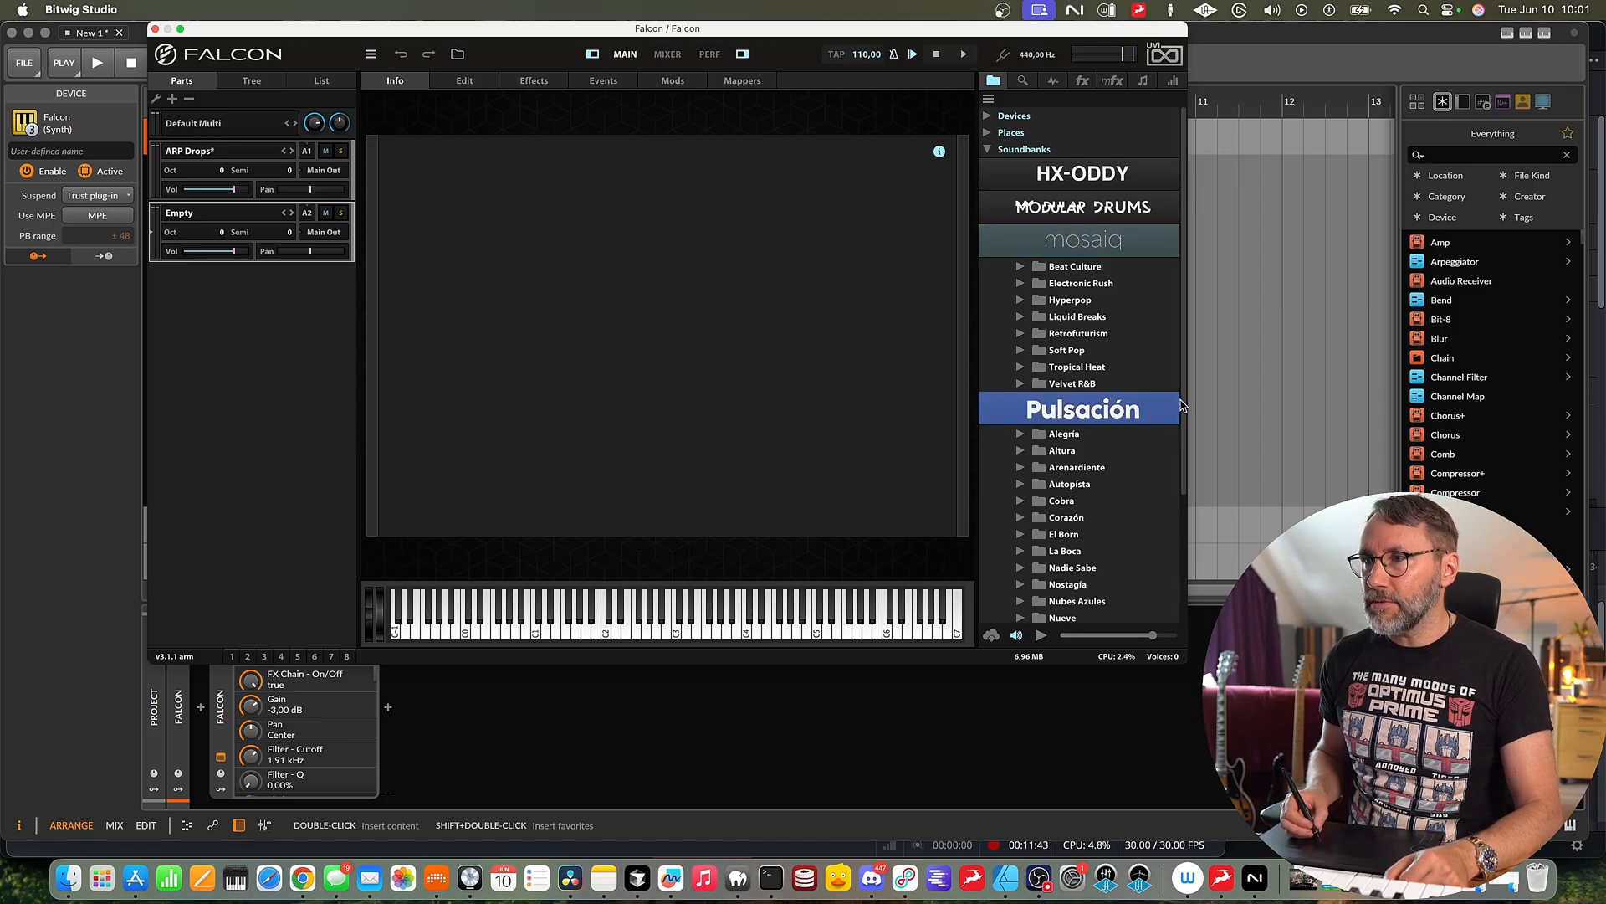
click(1020, 500)
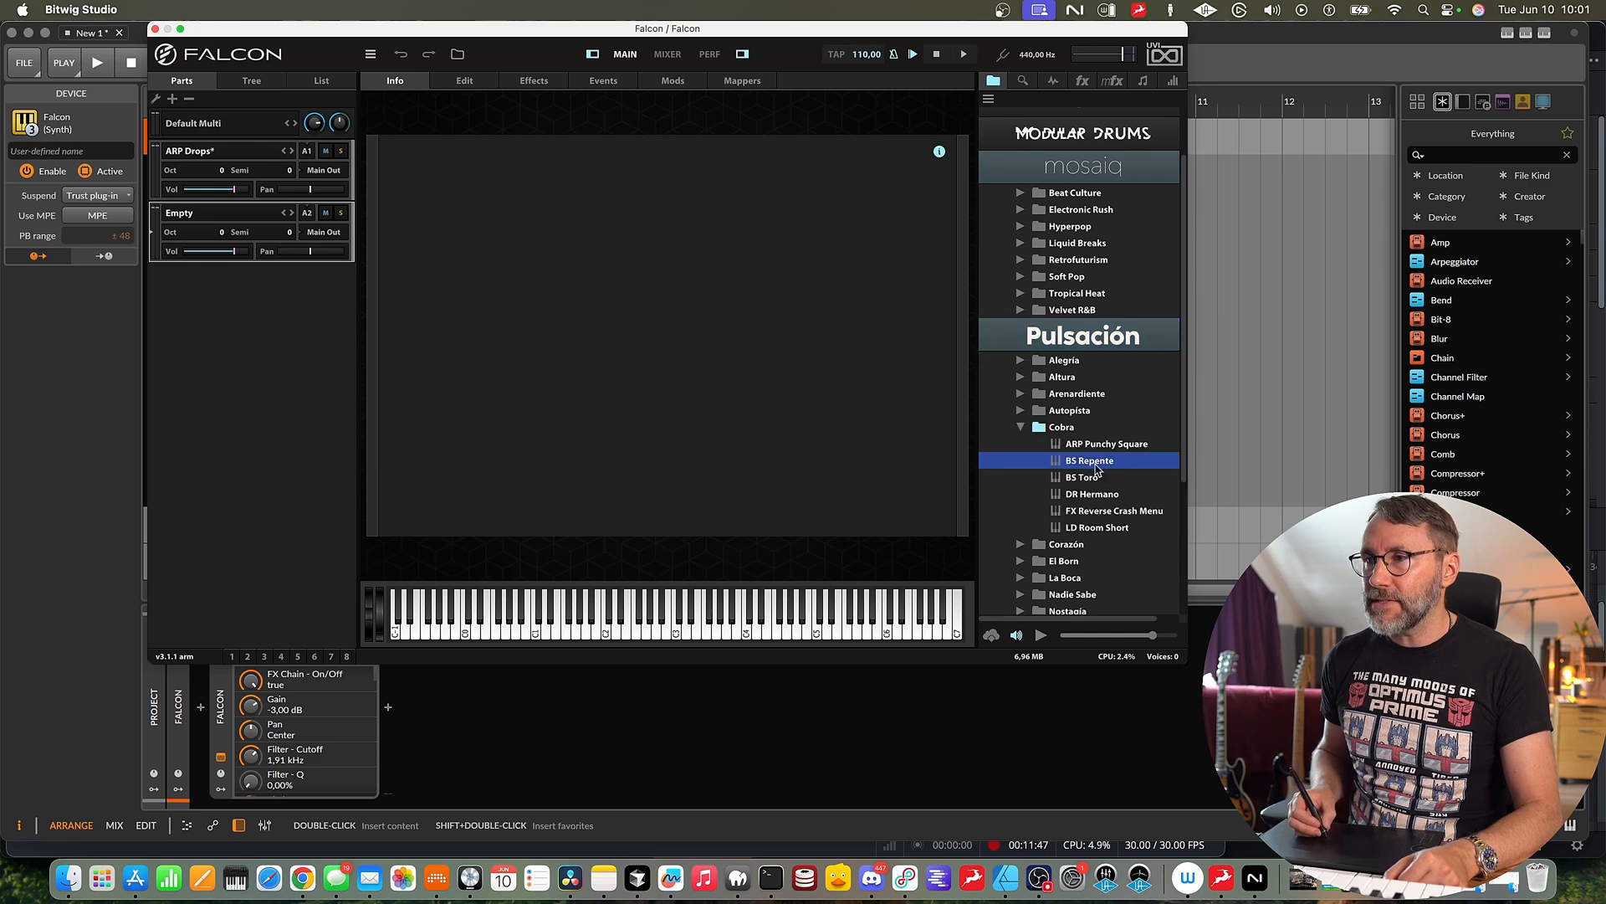
double_click(1091, 460)
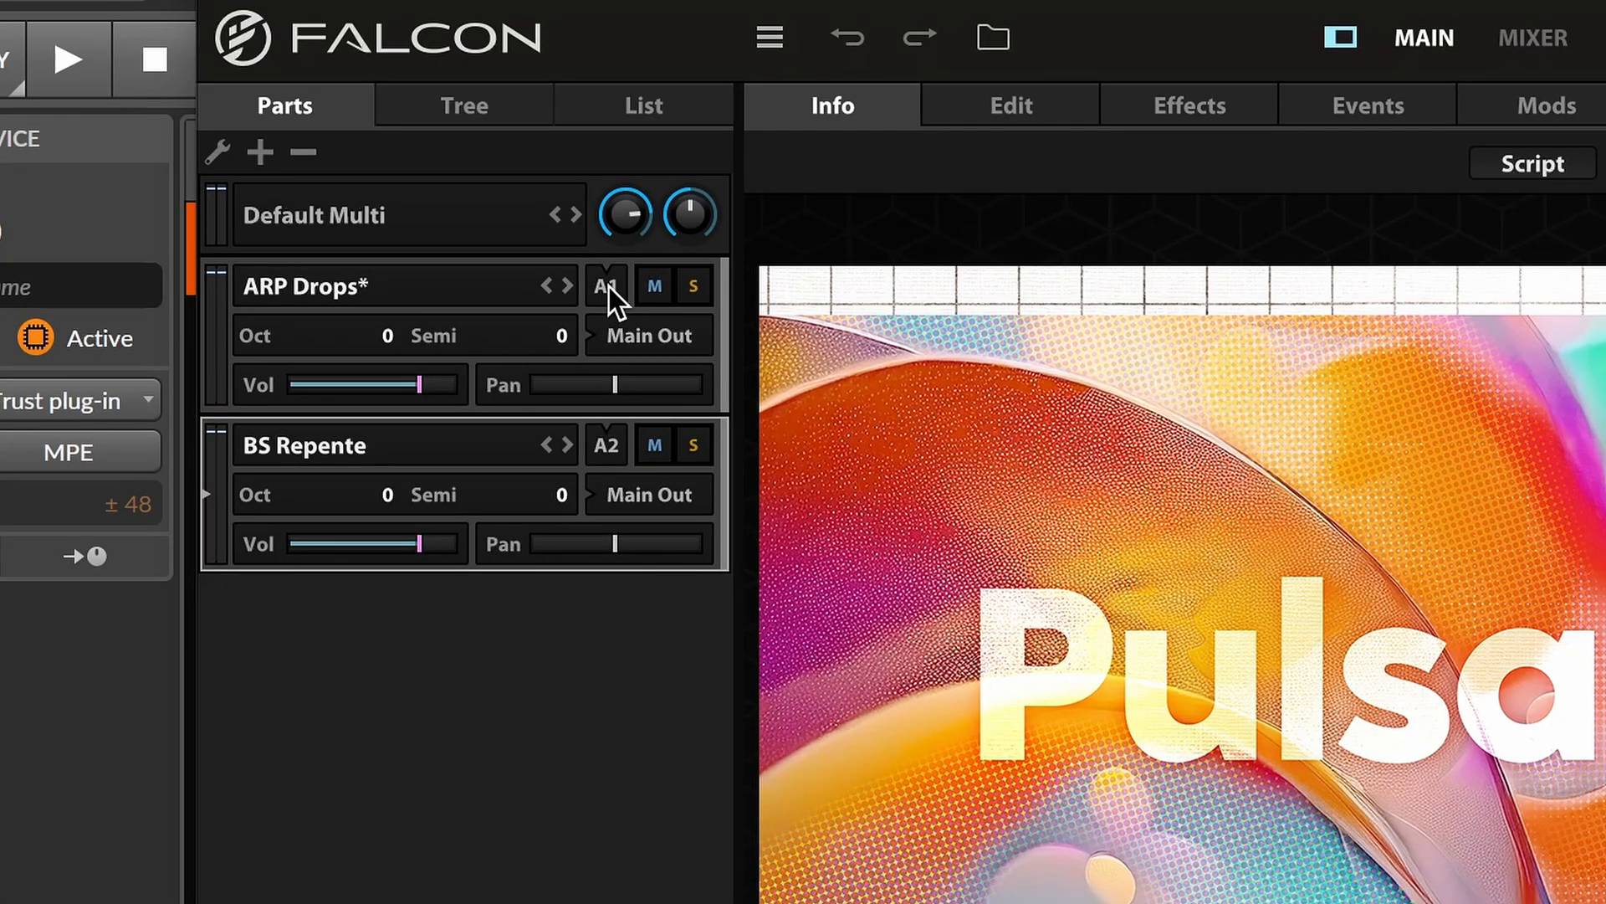
Assign ARP Drops to MIDI channel 1 and BS Repente to channel 2 in Falcon.
click(604, 284)
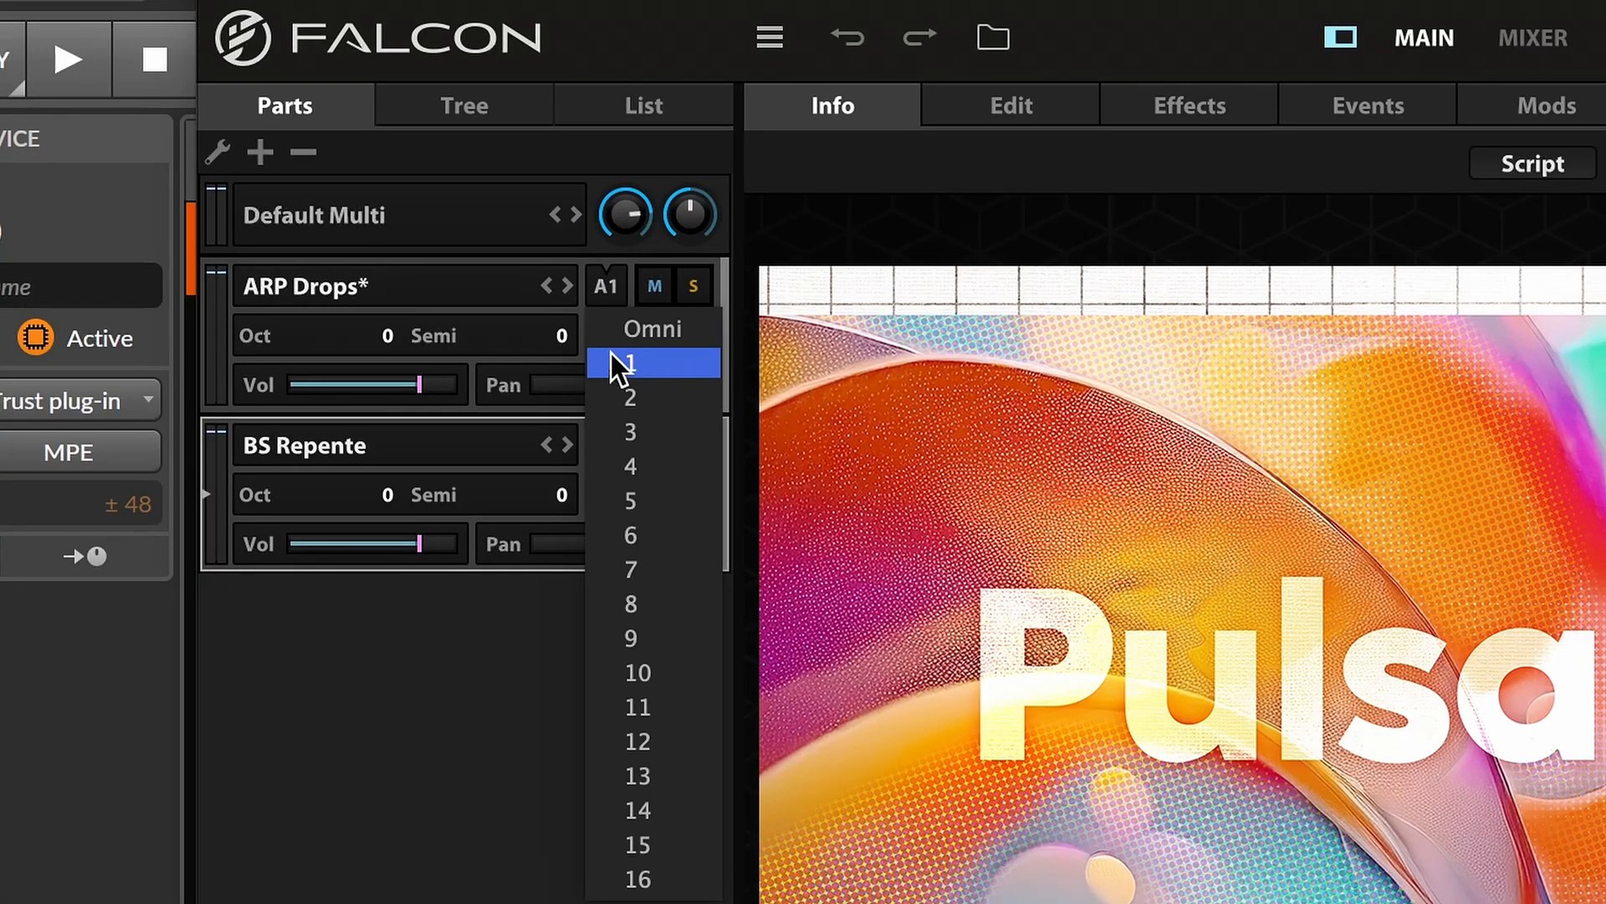
click(628, 361)
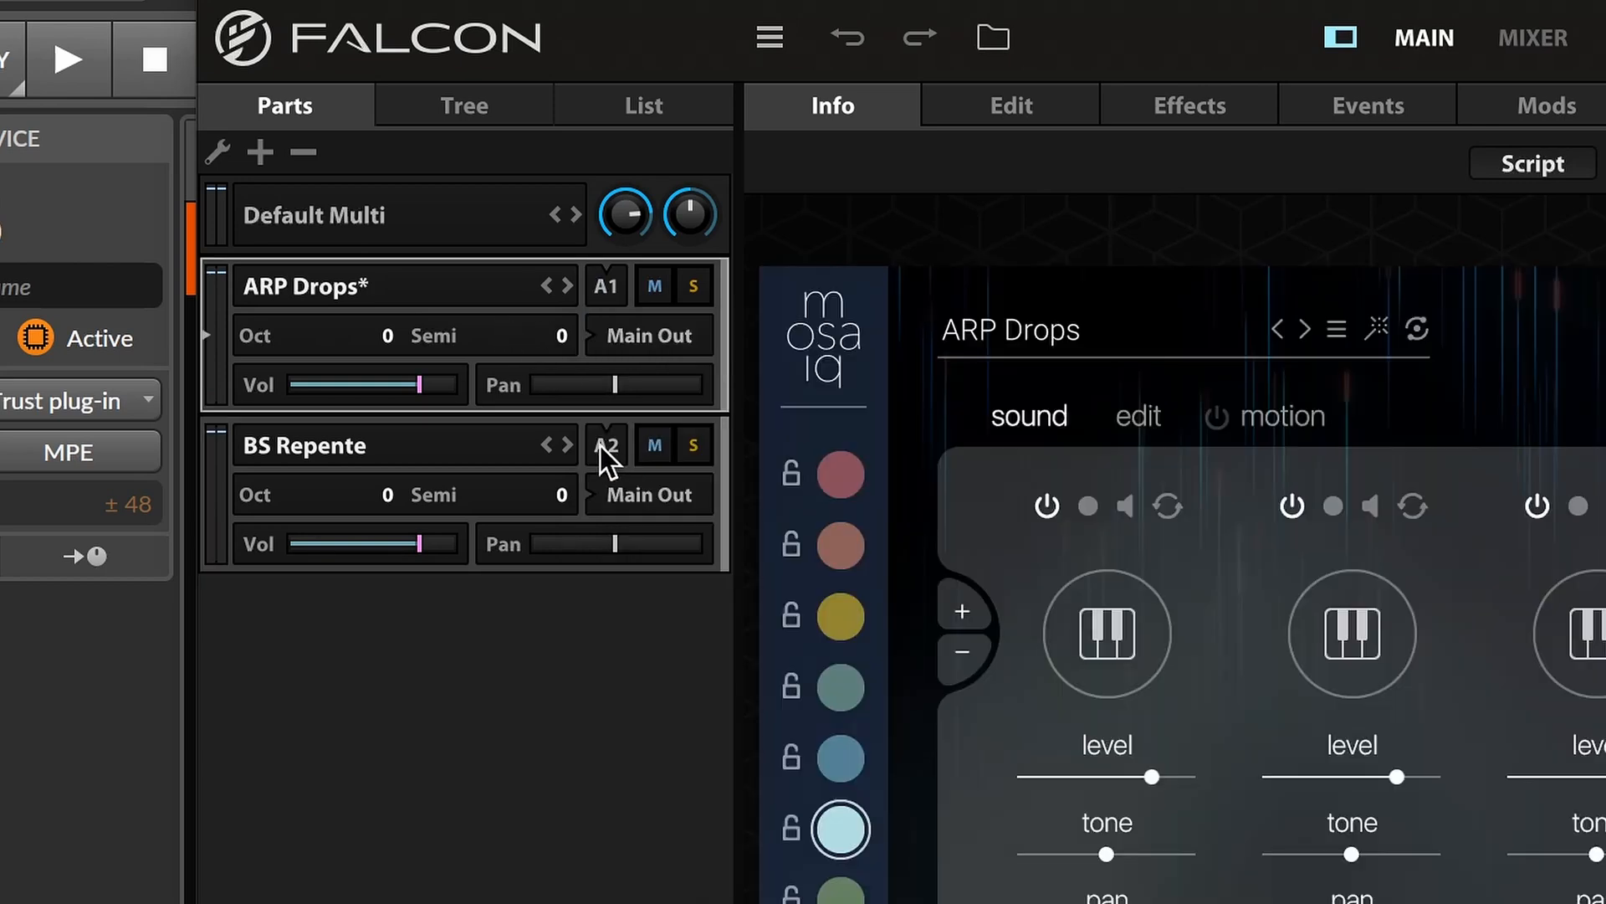
click(605, 443)
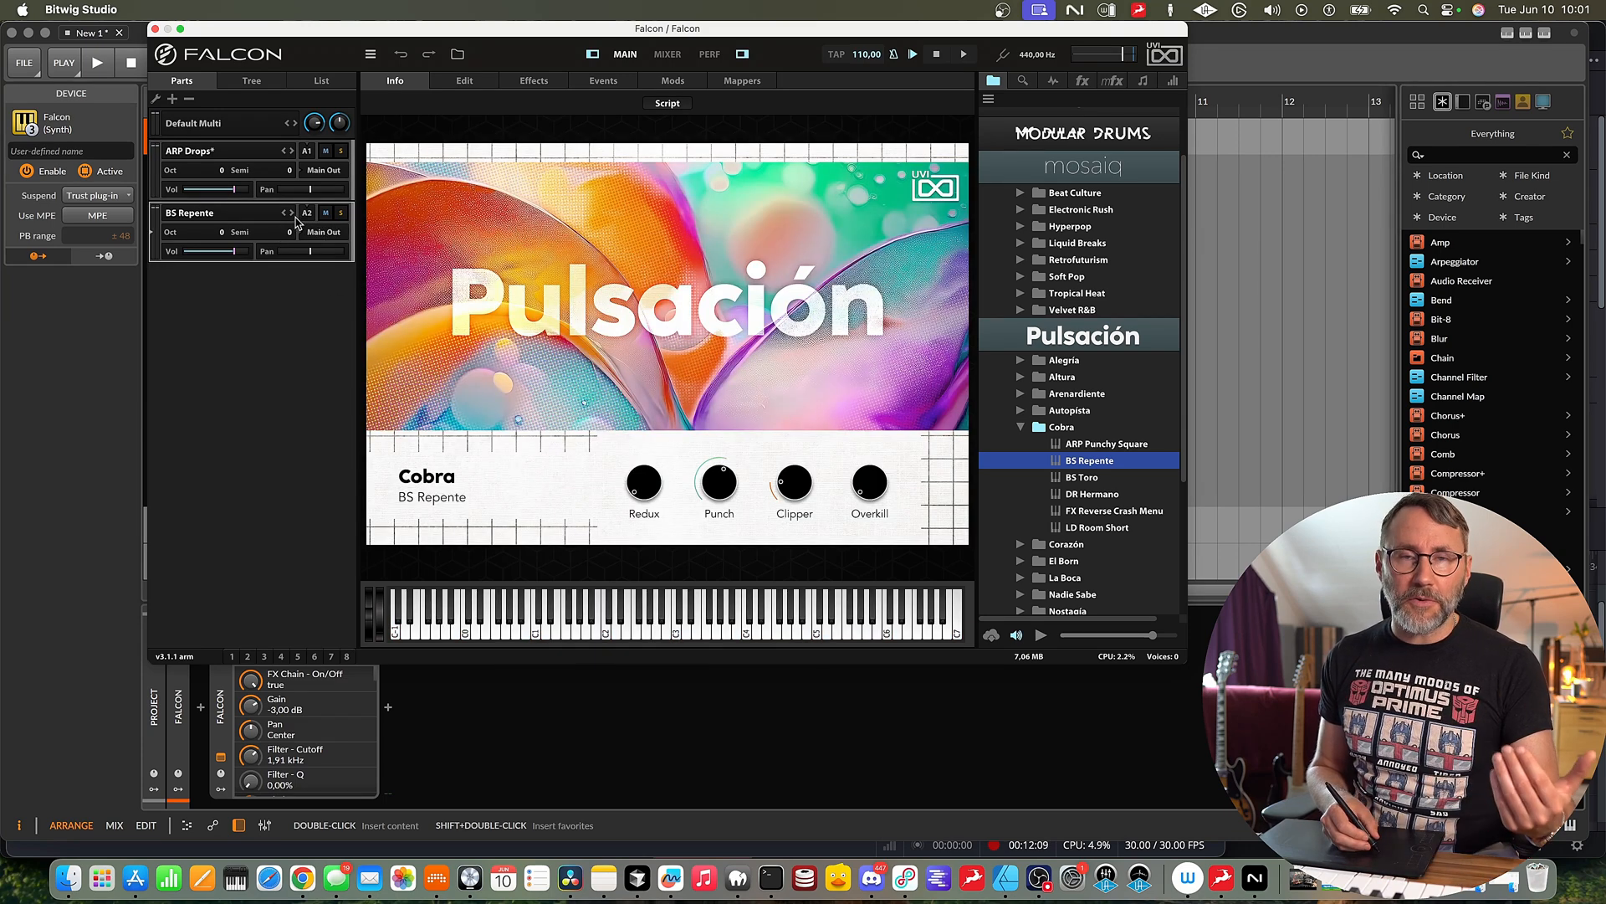
click(323, 231)
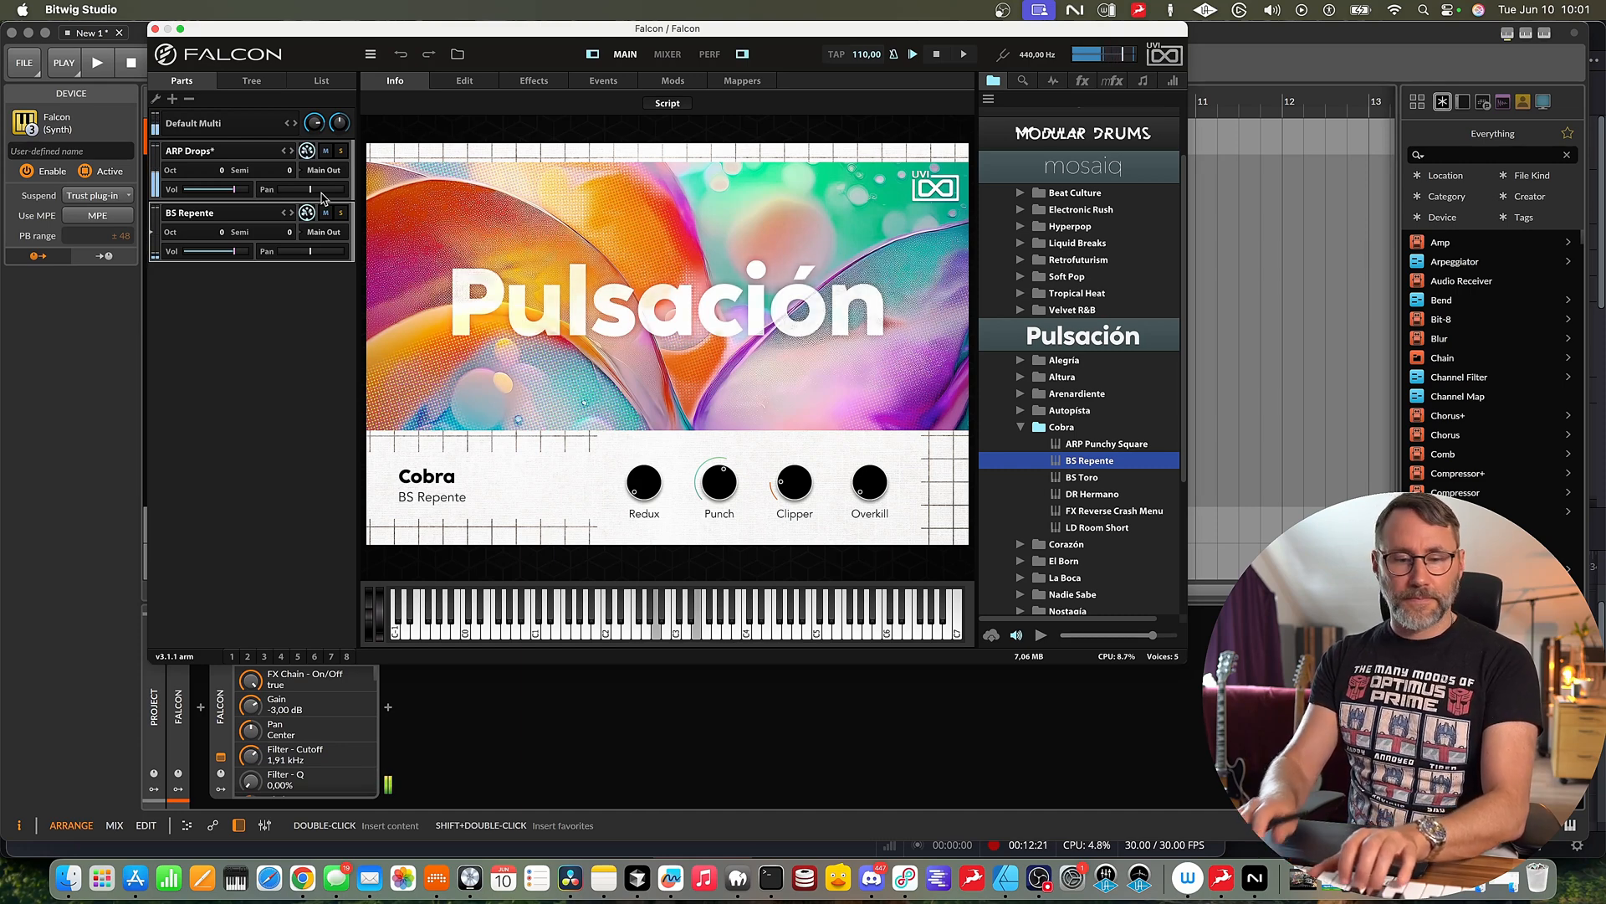
click(323, 231)
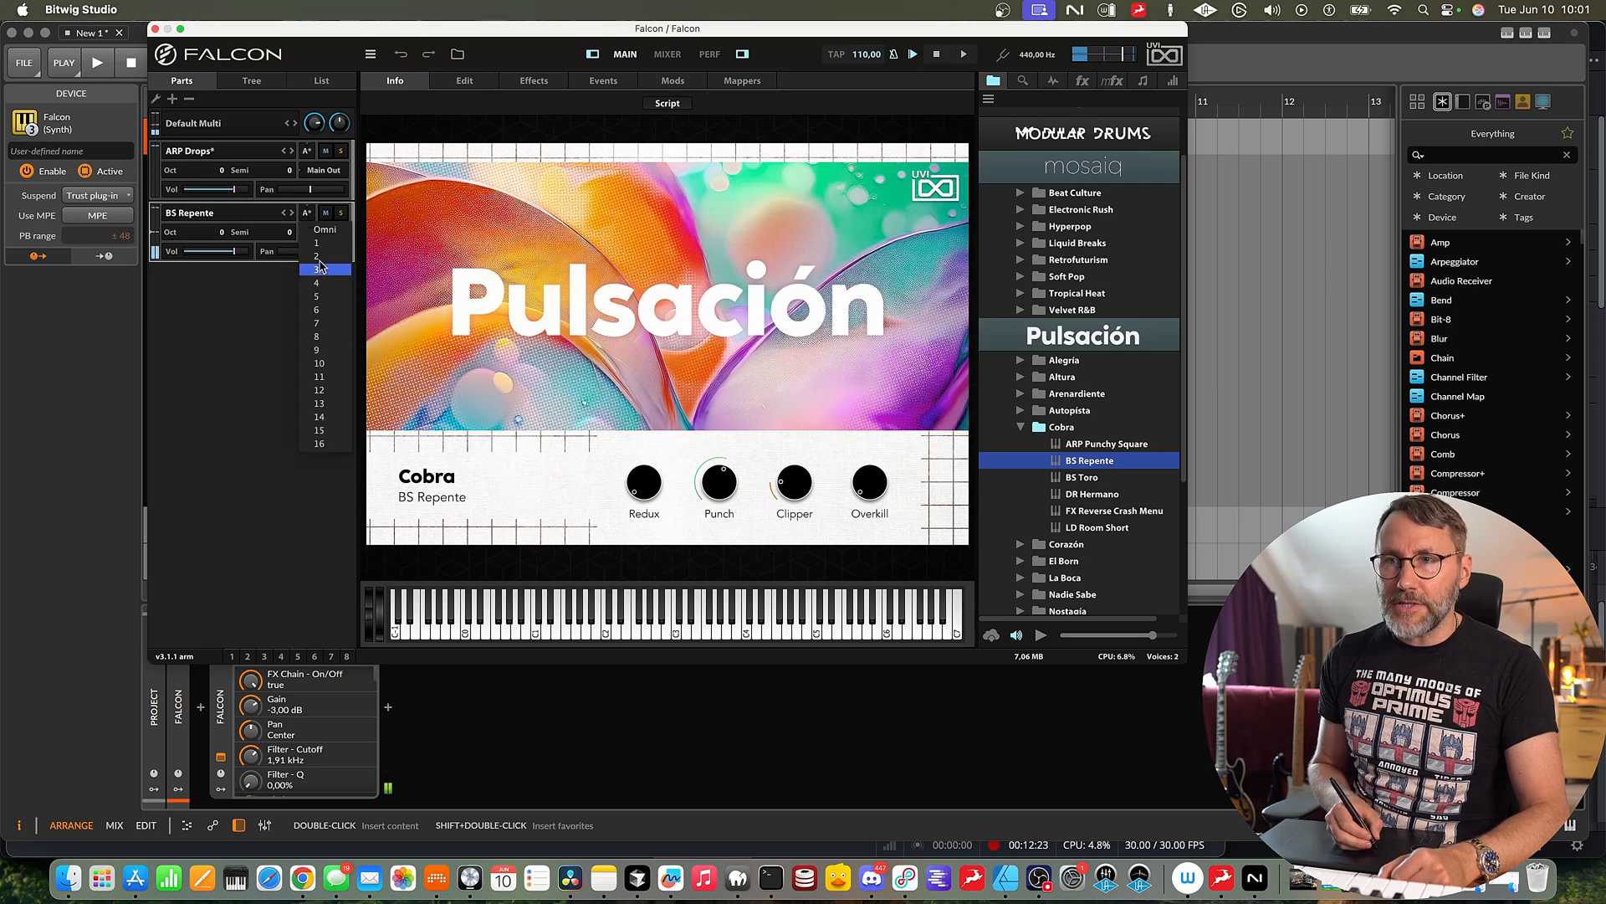
click(317, 255)
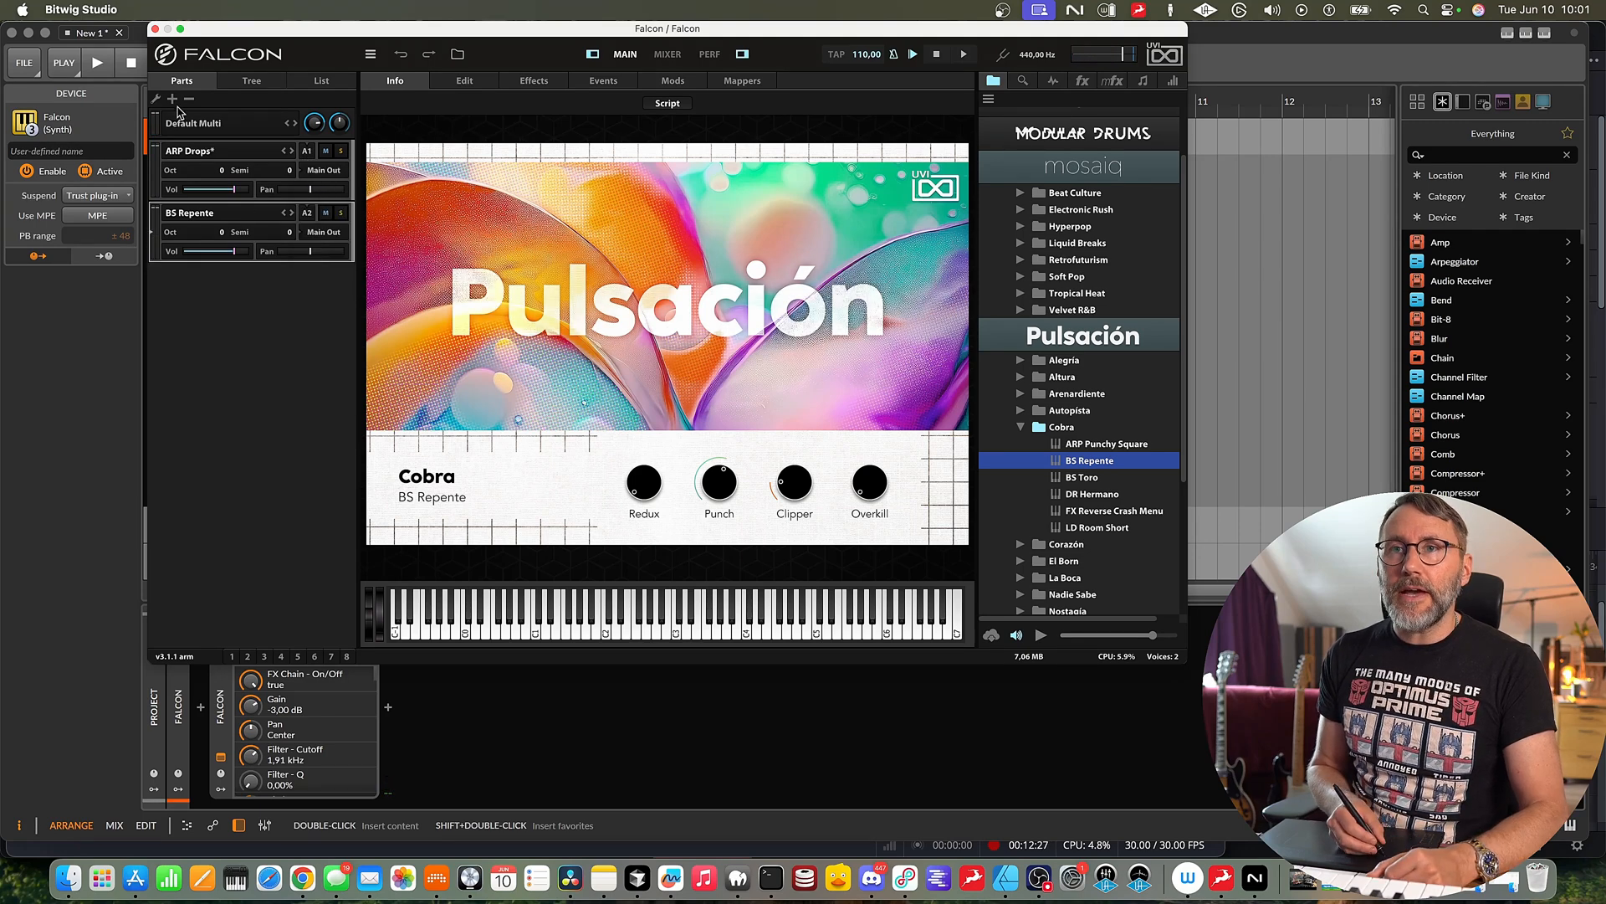
Load PLK Cintura as Falcon's third part and add instrument tracks Inst 2 and Inst 3, Inst 3 on channel 3.
double_click(1088, 522)
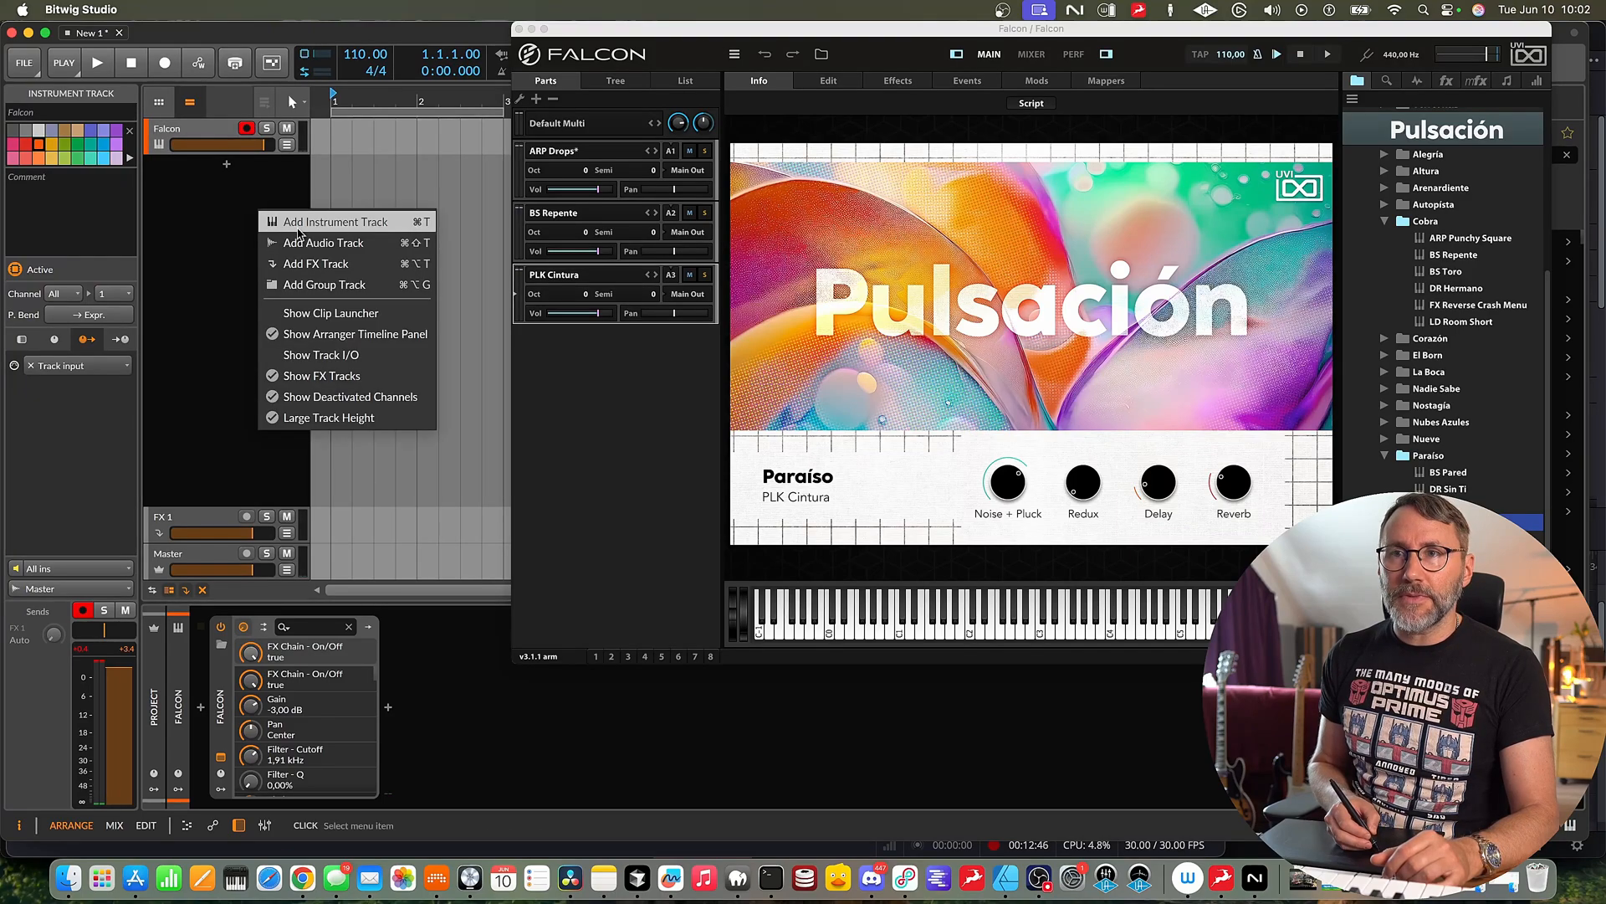
click(332, 221)
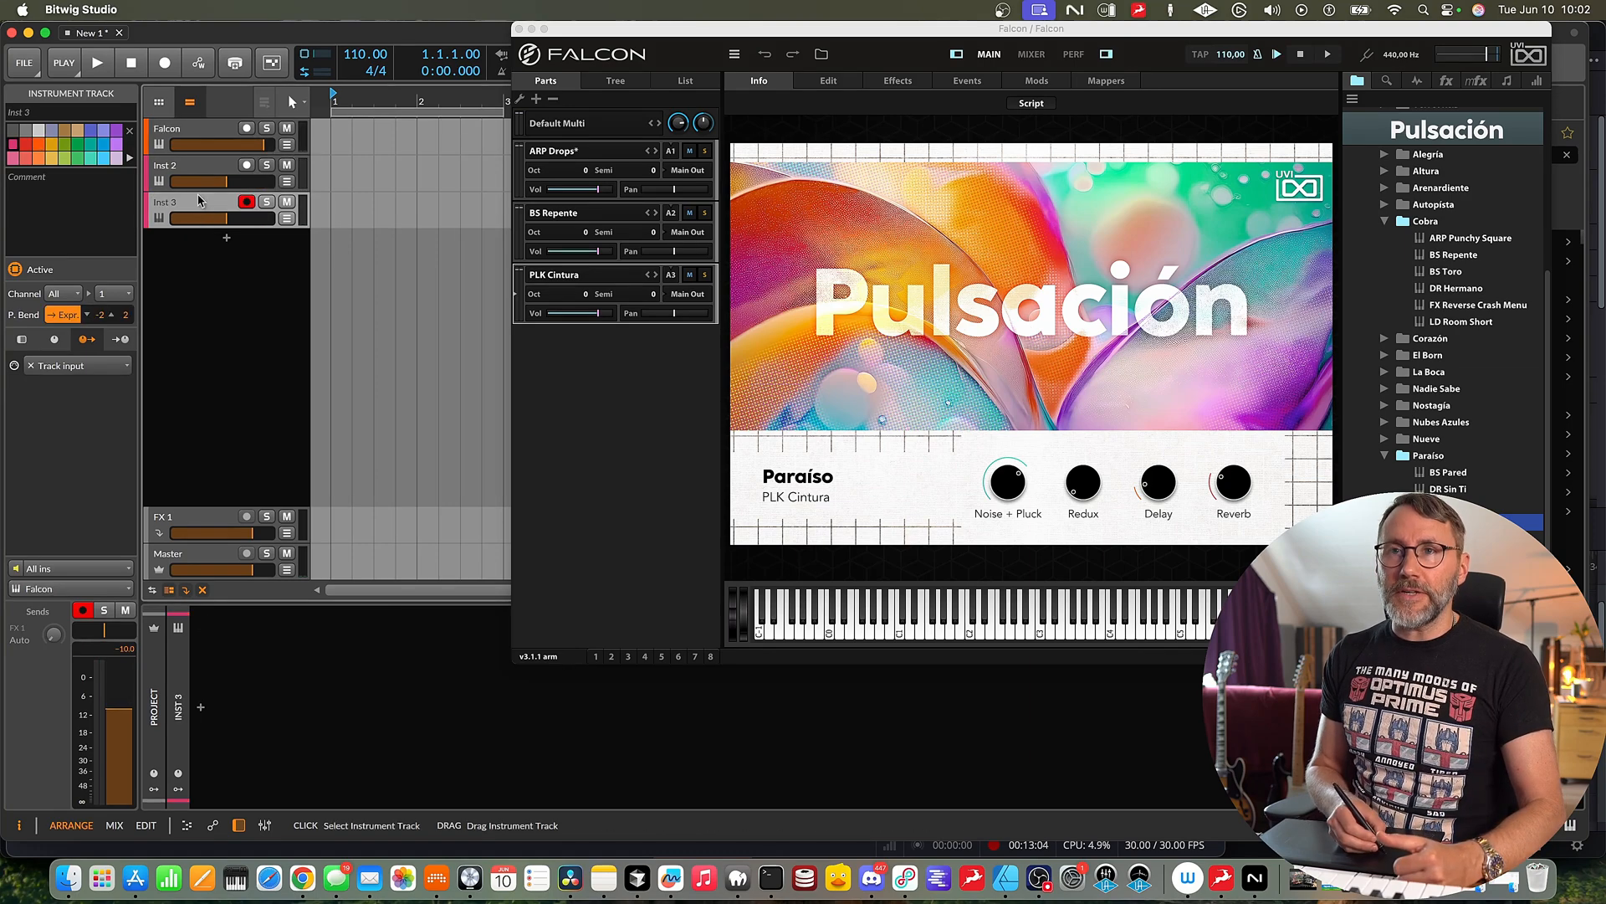
click(167, 129)
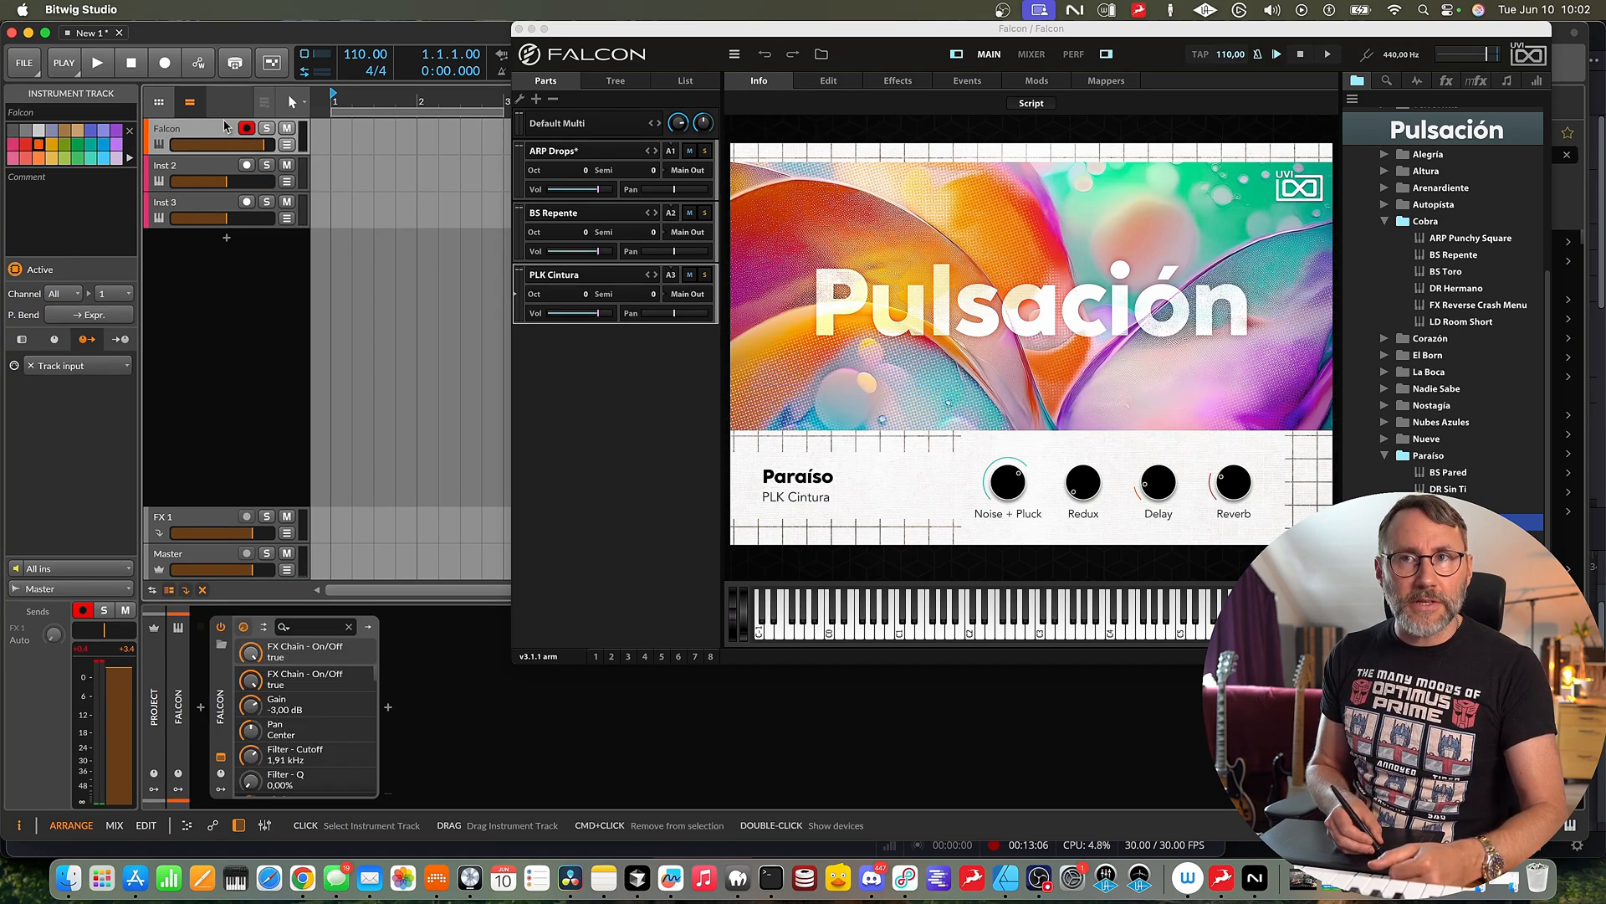
click(169, 165)
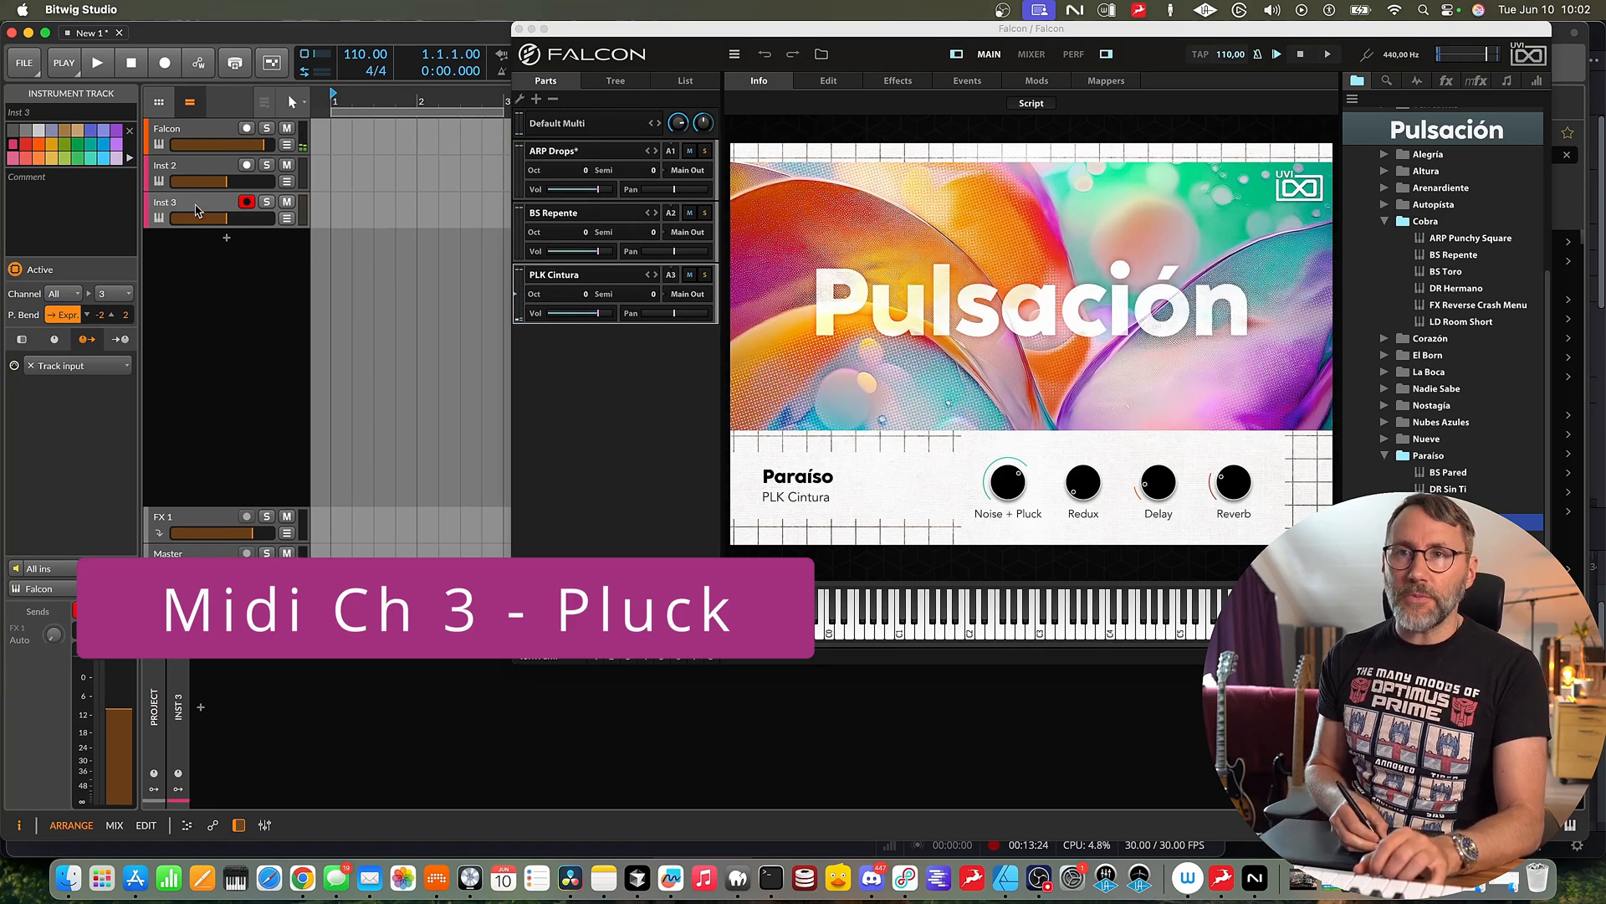
Select the Falcon track and arm it for recording on MIDI channel 1.
click(169, 166)
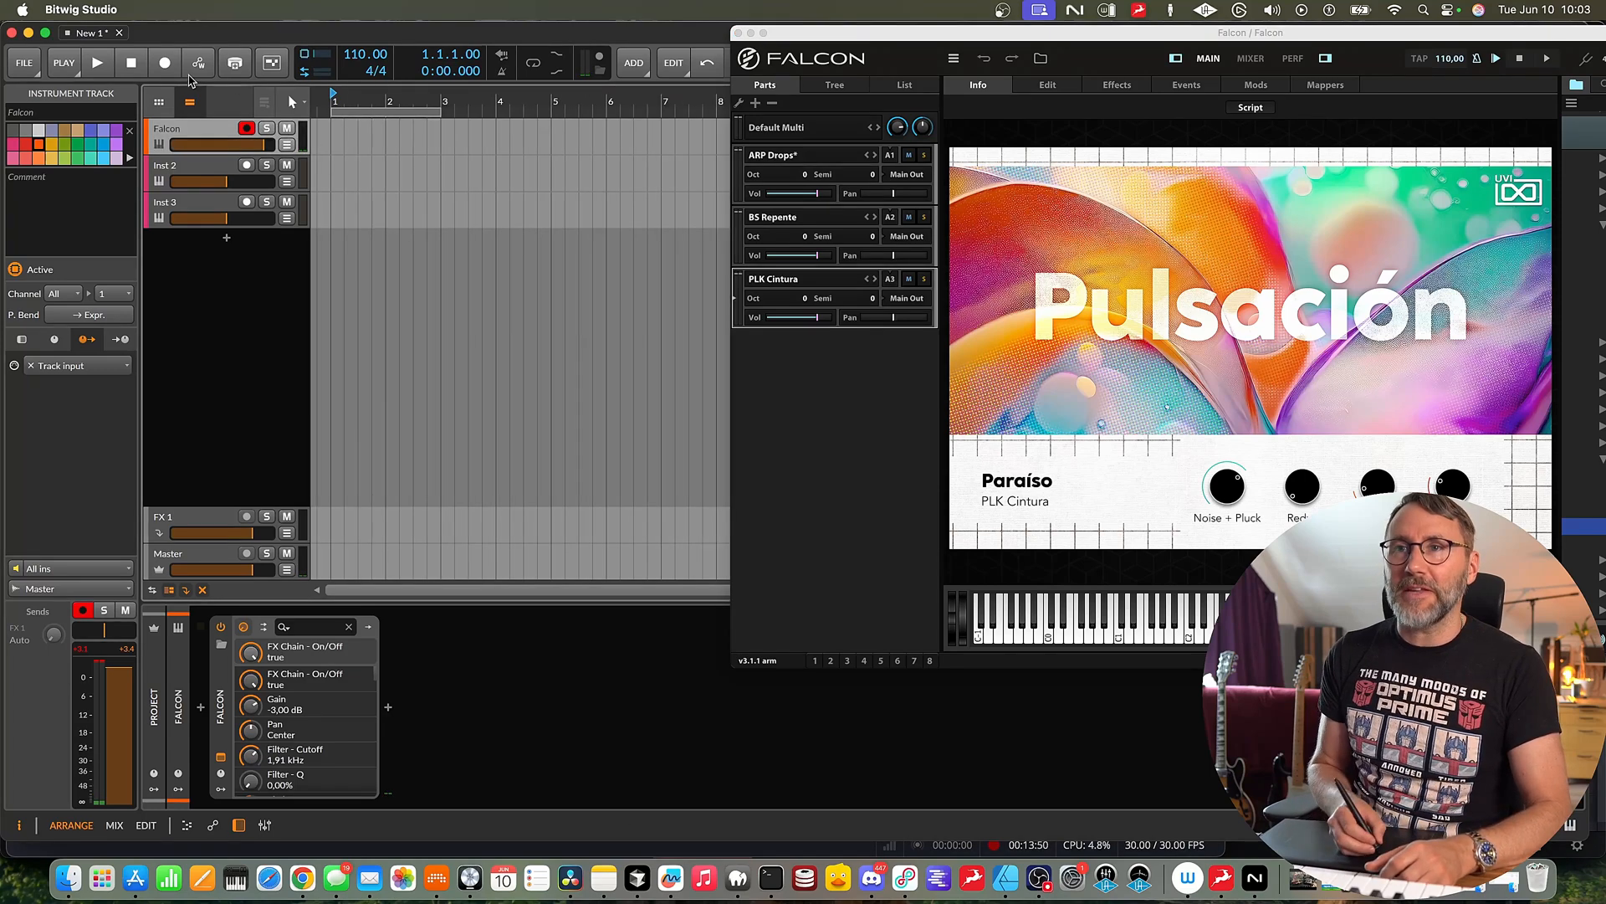
Record clip Falcon #1, then start recording a clip on Inst 2 over channel 2.
click(97, 62)
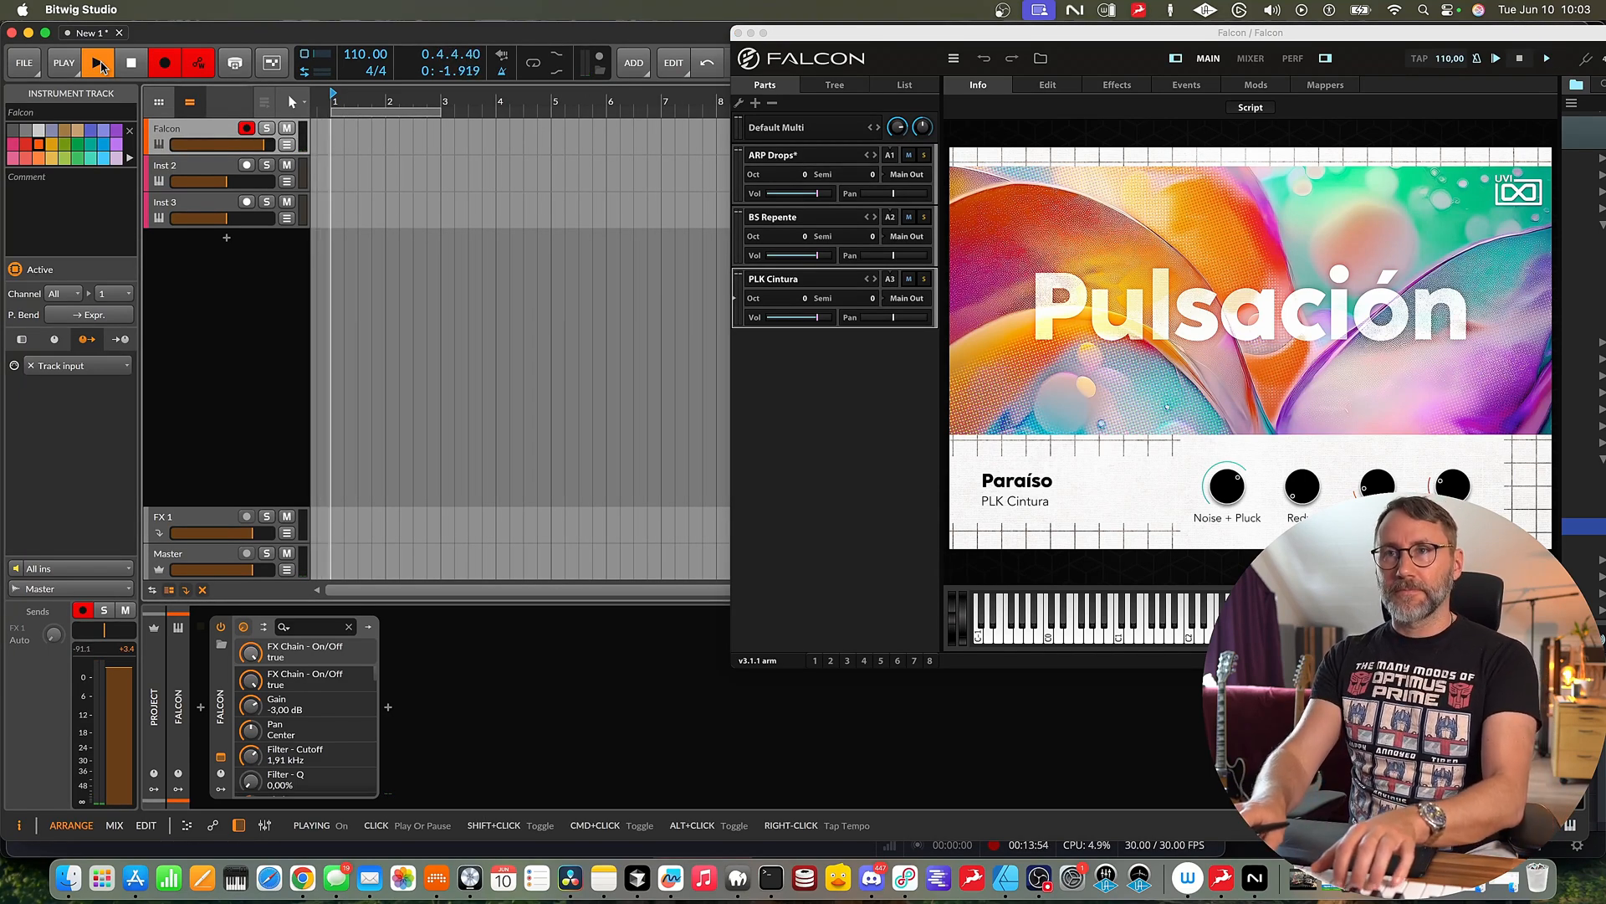
click(99, 62)
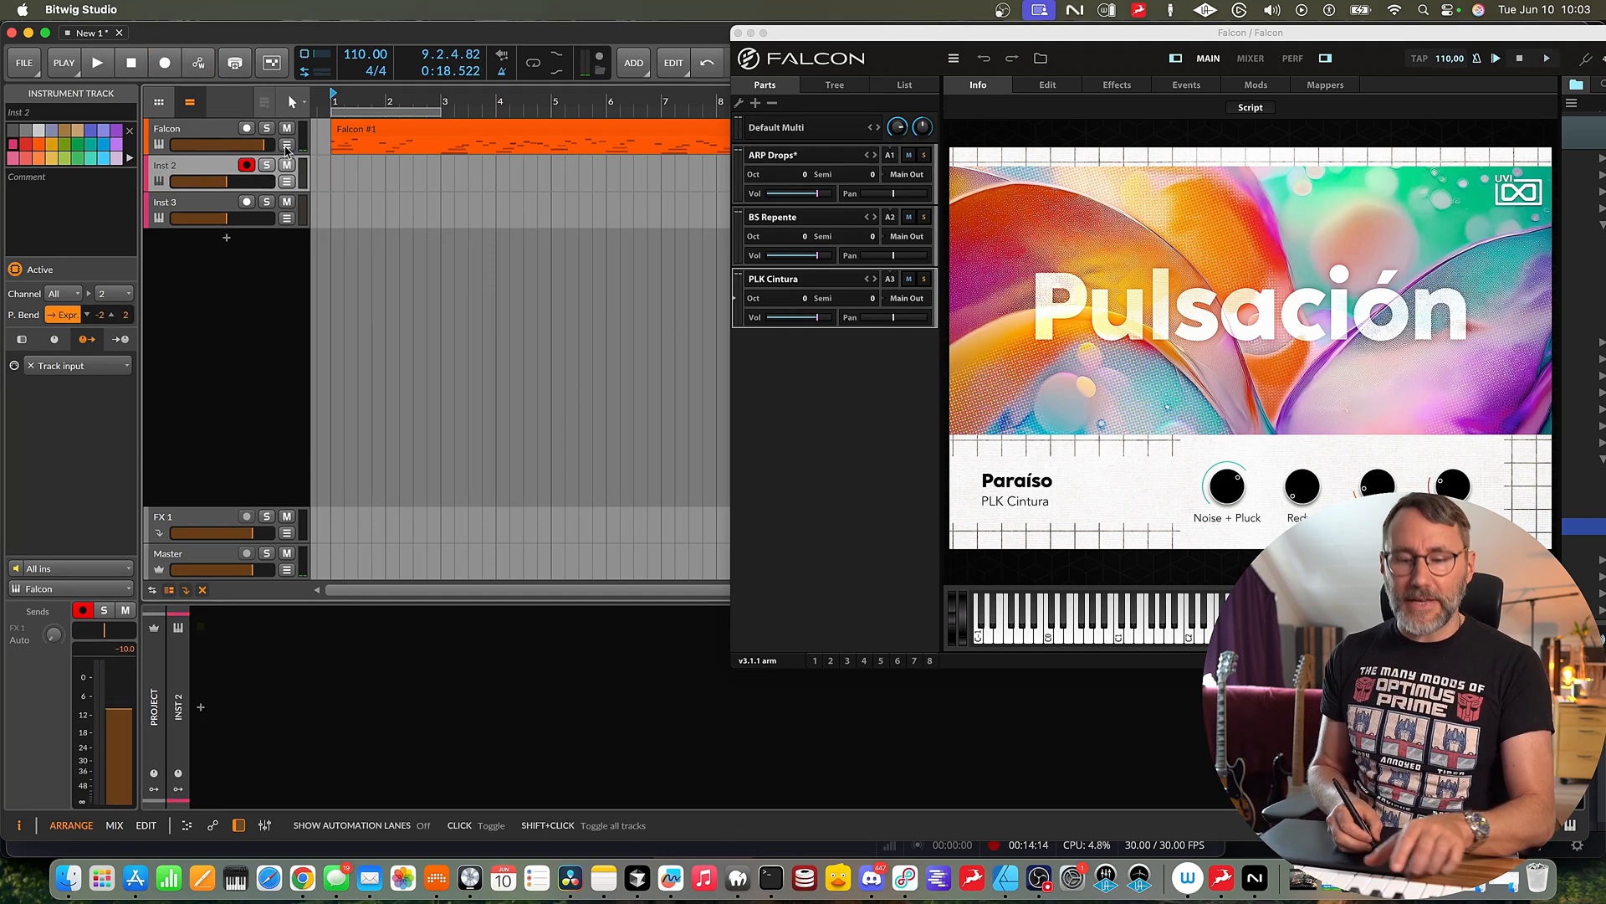
click(97, 62)
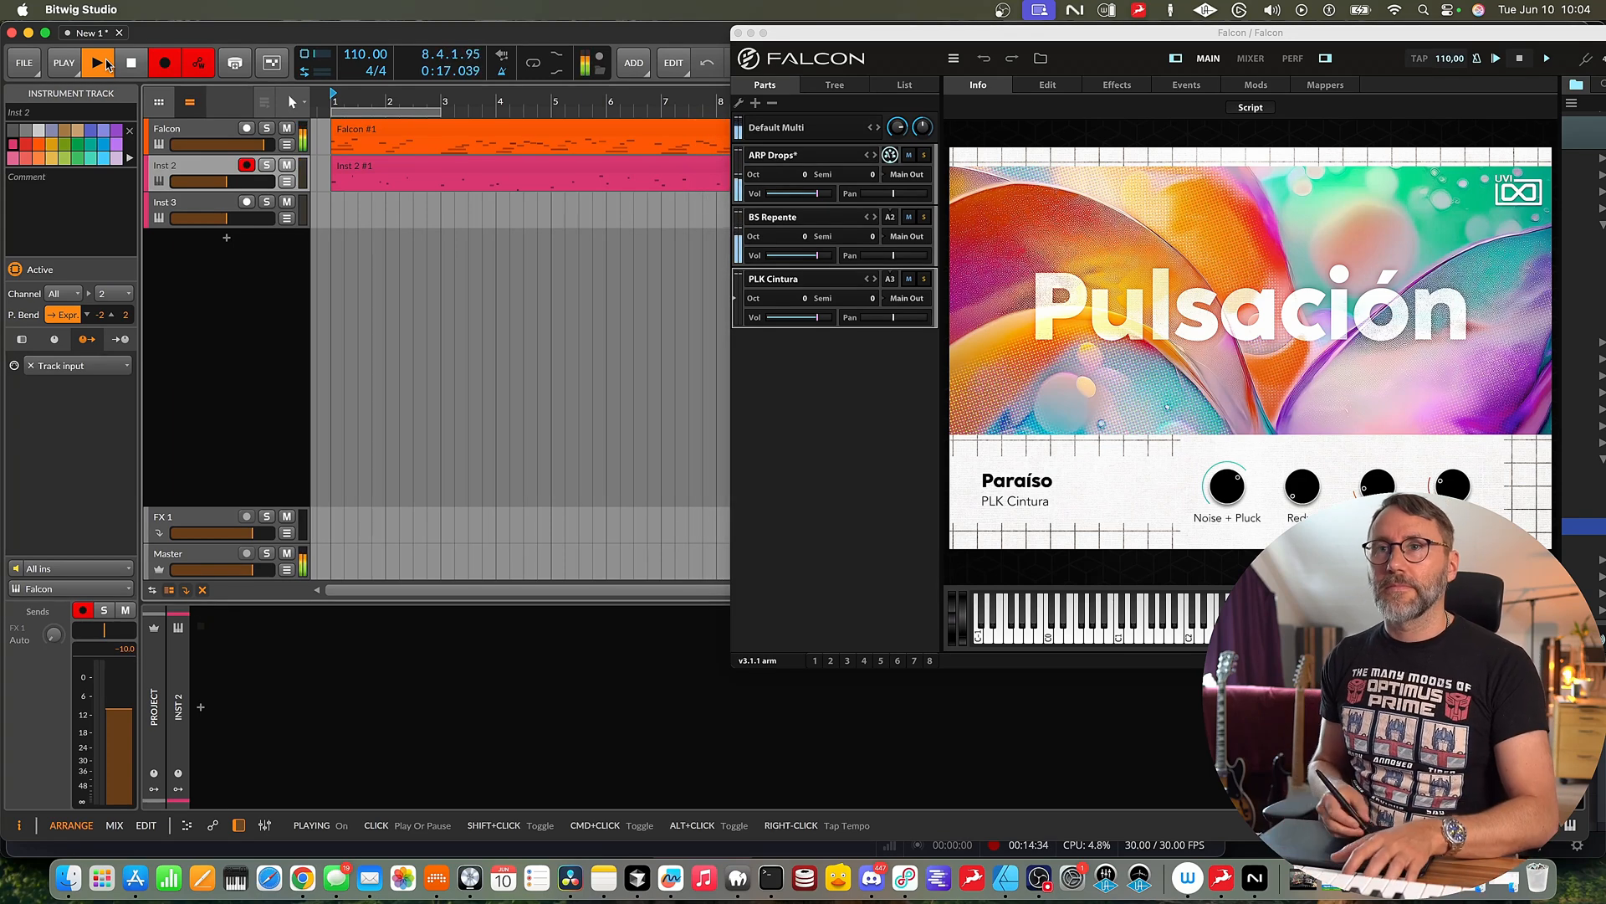
Stop the Inst 2 take, then arm Inst 3 on channel 3 and record its clip.
click(130, 62)
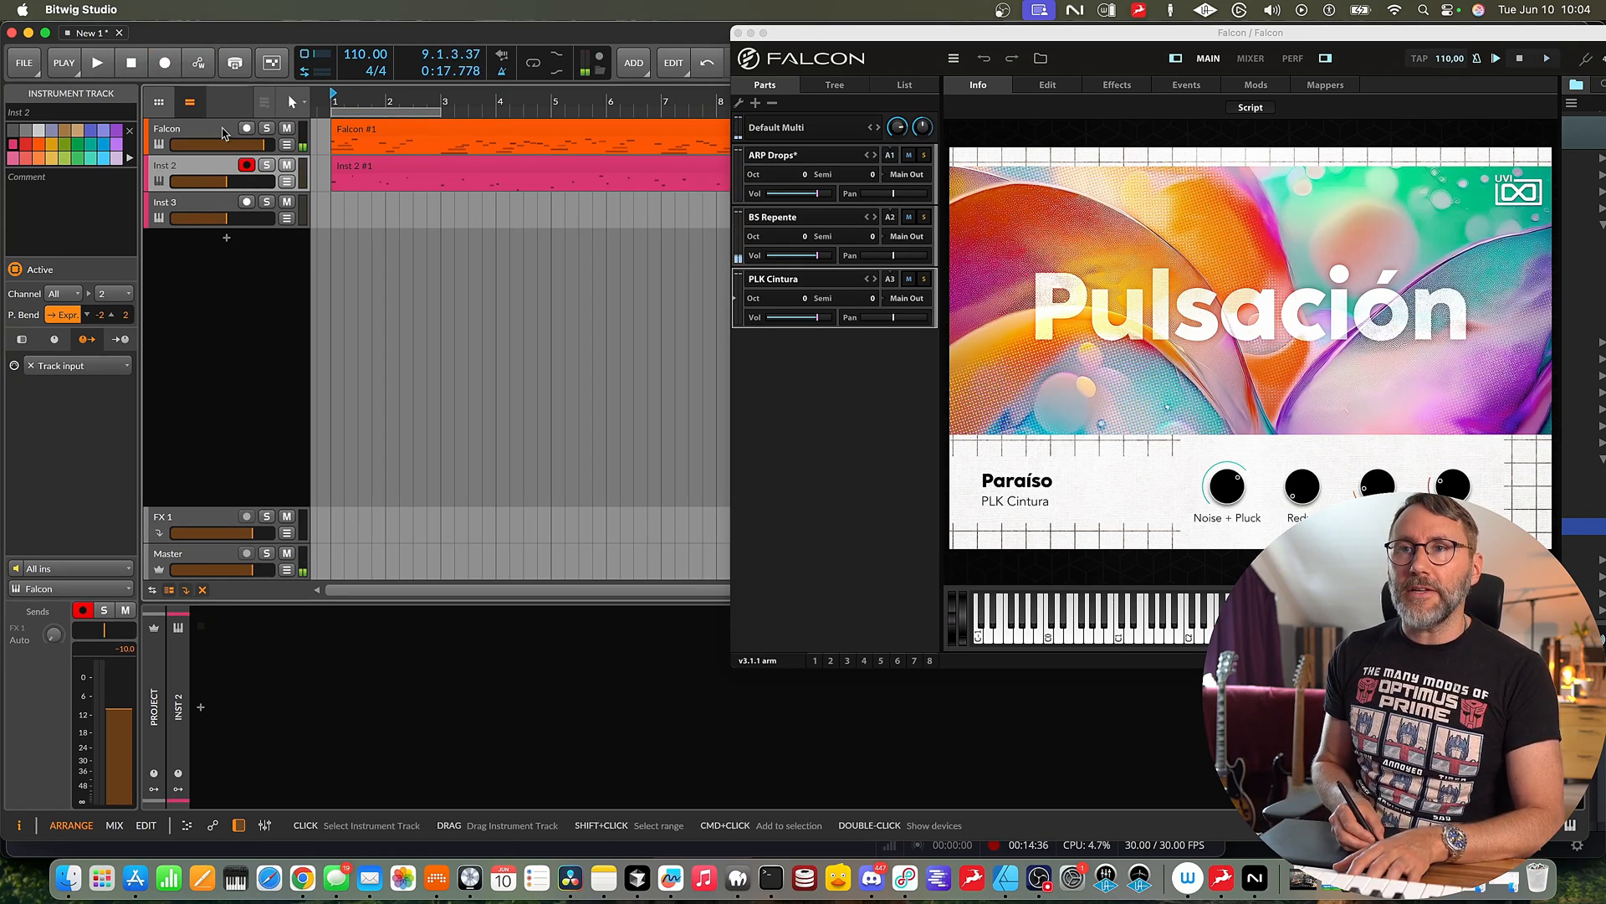
click(167, 203)
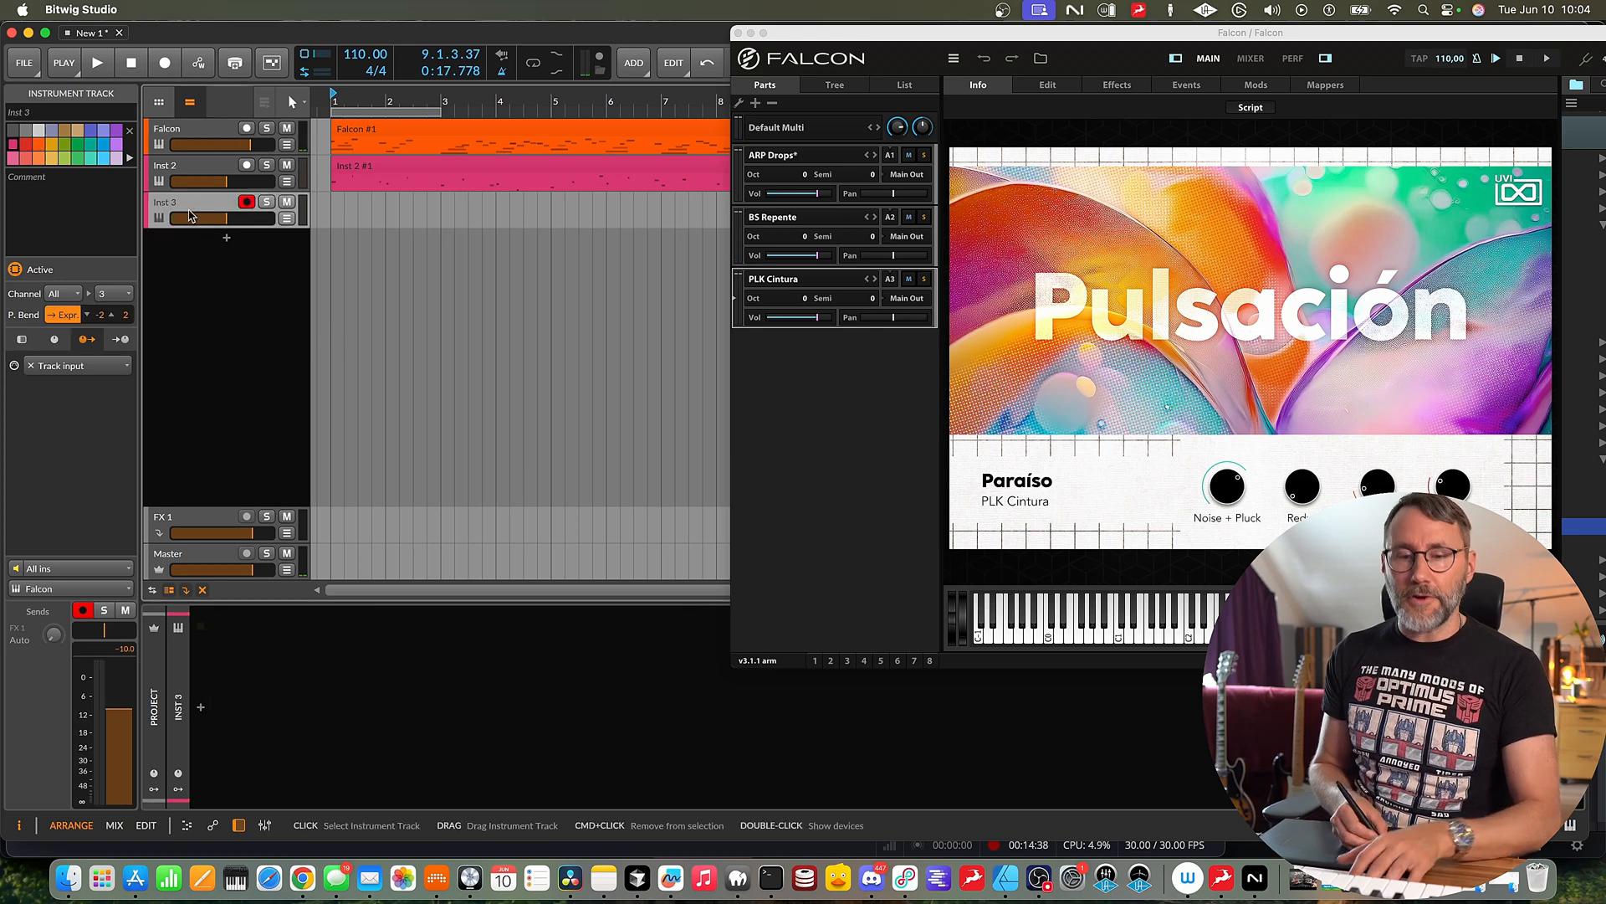
click(97, 62)
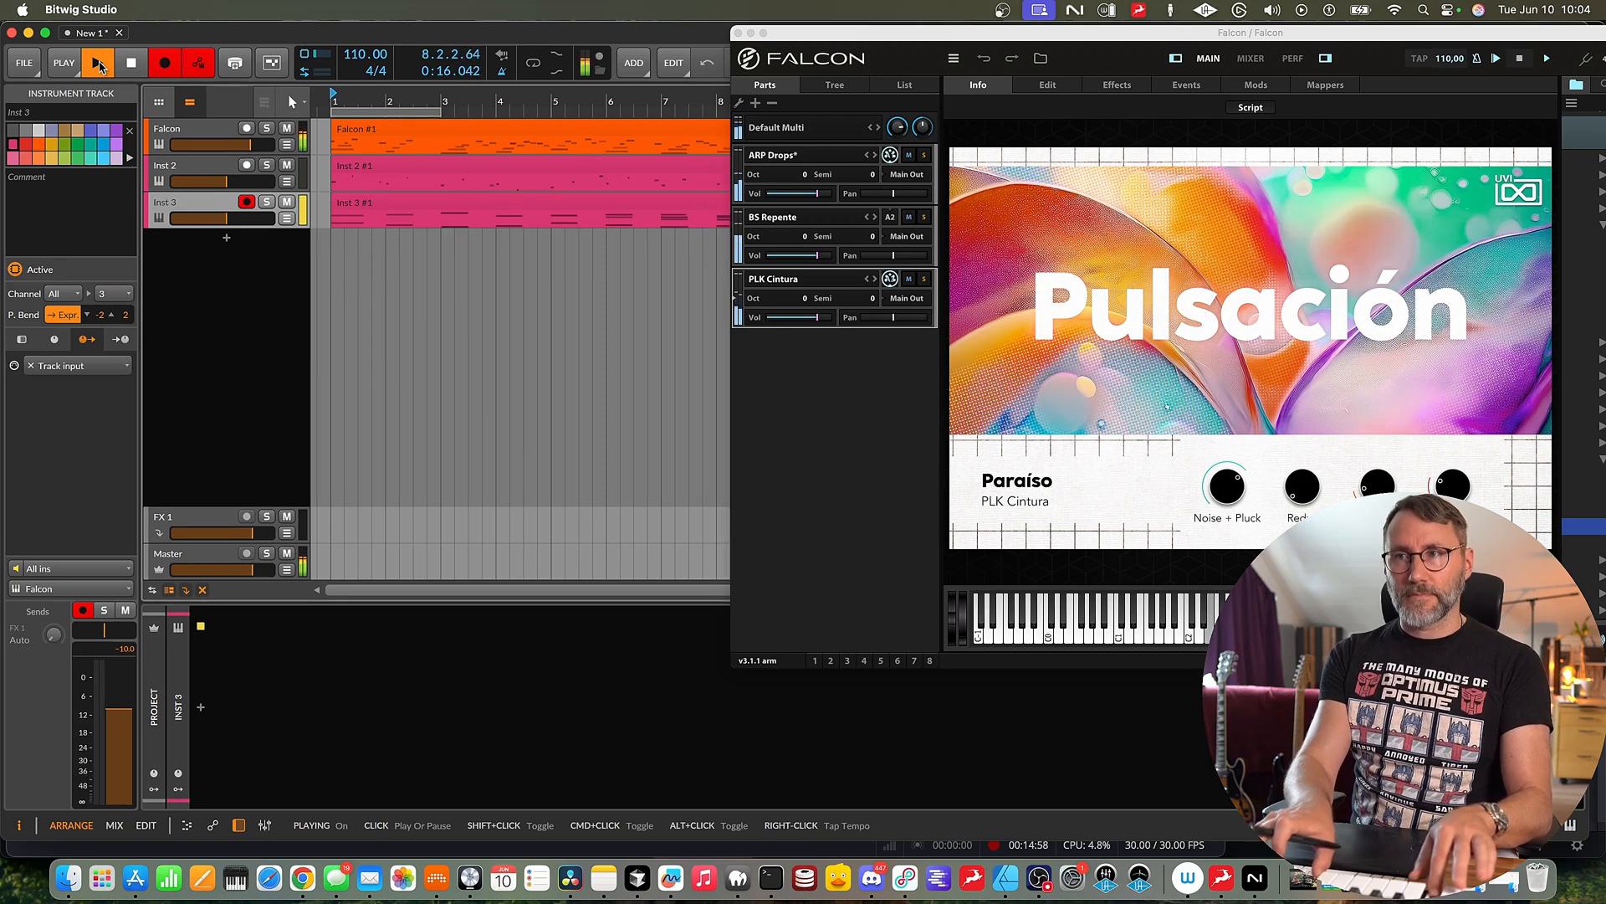
click(98, 62)
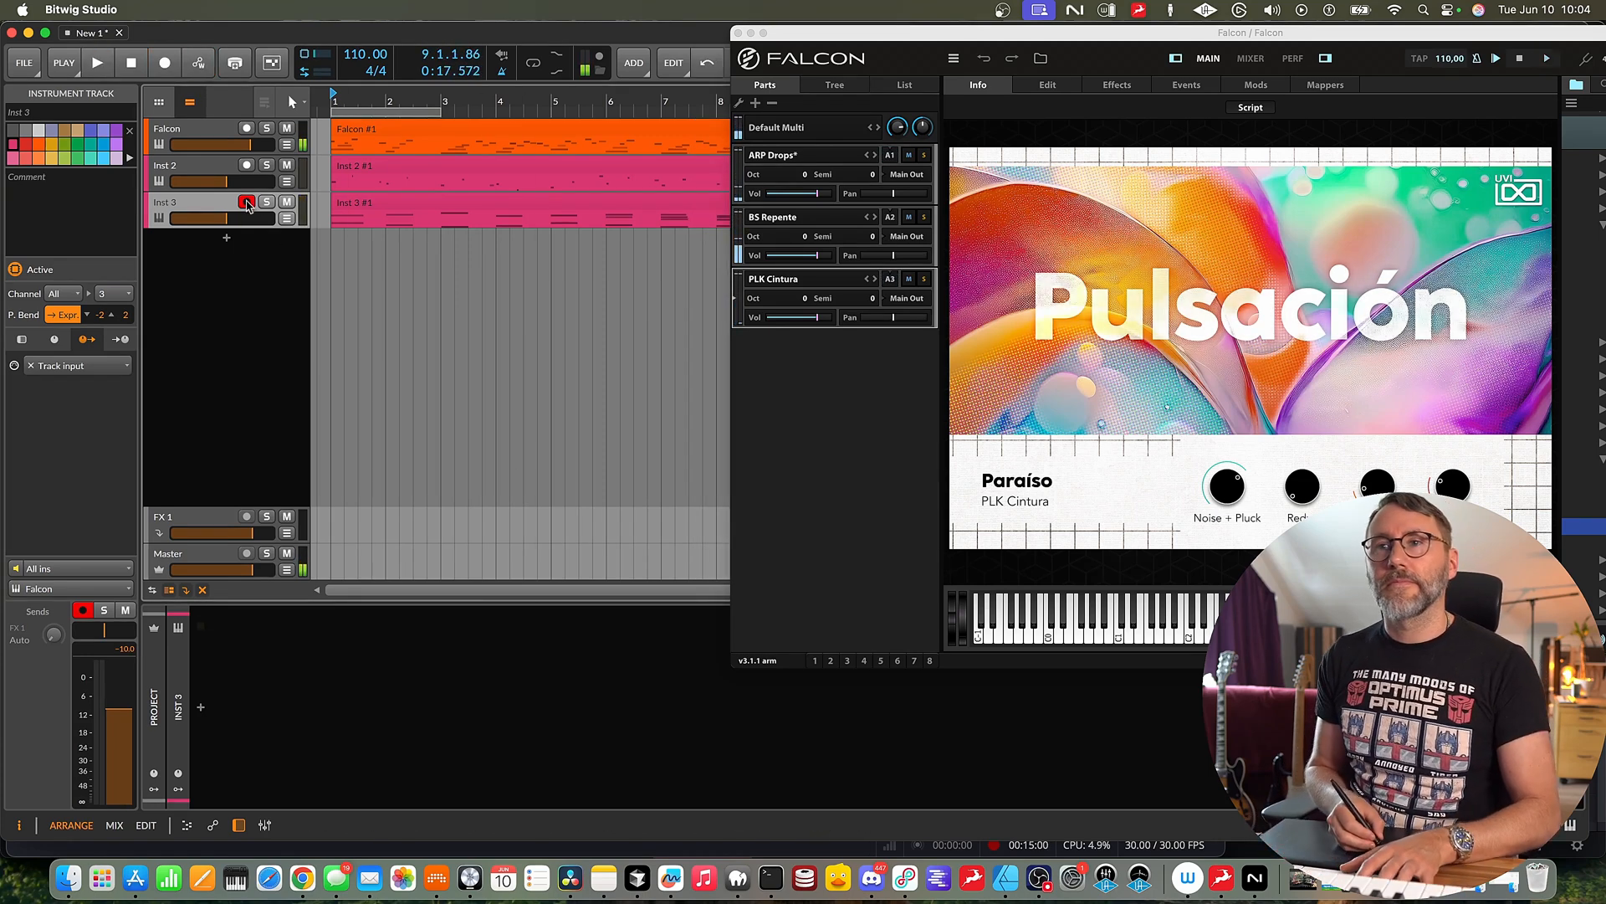
click(97, 62)
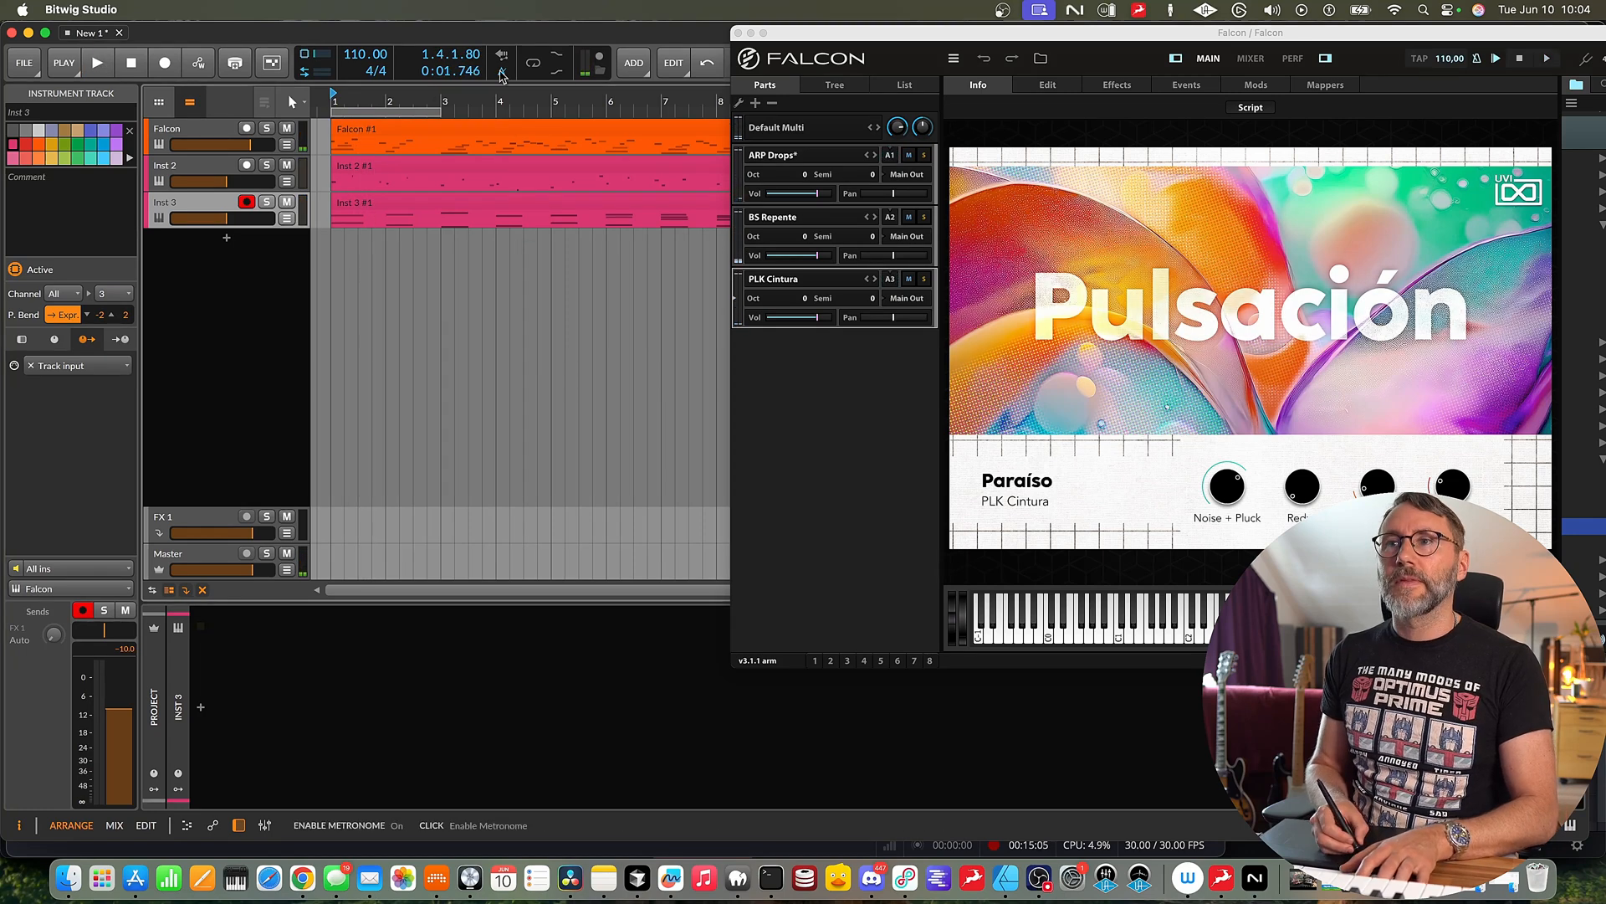
click(97, 62)
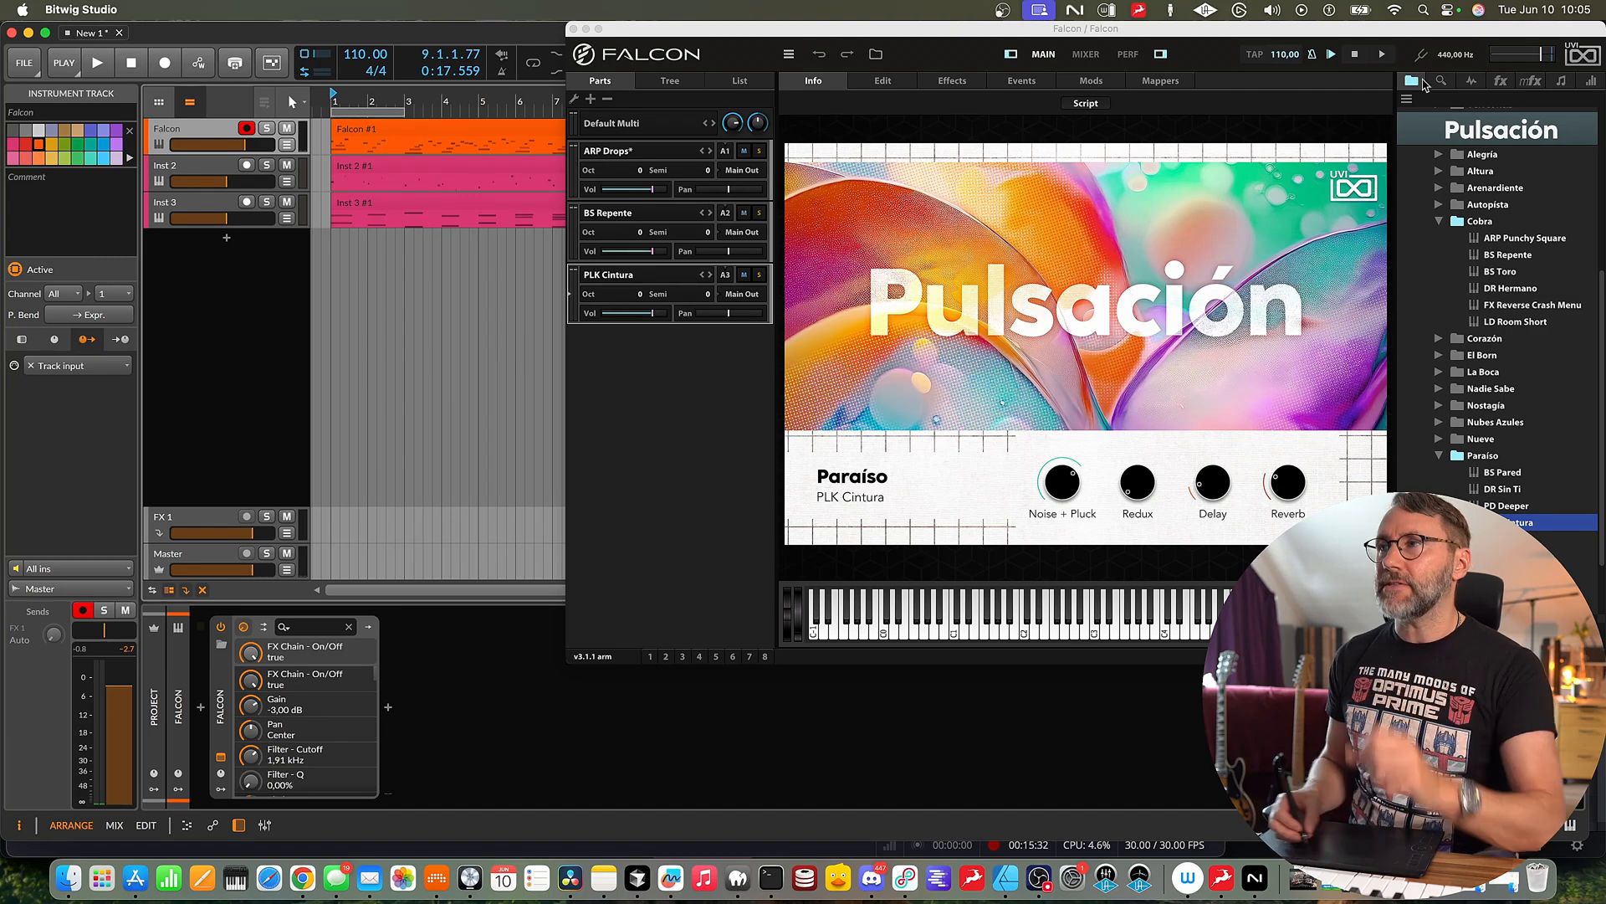
Play the project and balance the Falcon and Inst 2 volume sliders, showing Inst 2's automation lane.
double_click(700, 28)
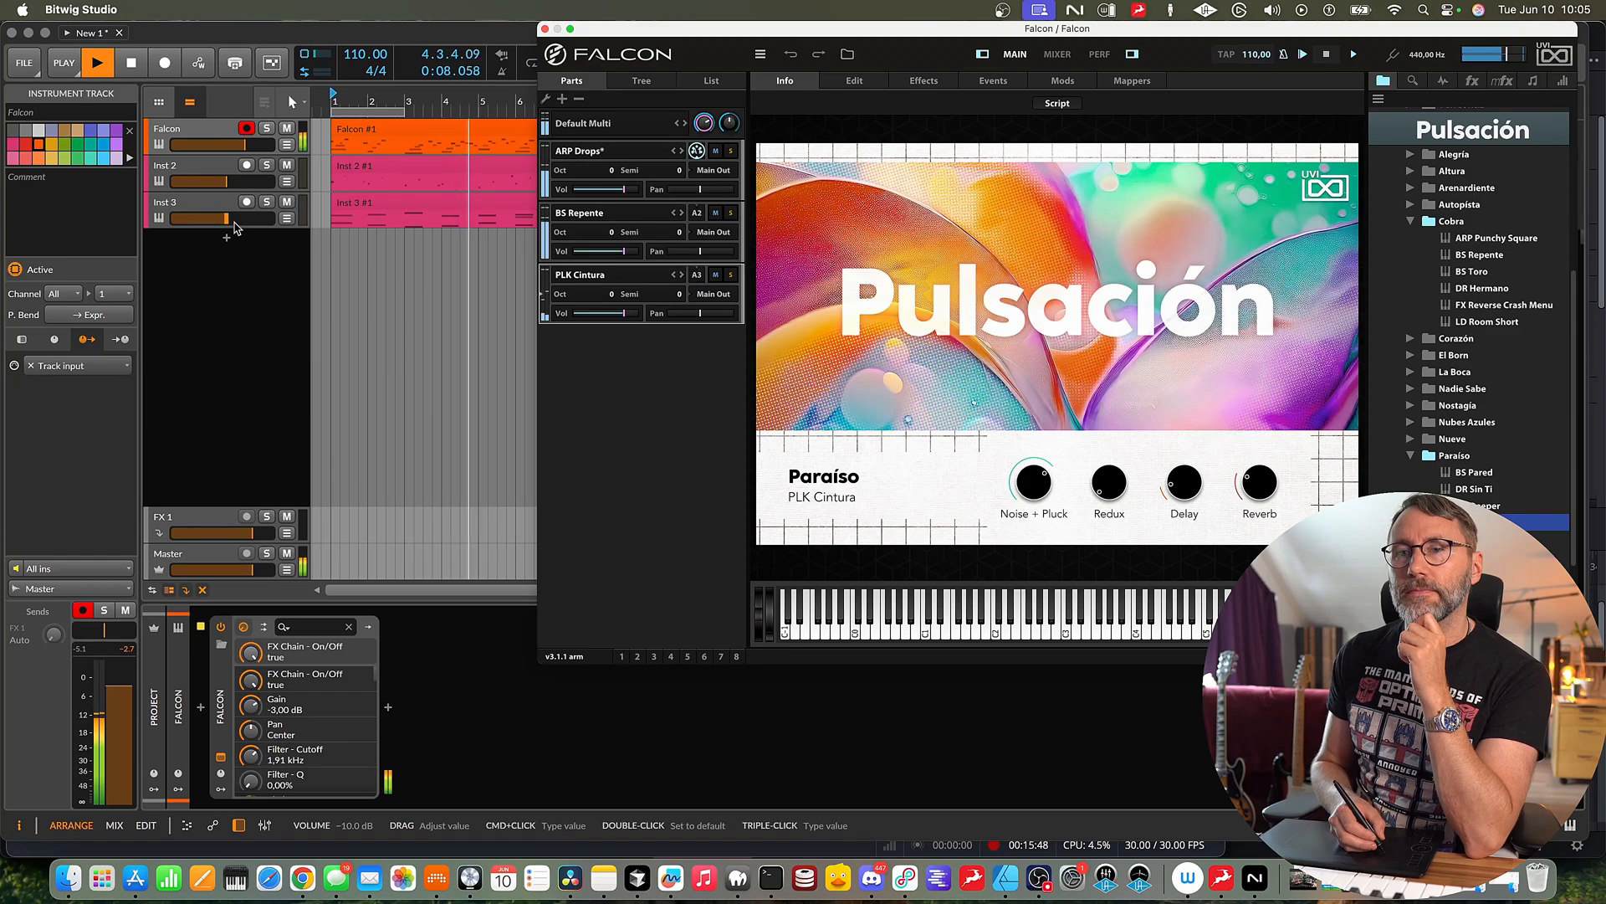
drag(204, 181, 221, 181)
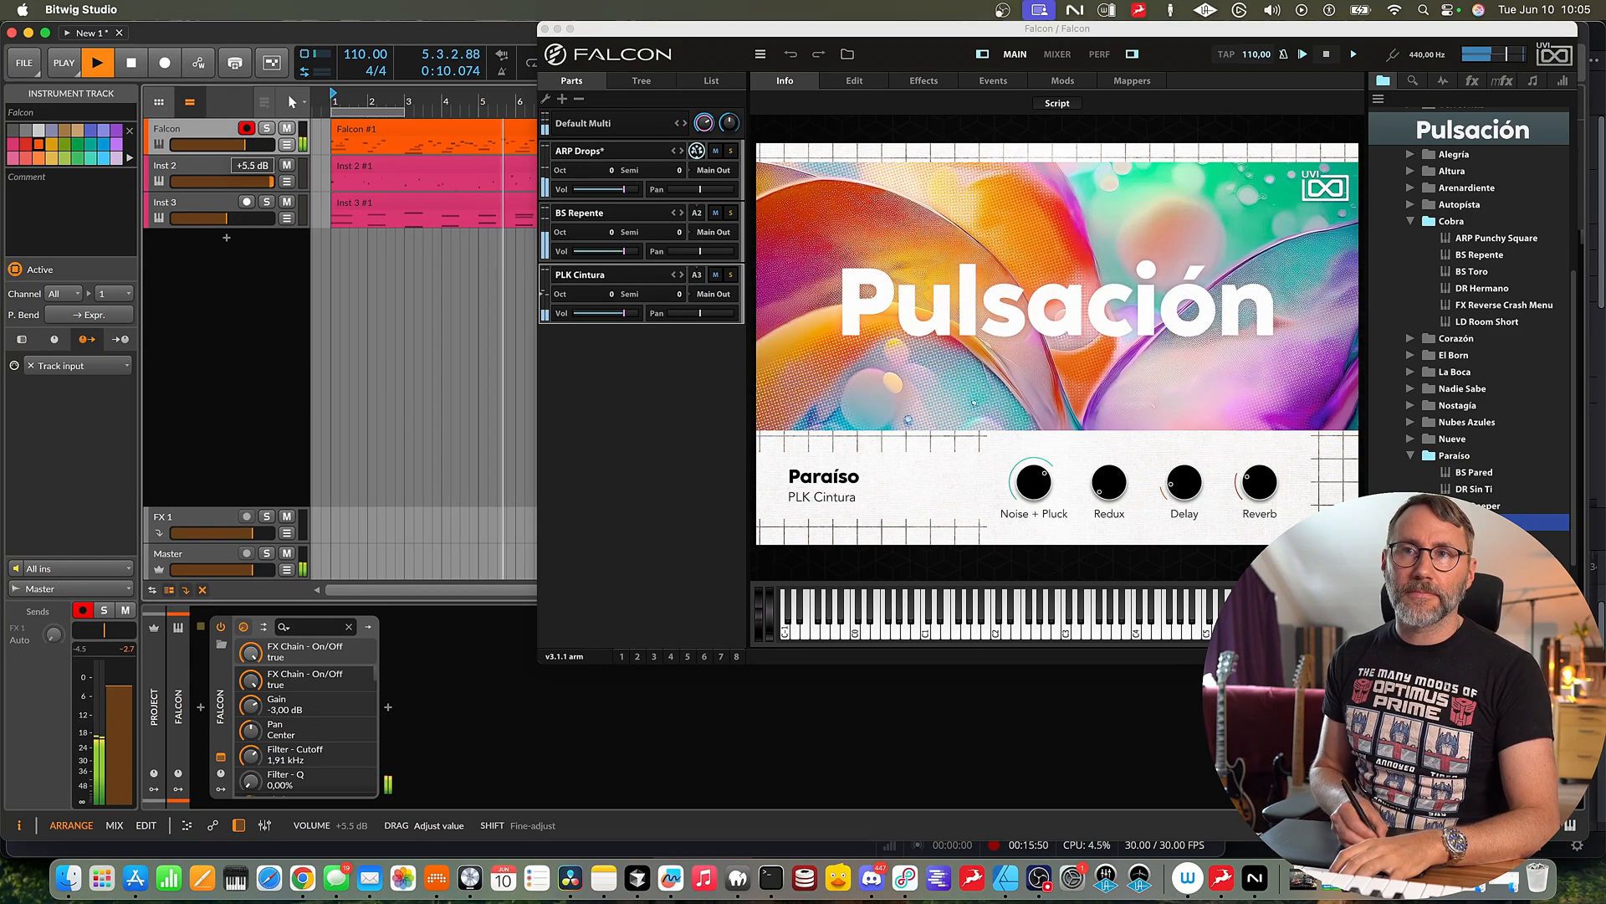
drag(221, 203, 221, 221)
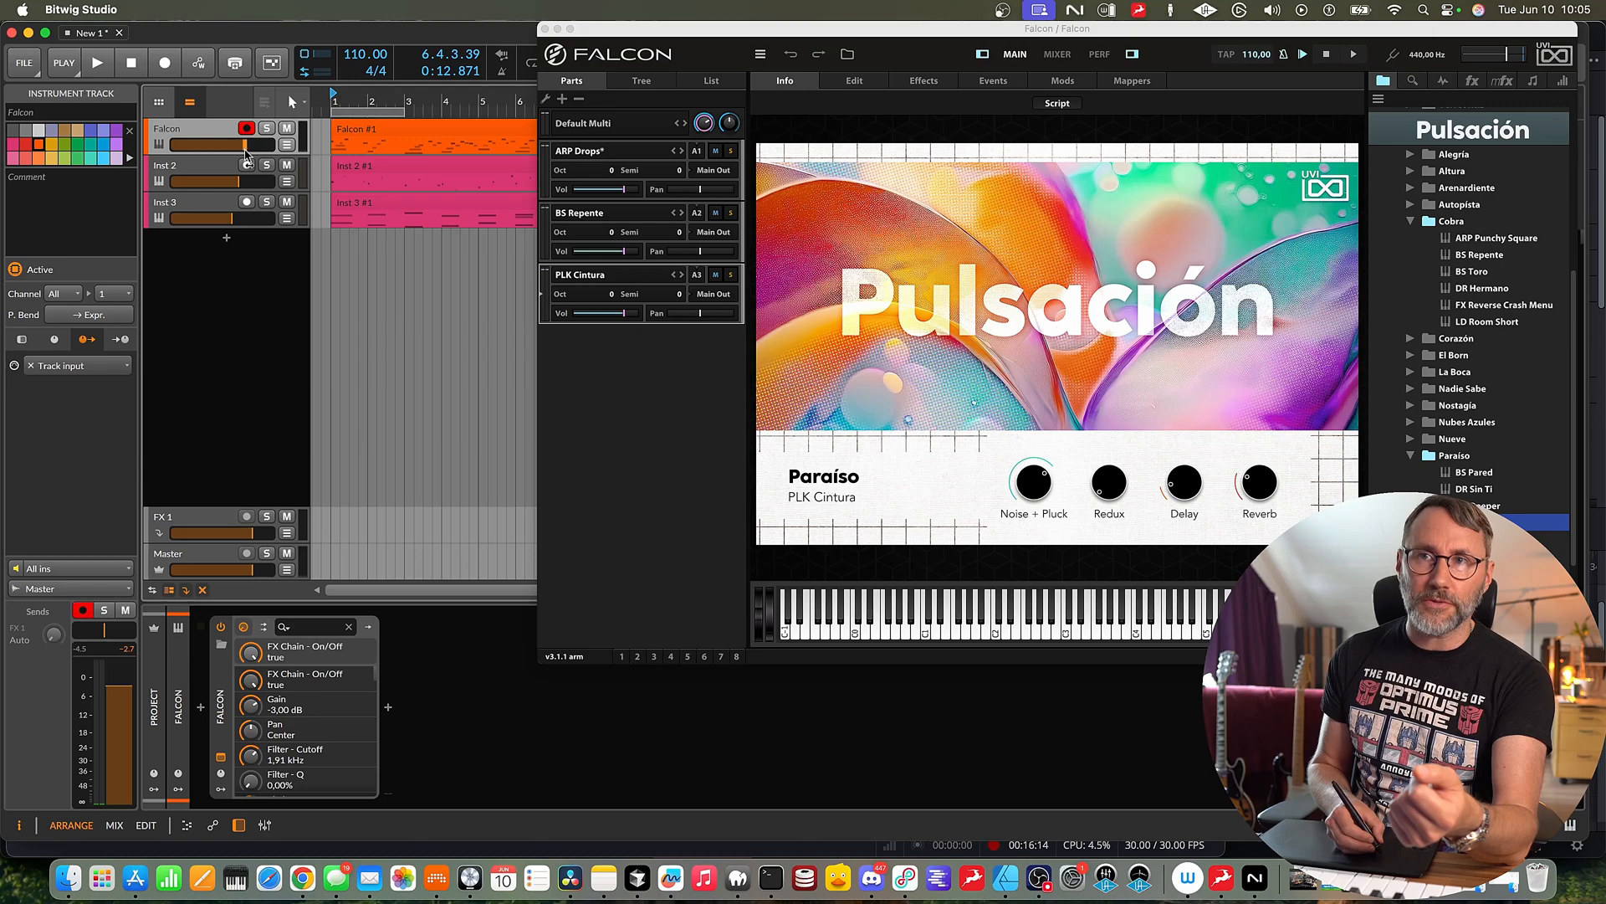
drag(221, 144, 236, 144)
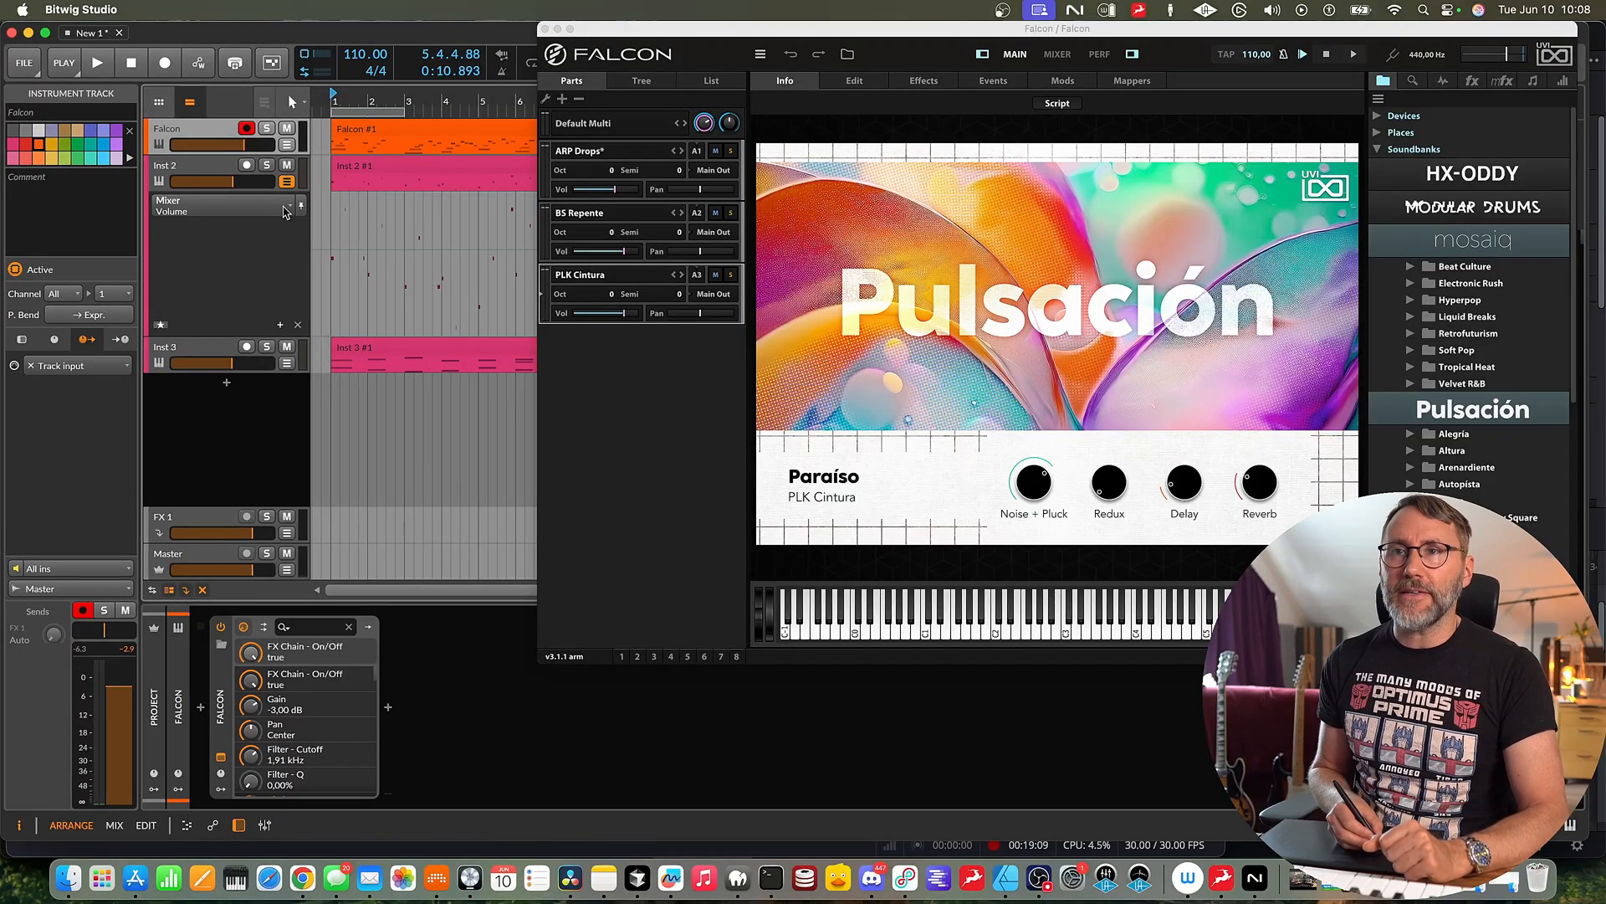
Add a MIDI lane for Control Change #7 Volume on channel 2 to Inst 2.
click(299, 211)
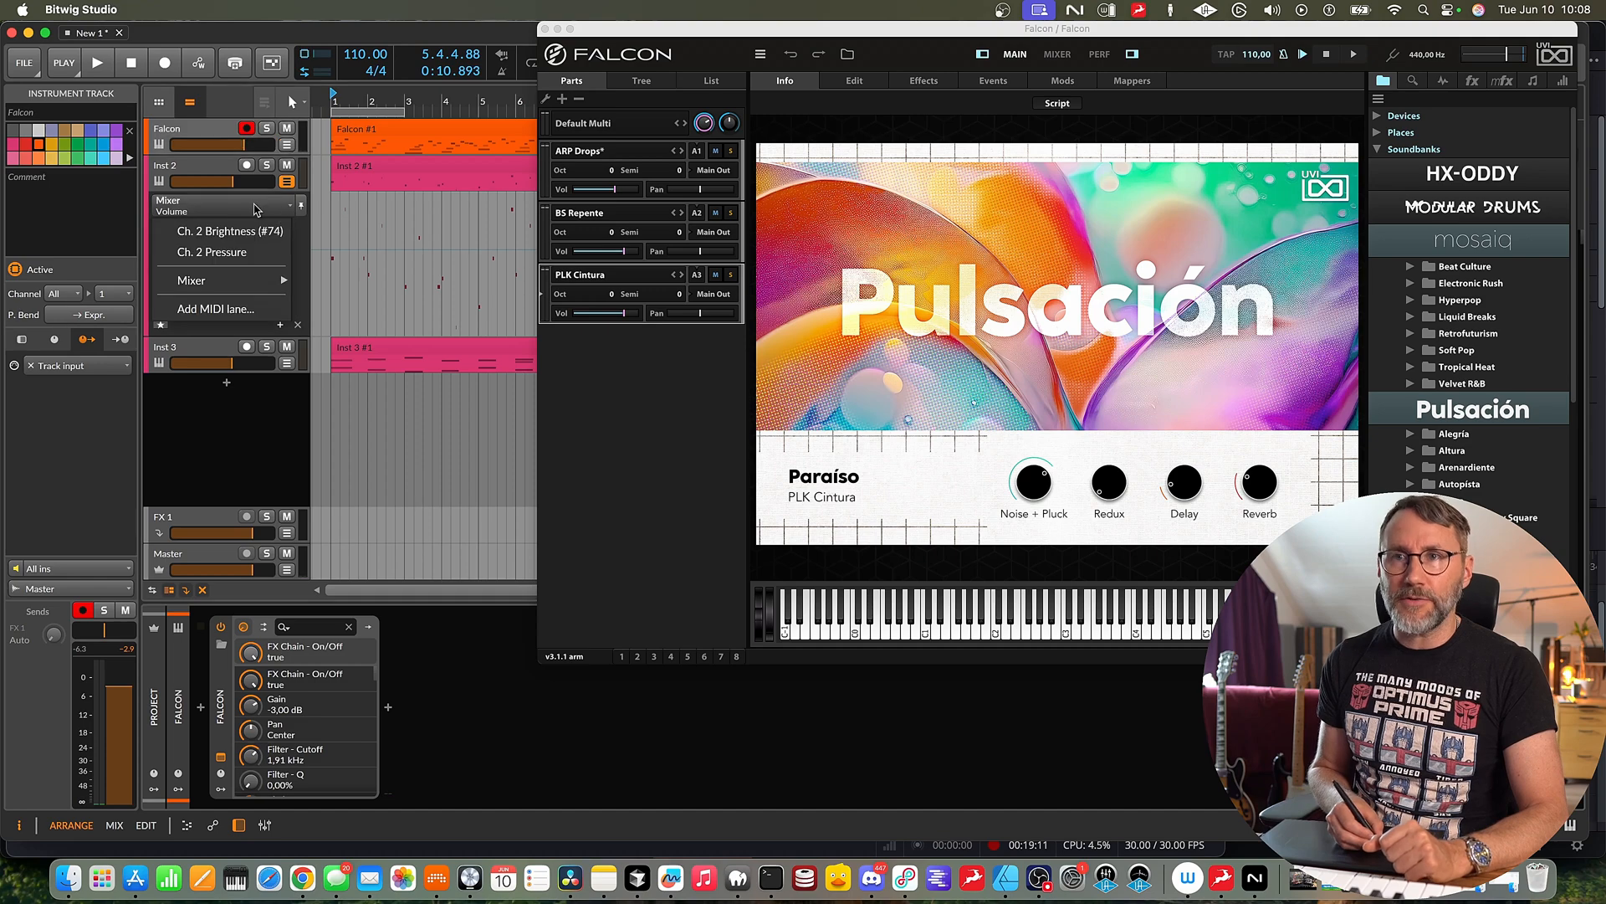
mouse_move(225, 231)
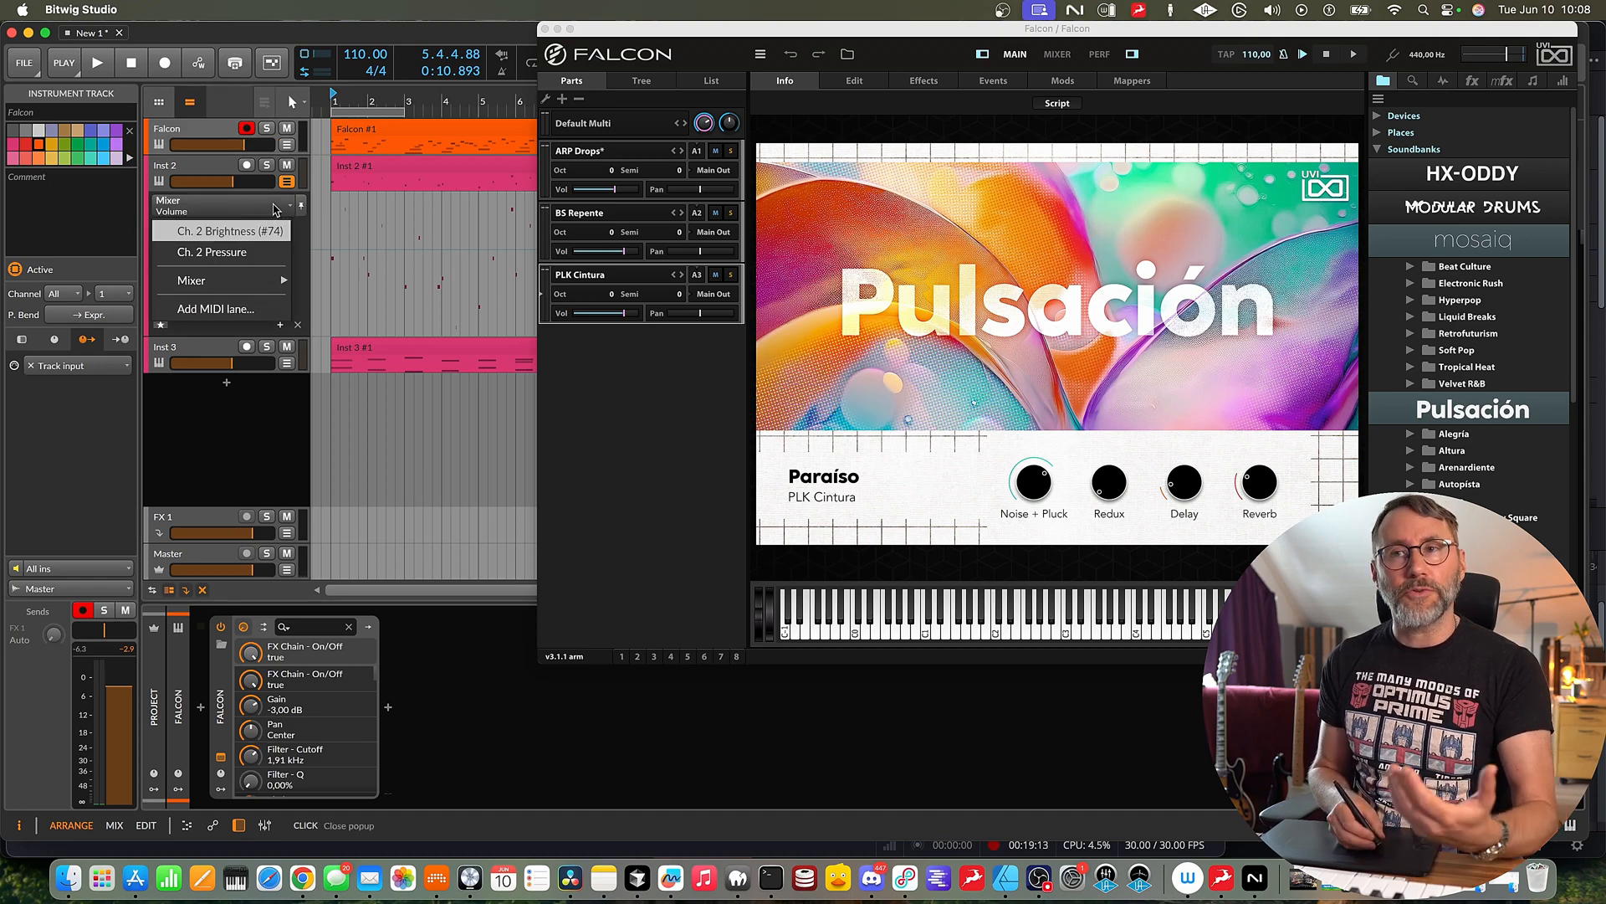
mouse_move(216, 308)
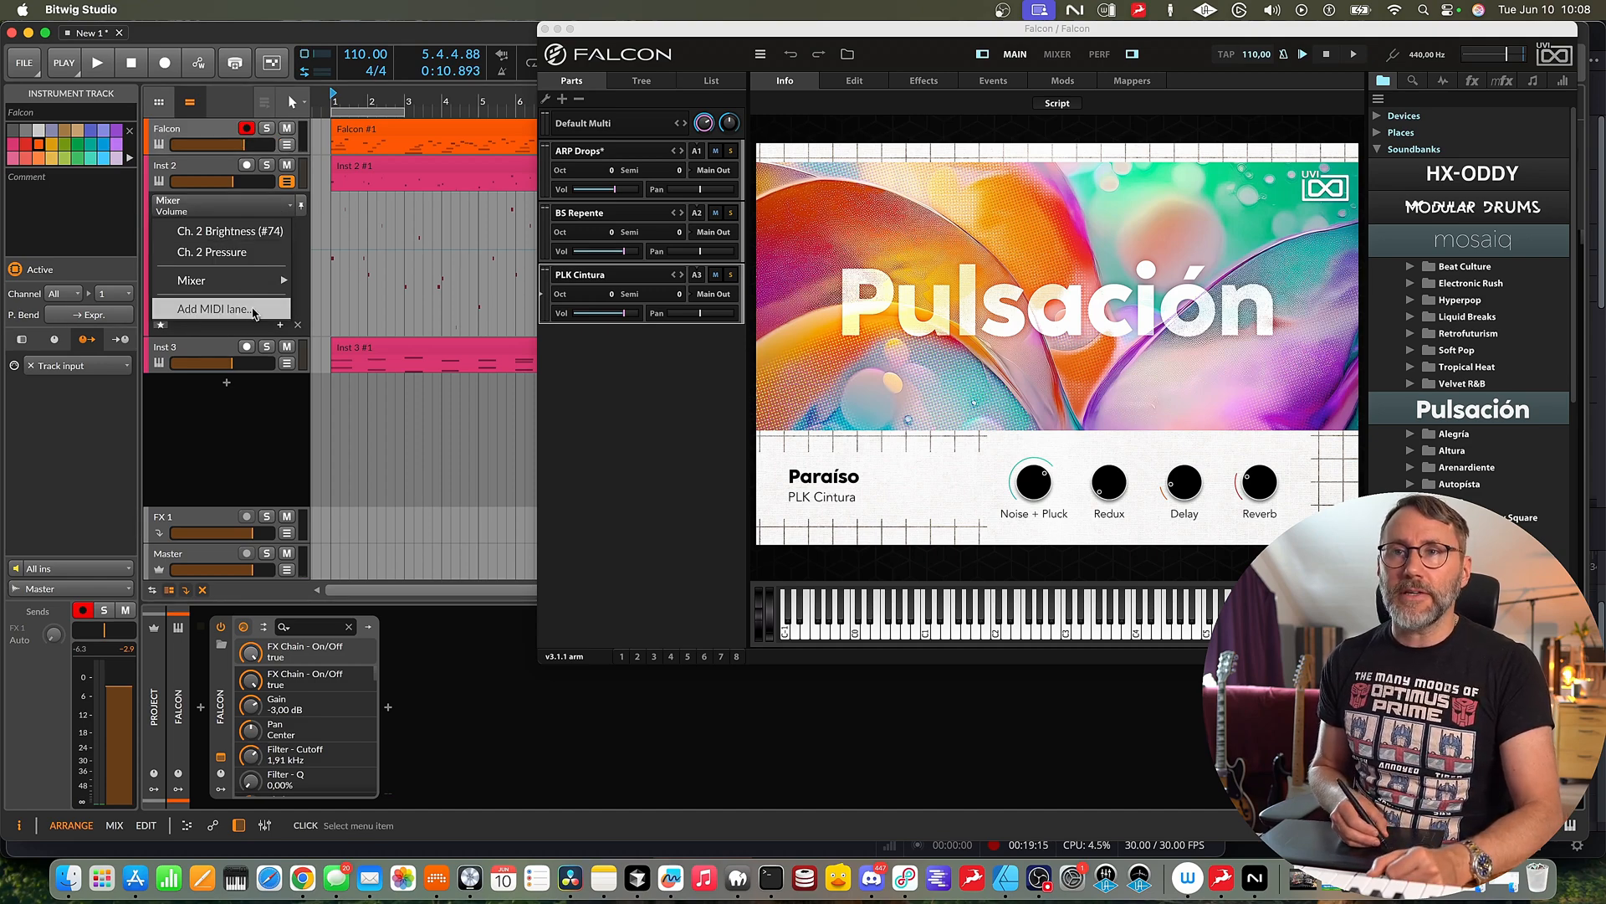
click(211, 308)
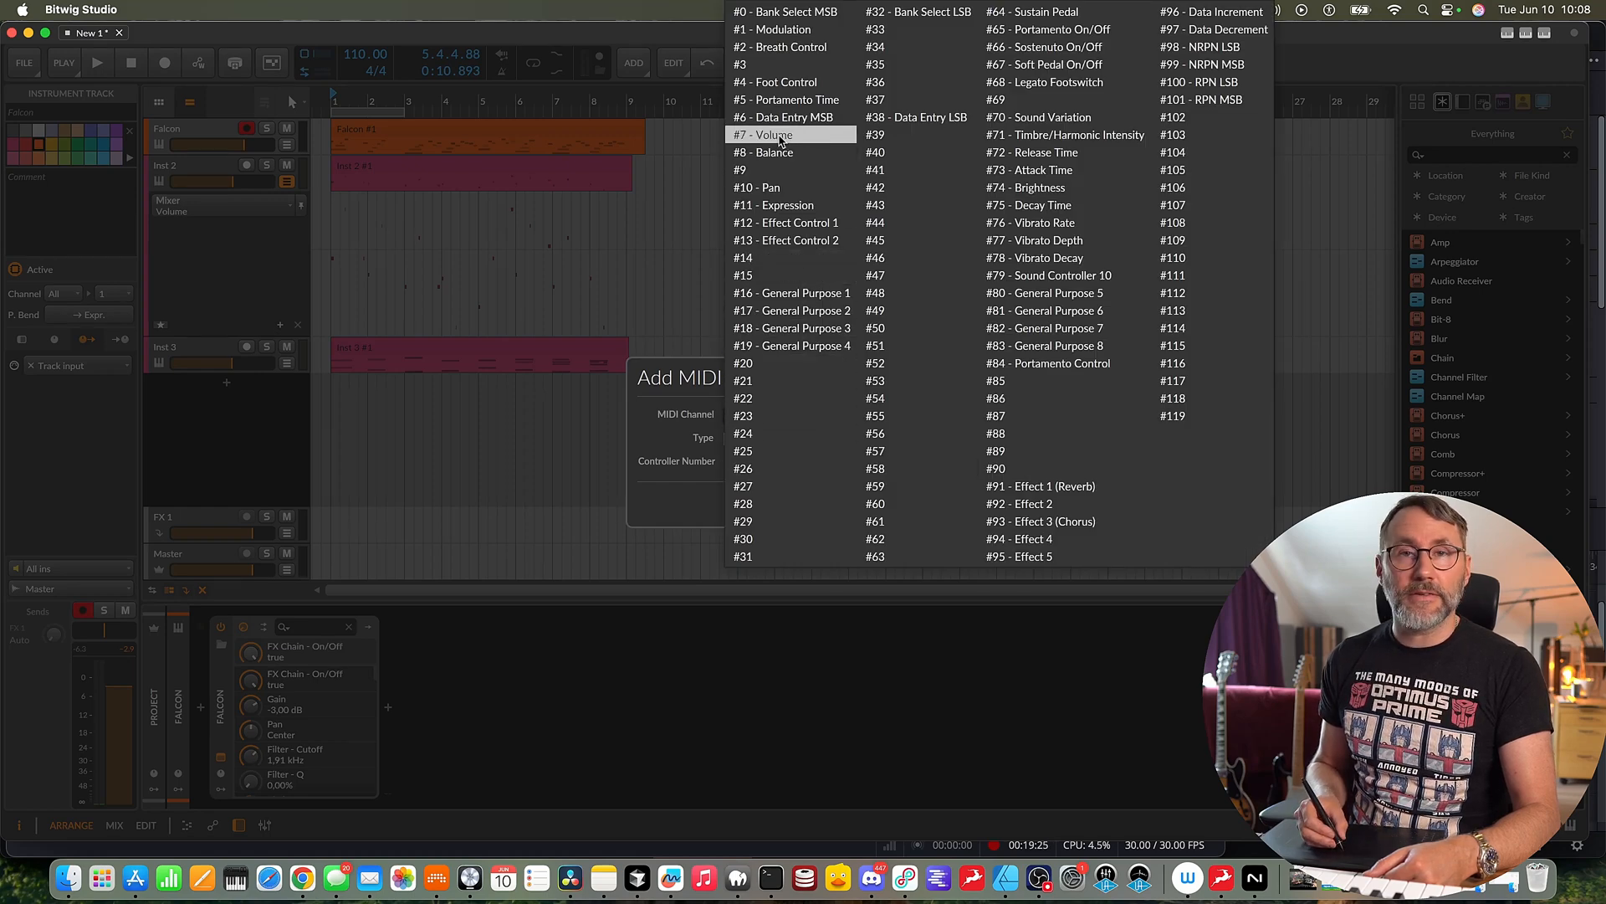
click(763, 134)
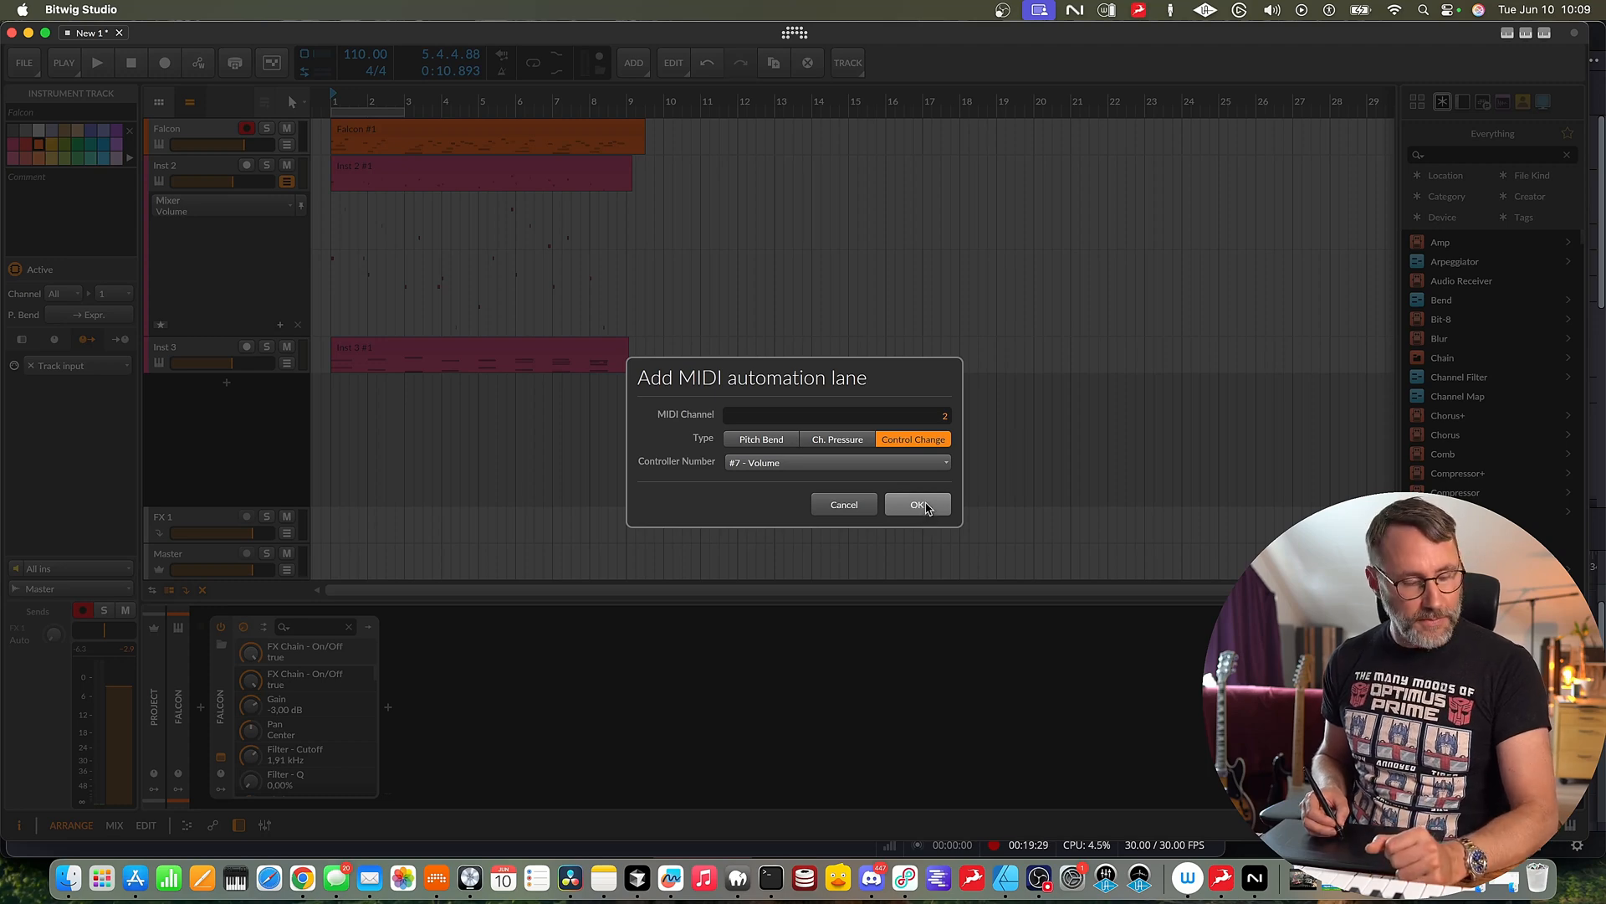
click(915, 503)
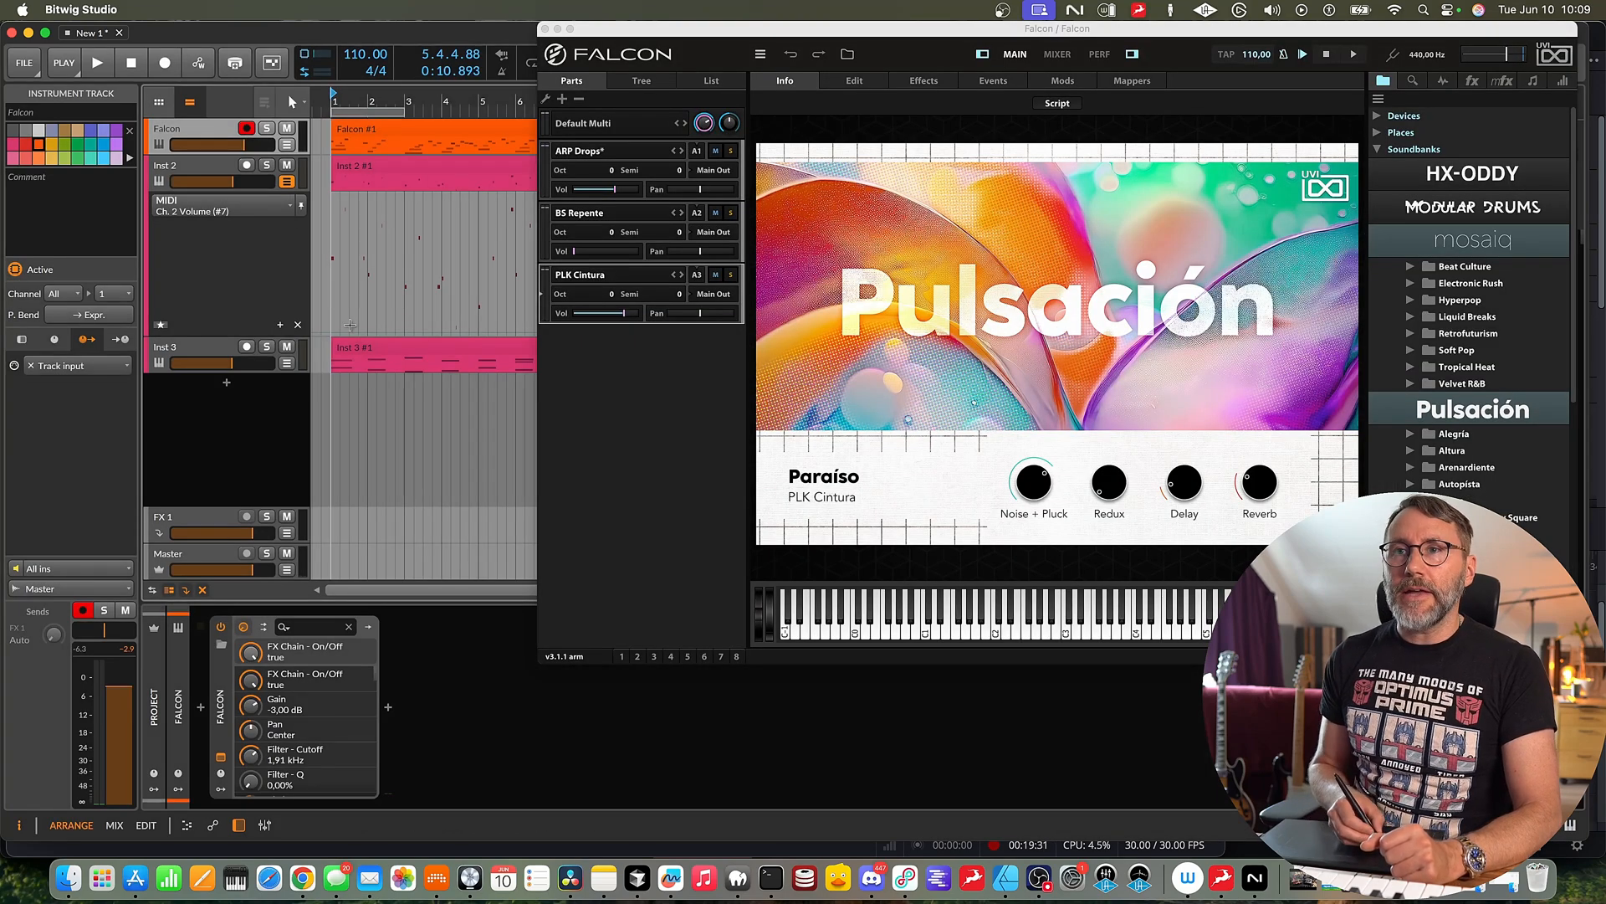
Draw a CC7 volume ramp rising to 93.4 at bar 4, play it back and select Inst 3.
click(331, 328)
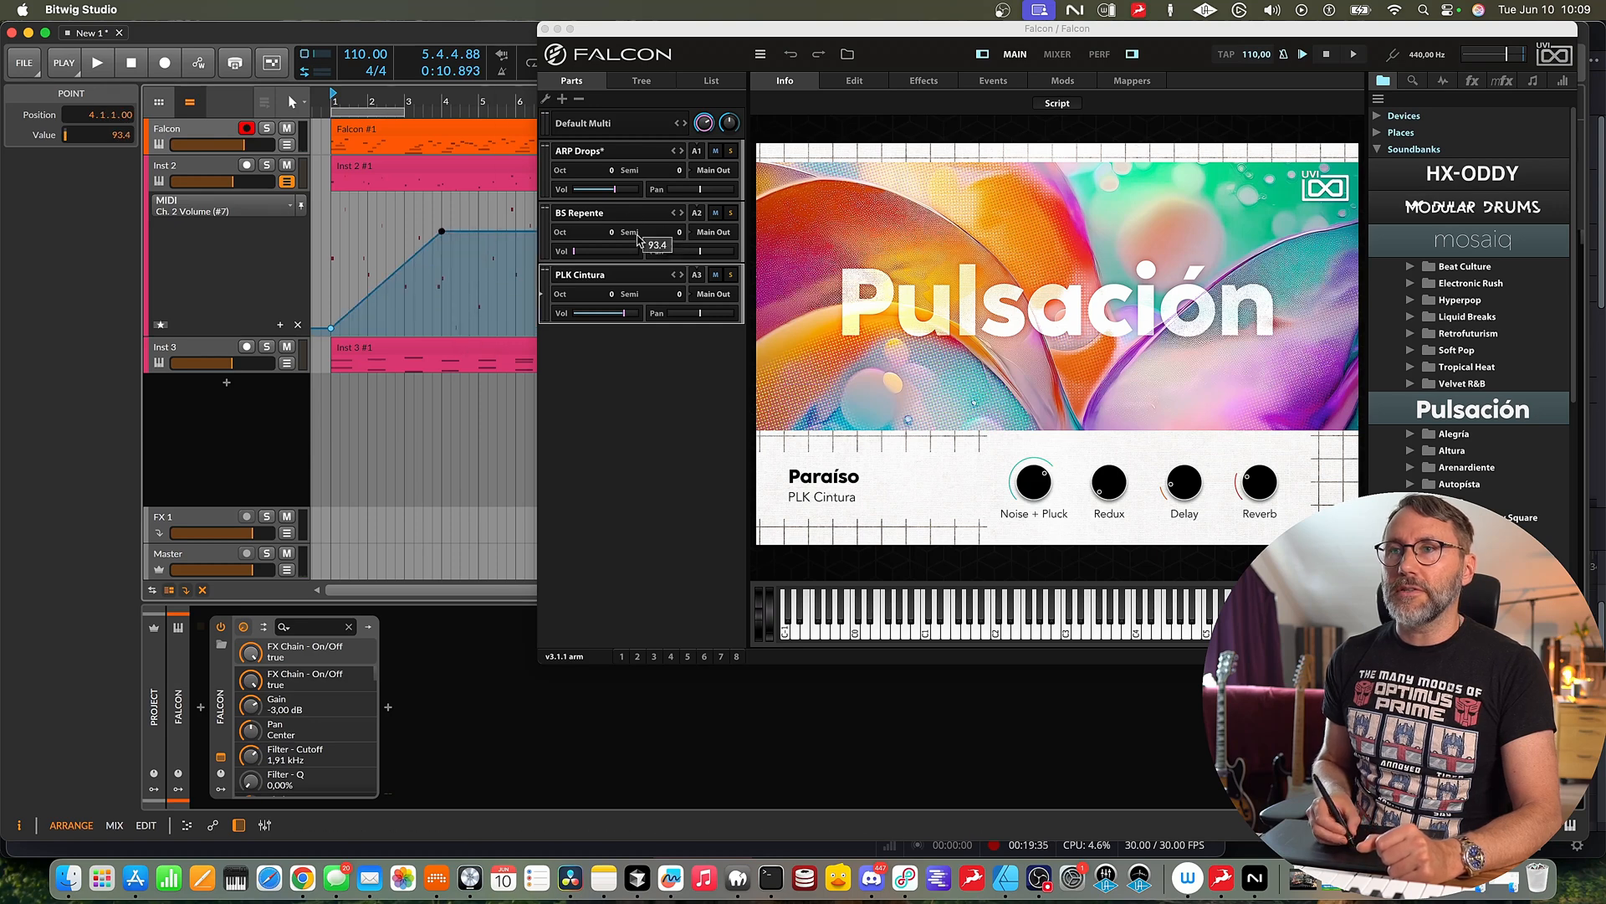
click(97, 62)
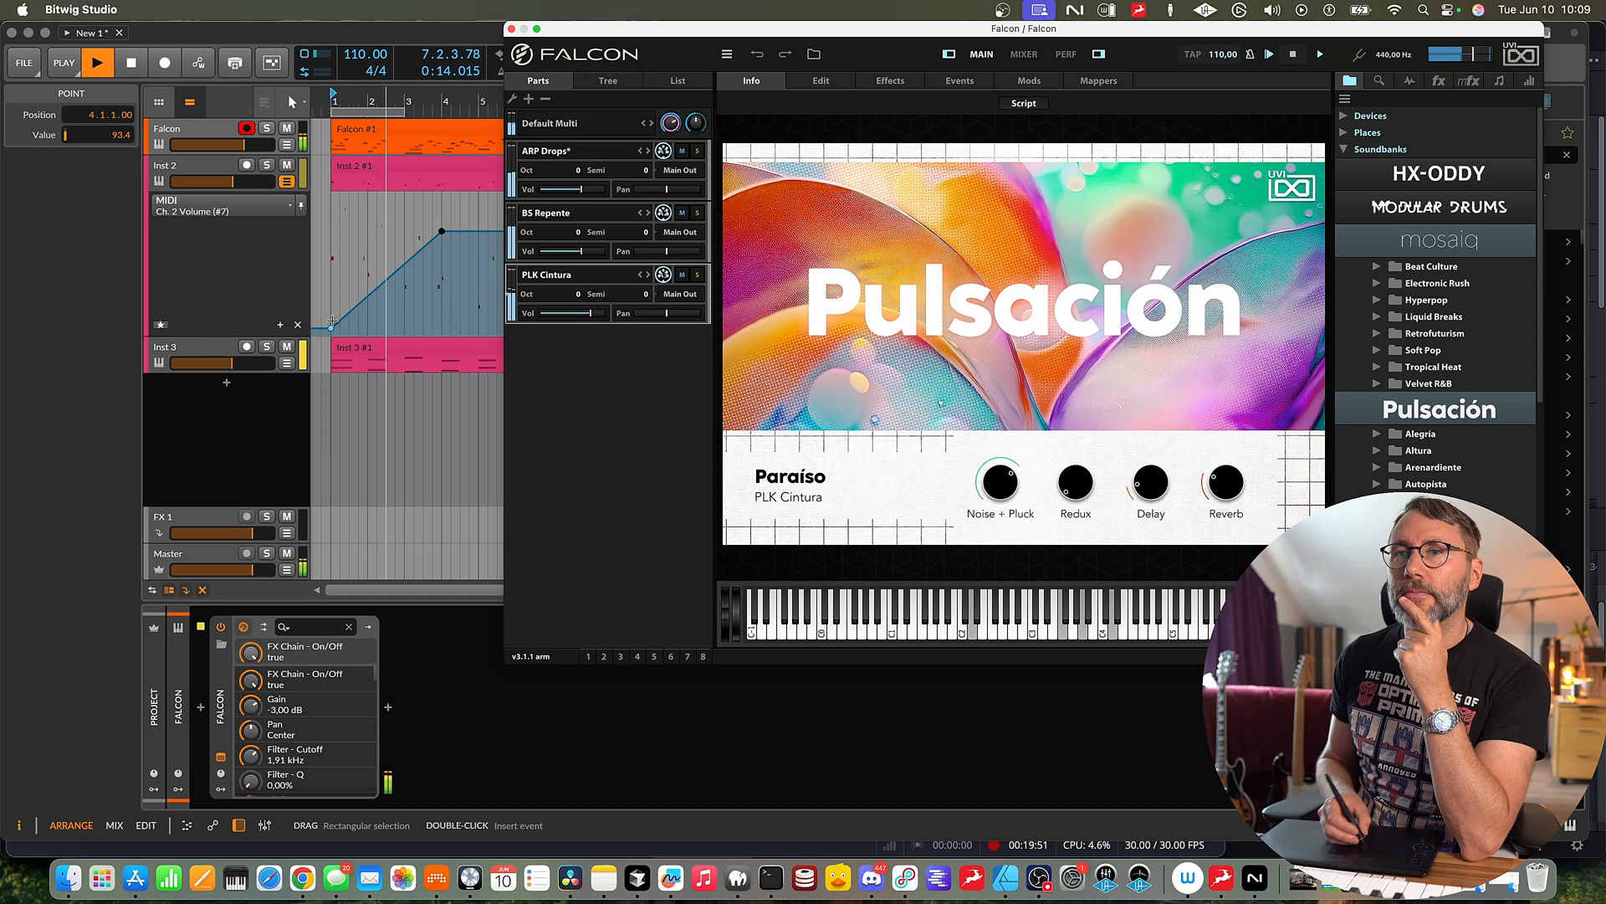
click(184, 355)
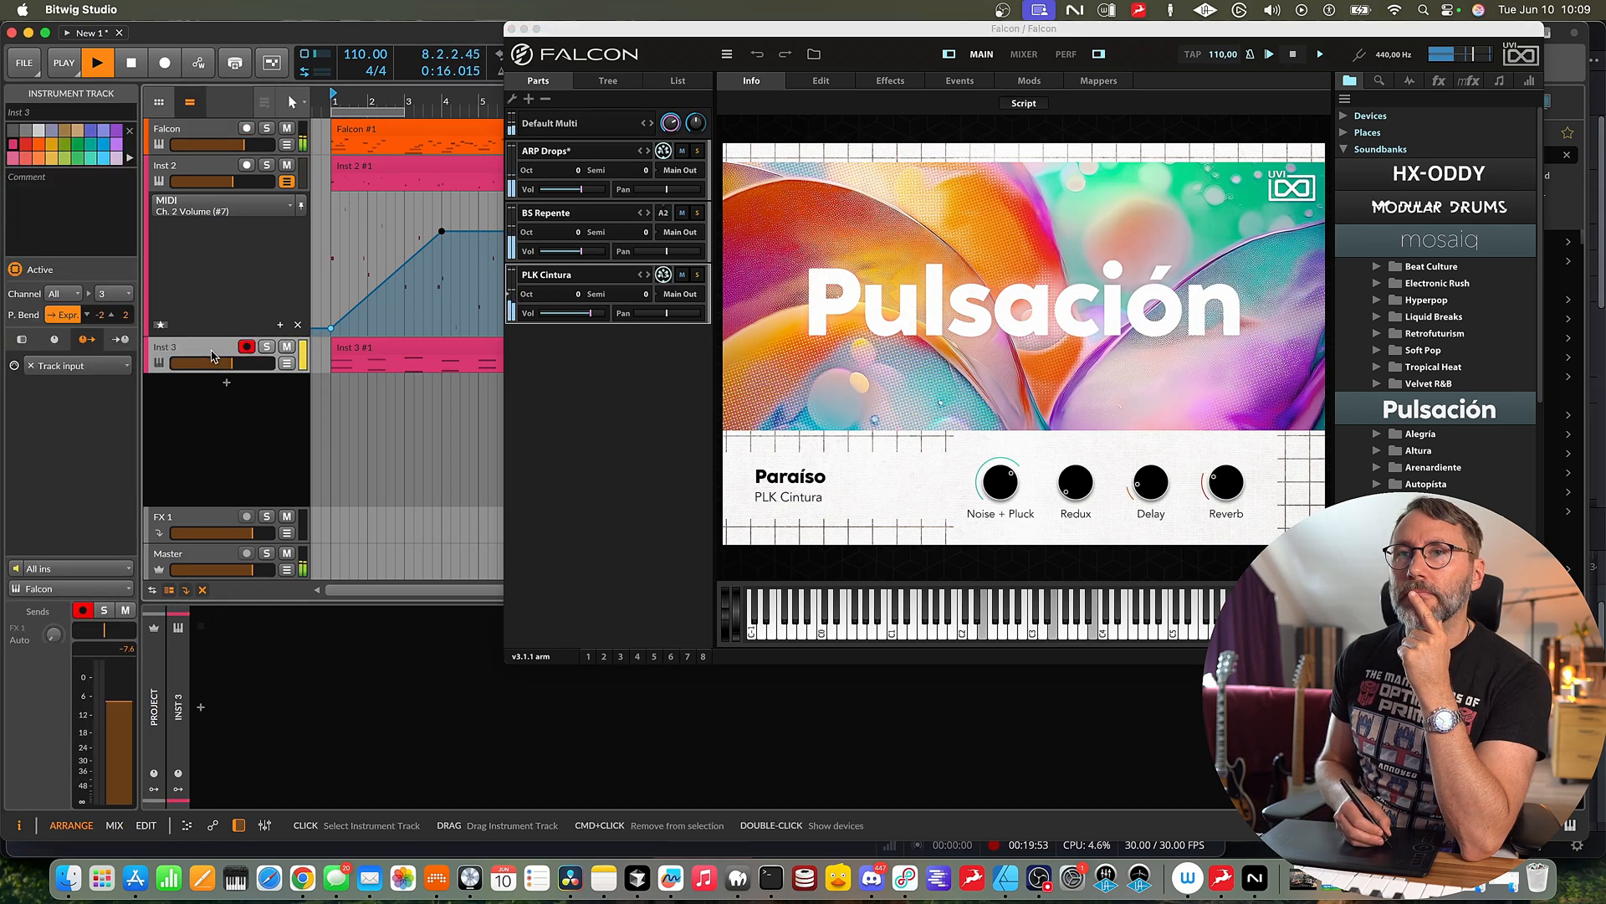